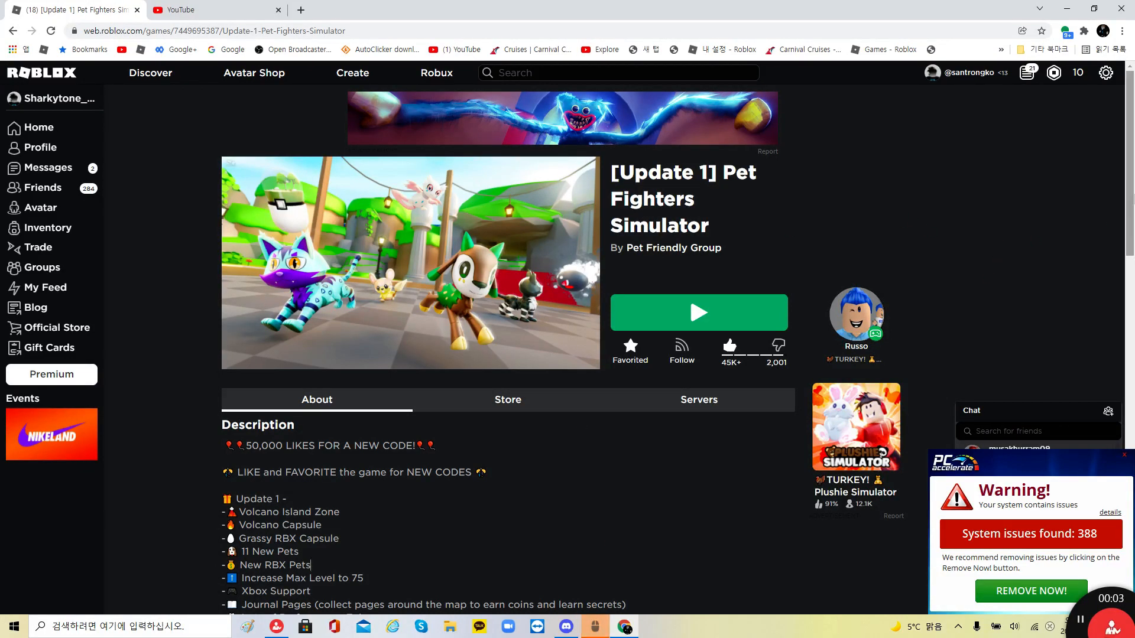
Step: Browse the Pet Fighters Simulator game page and launch the game
{"action": "scroll", "scroll_direction": "down", "scroll_amount": 3}
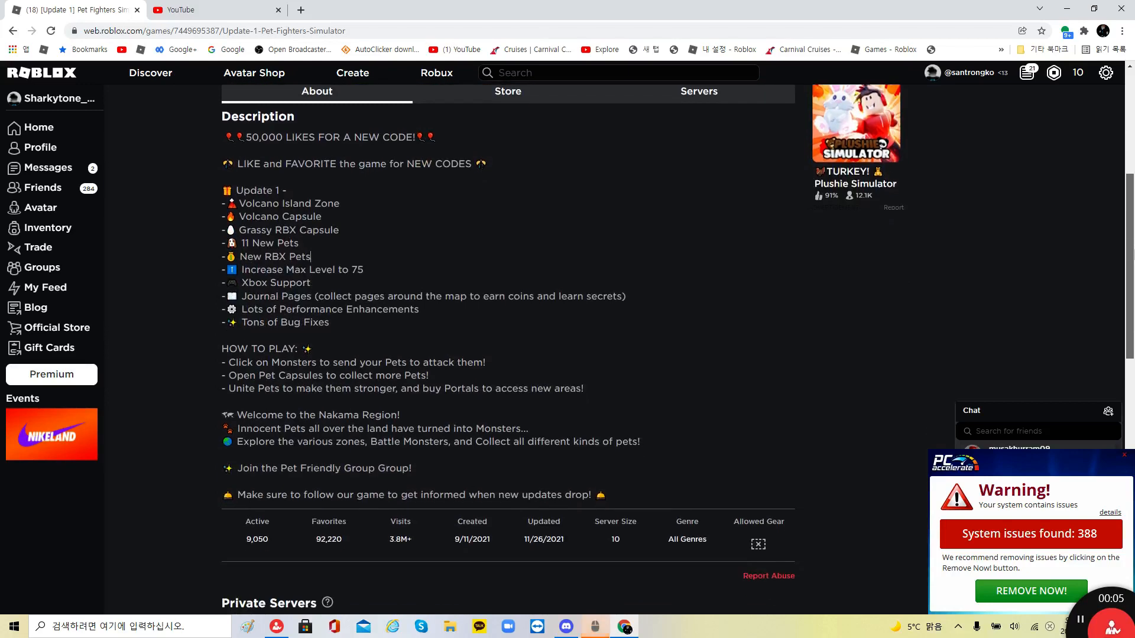
{"action": "scroll", "scroll_direction": "up", "scroll_amount": 3}
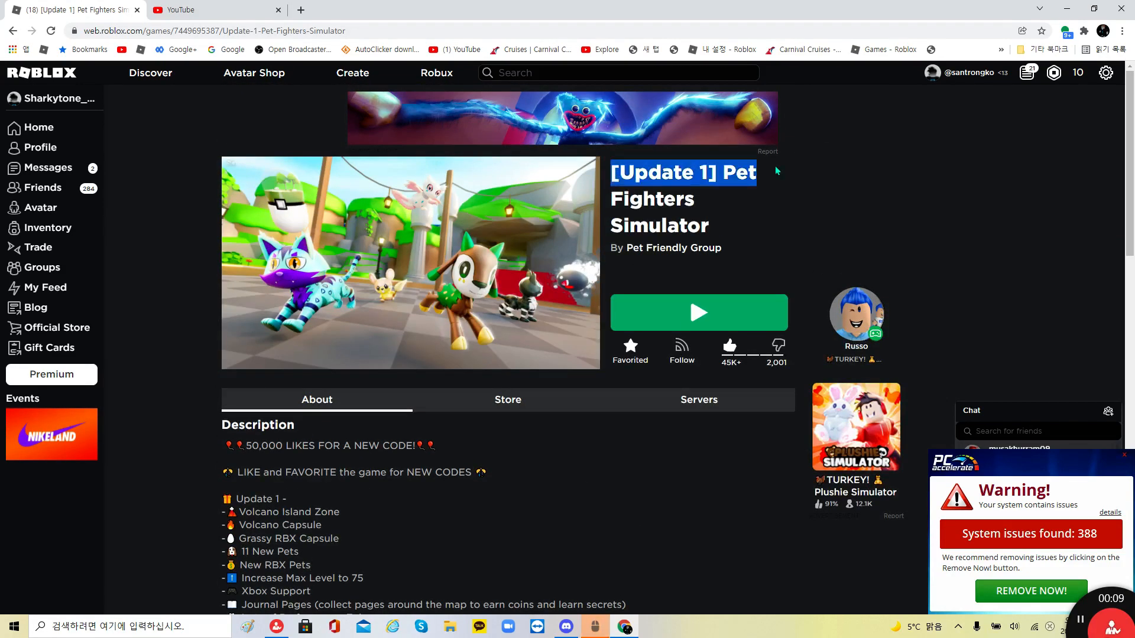
{"action": "scroll", "scroll_direction": "down", "scroll_amount": 3}
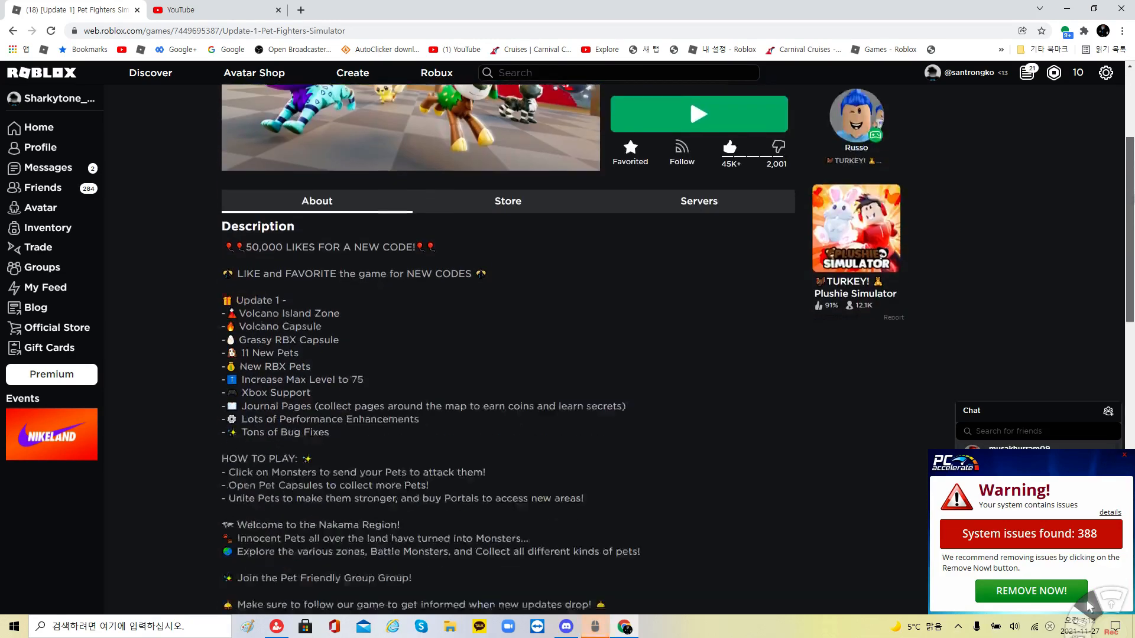
{"action": "scroll", "scroll_direction": "down", "scroll_amount": 3}
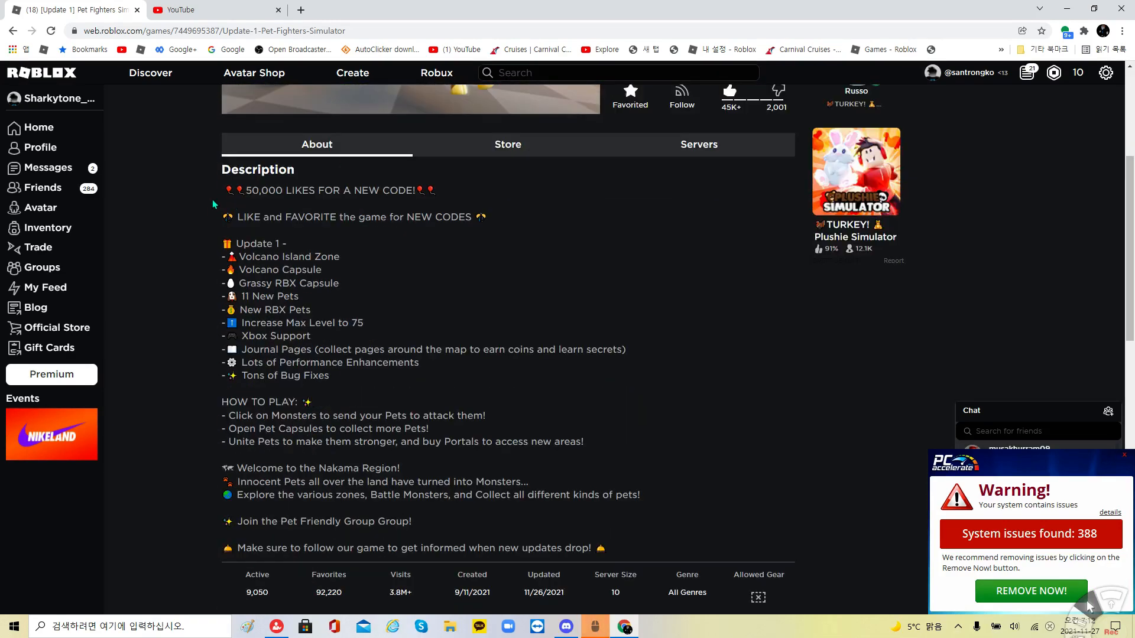
{"action": "mouse_move", "coordinate": [187, 438]}
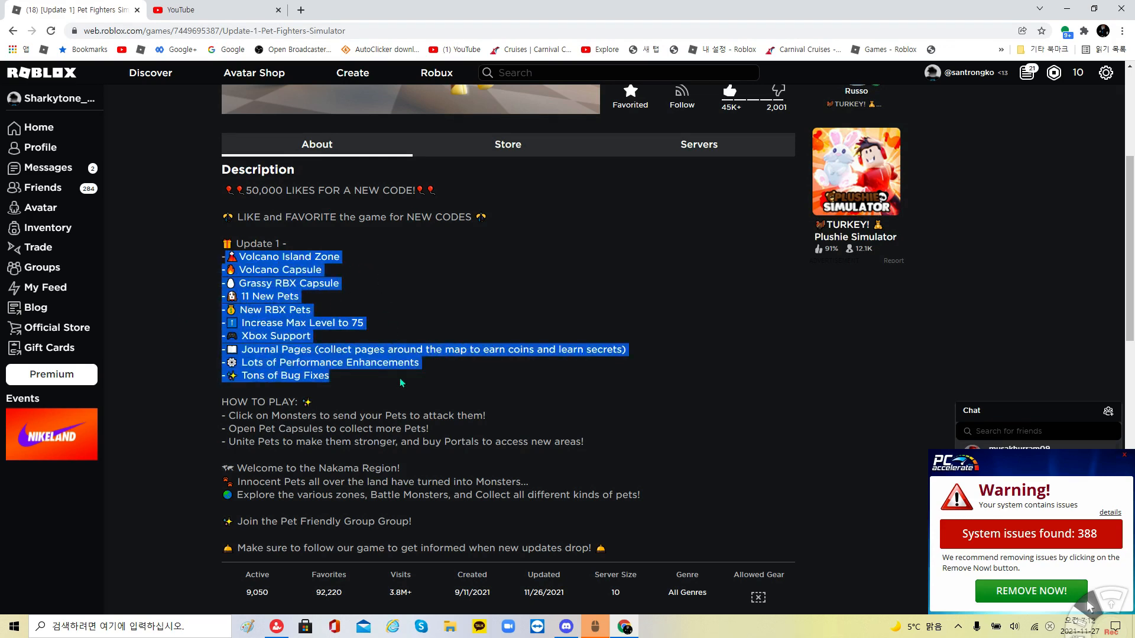
{"action": "mouse_move", "coordinate": [258, 283]}
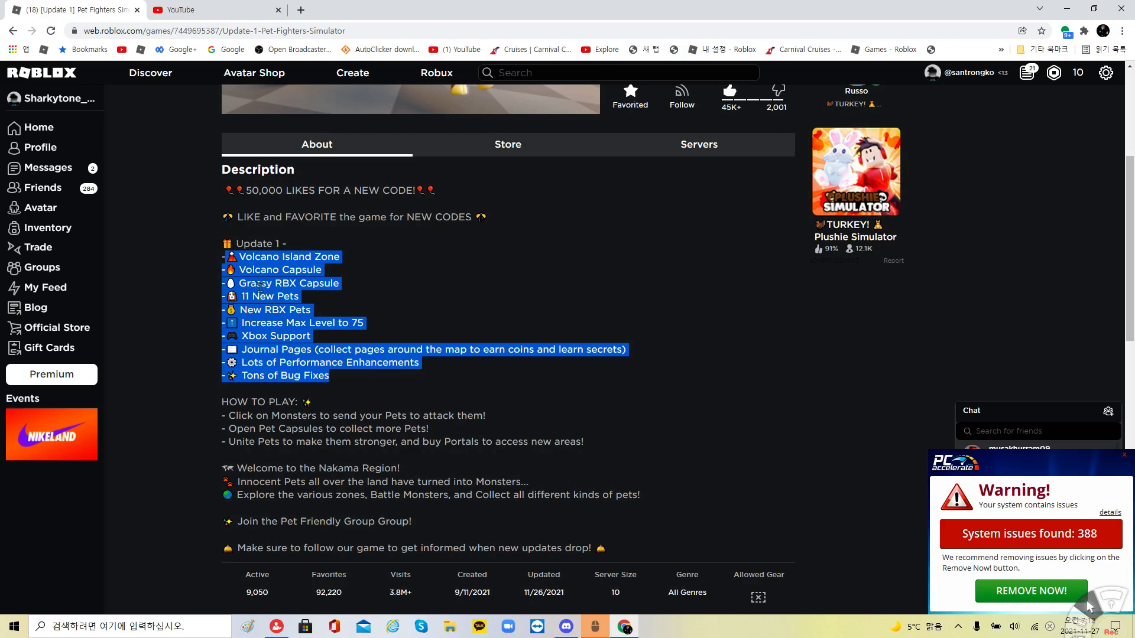
{"action": "mouse_move", "coordinate": [344, 303]}
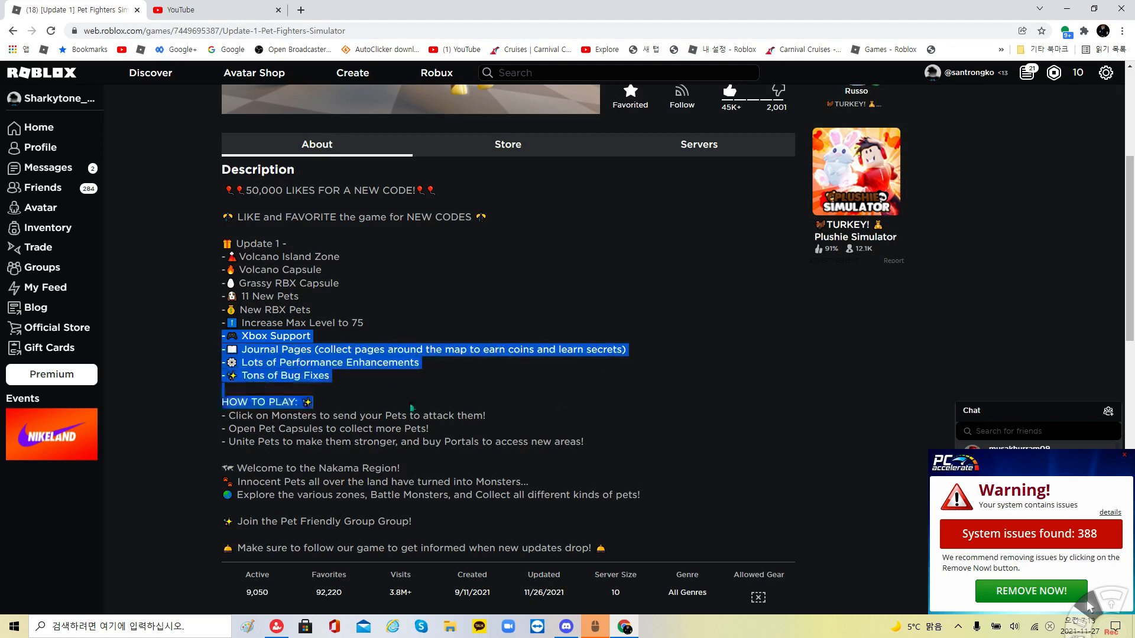
{"action": "left_click", "coordinate": [144, 346]}
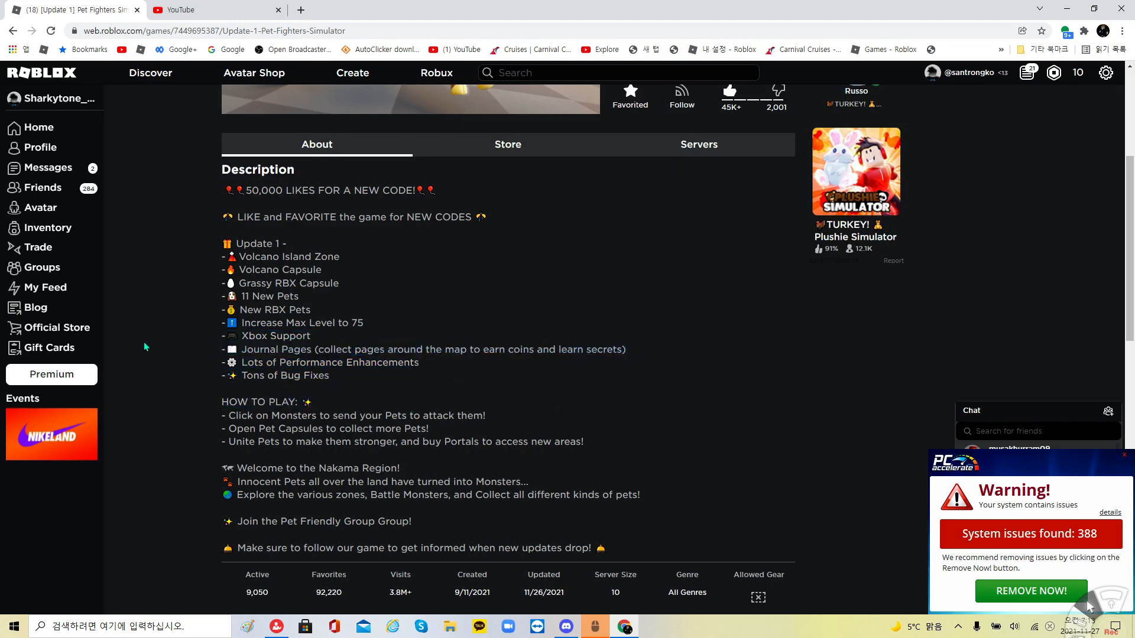
{"action": "scroll", "scroll_direction": "up", "scroll_amount": 3}
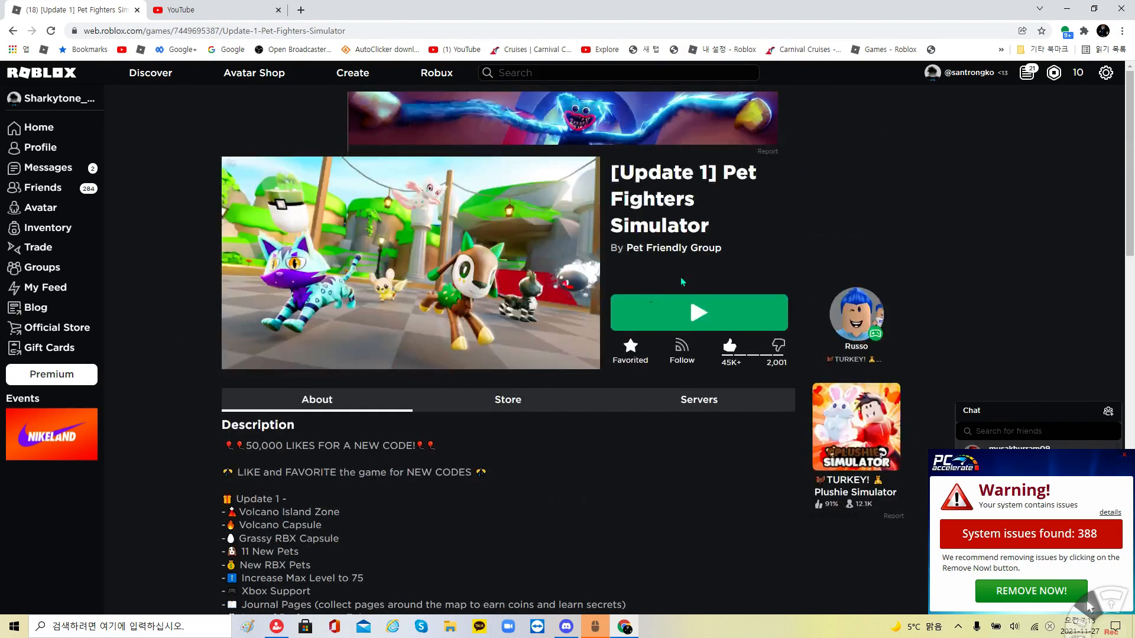
{"action": "mouse_move", "coordinate": [652, 321]}
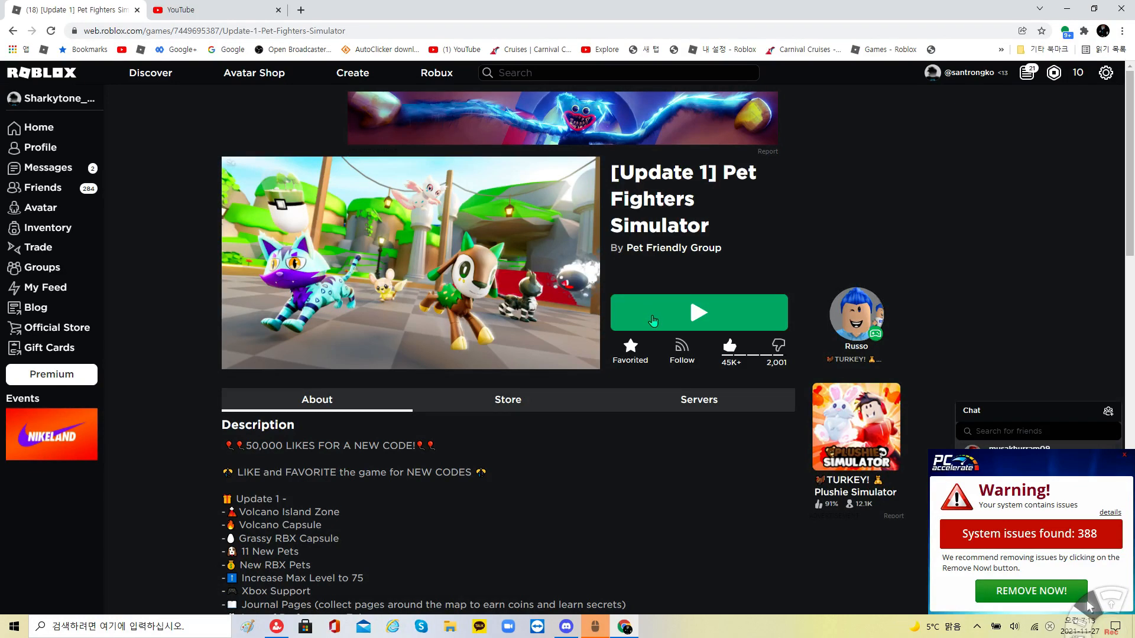
{"action": "left_click", "coordinate": [697, 312]}
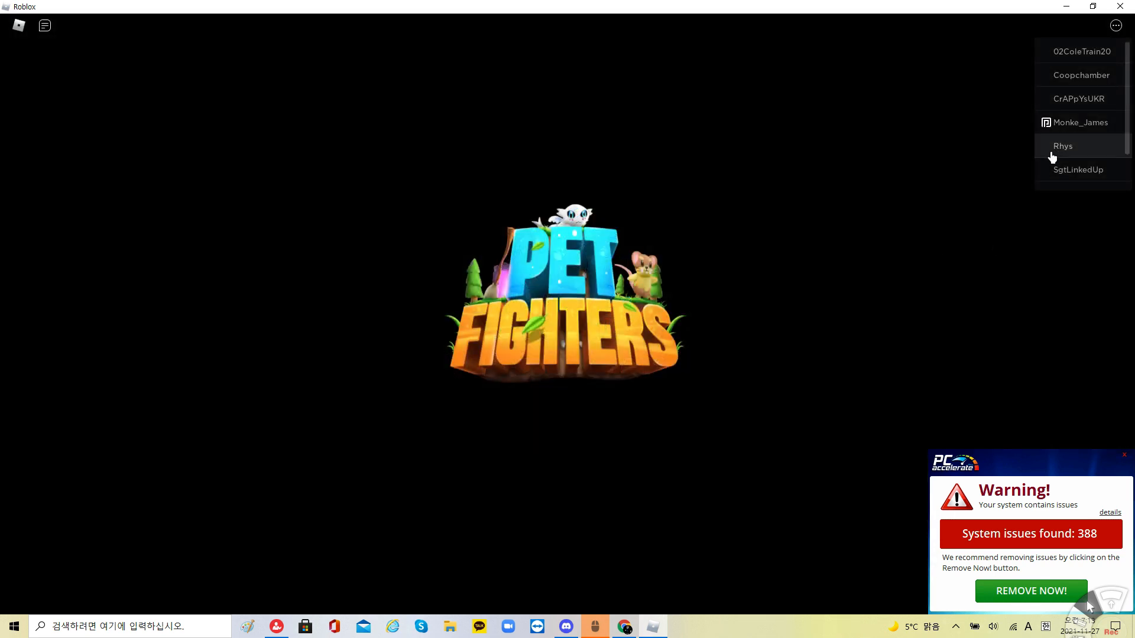
{"action": "scroll", "scroll_direction": "down", "scroll_amount": 3}
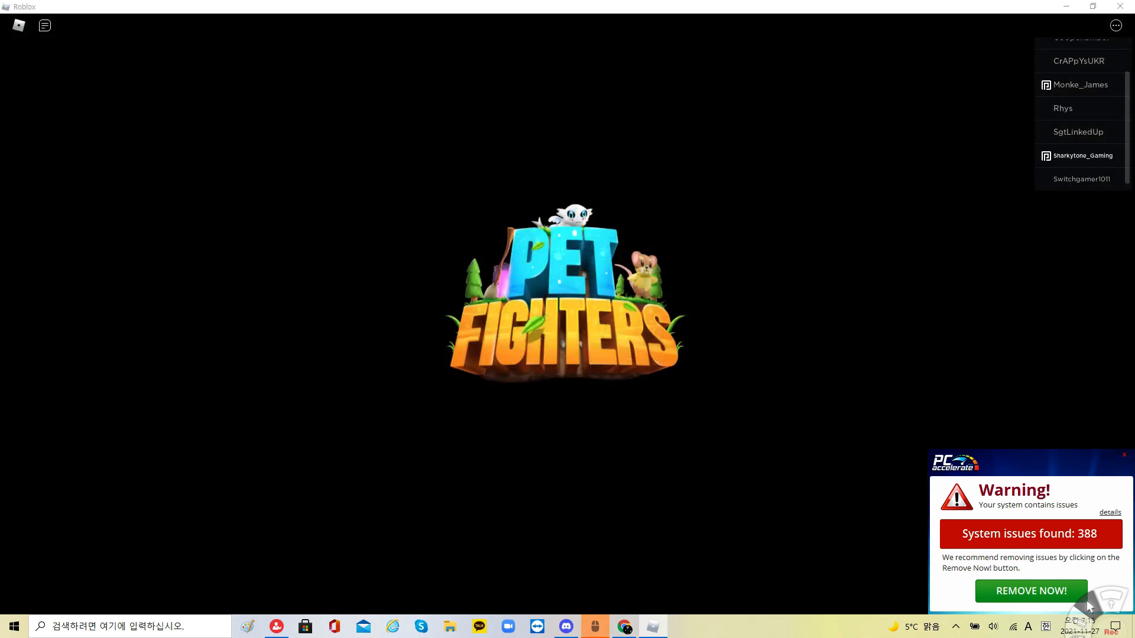
{"action": "mouse_move", "coordinate": [619, 574]}
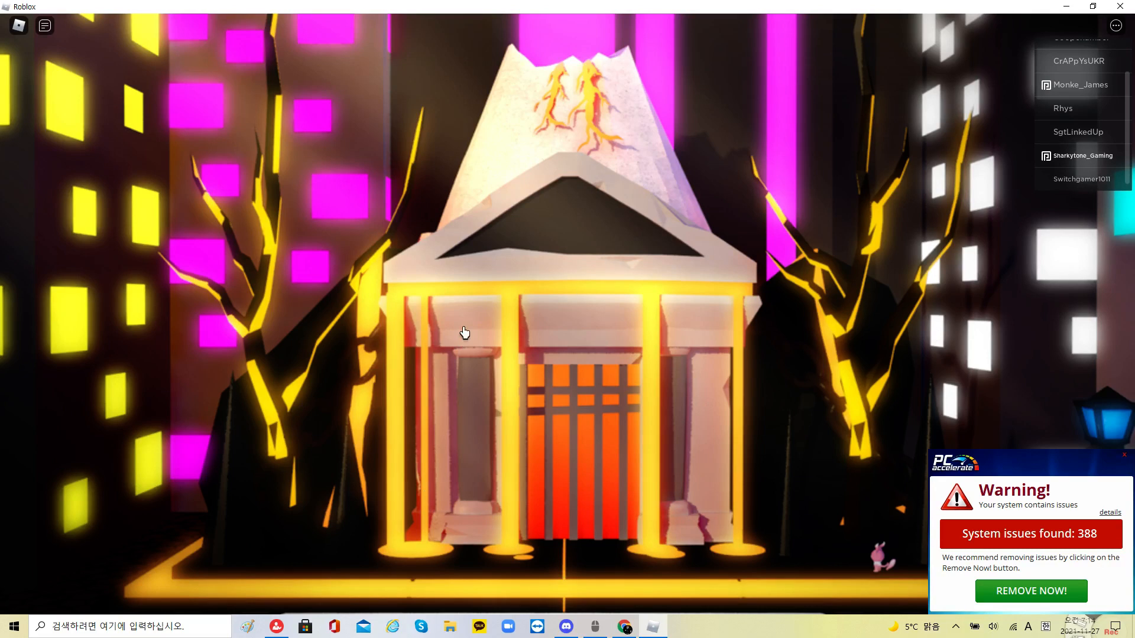
{"action": "mouse_move", "coordinate": [6, 6]}
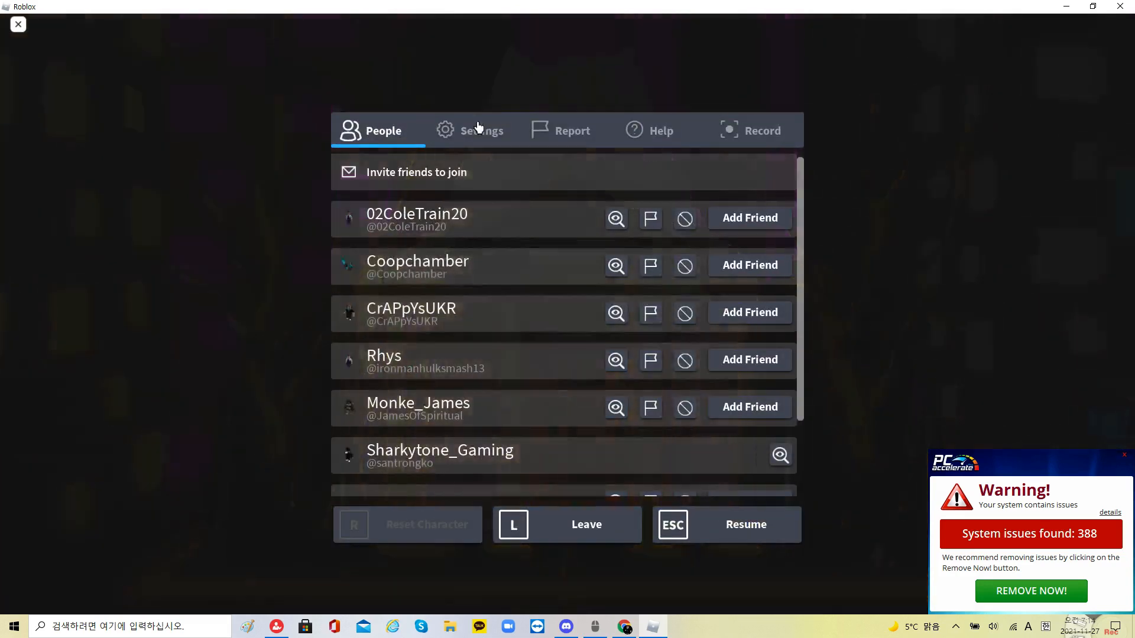
Step: Bring up the in-game Settings menu, then leave back to the game page
{"action": "left_click", "coordinate": [469, 130]}
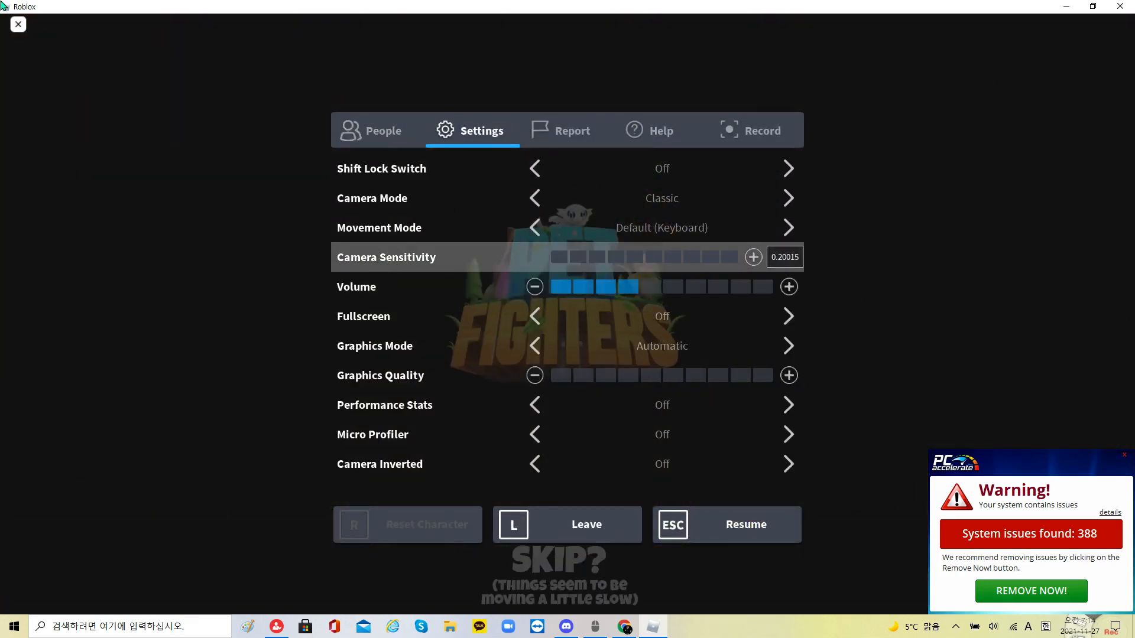
{"action": "left_click", "coordinate": [726, 523]}
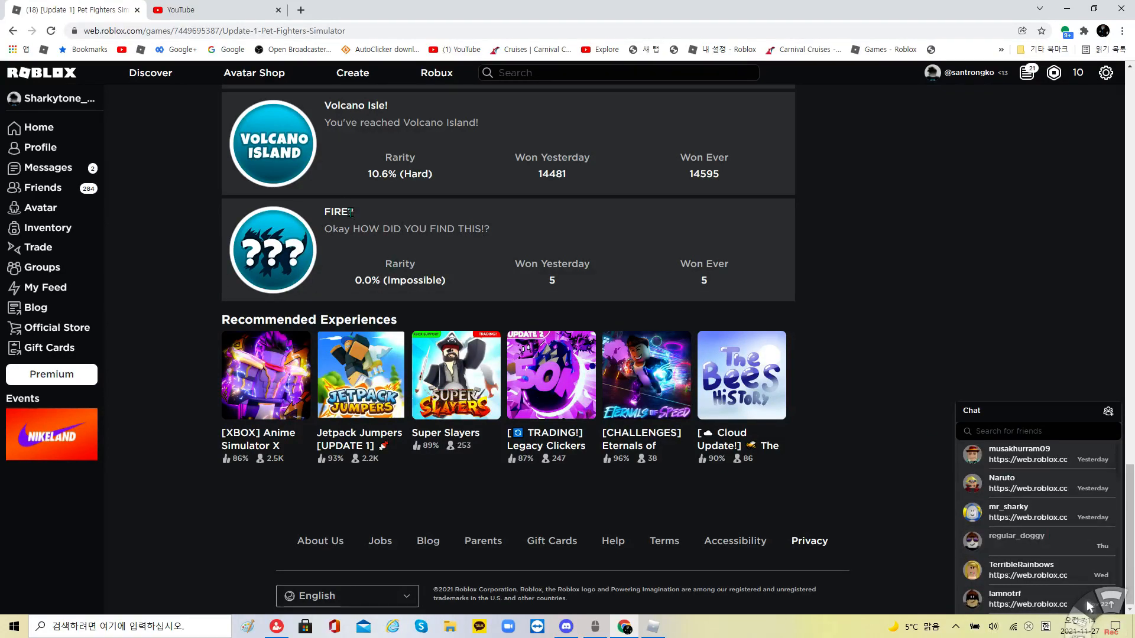
{"action": "mouse_move", "coordinate": [557, 286]}
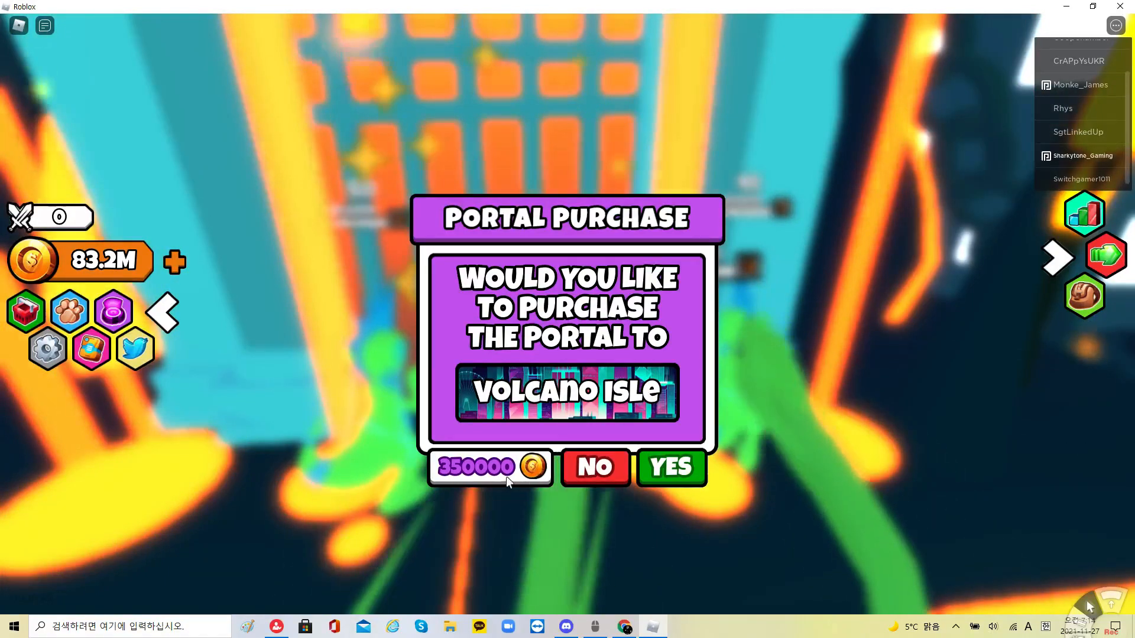
Step: Buy the Volcano Isle portal and accept the journal from the welcoming NPC
{"action": "left_click", "coordinate": [669, 467]}
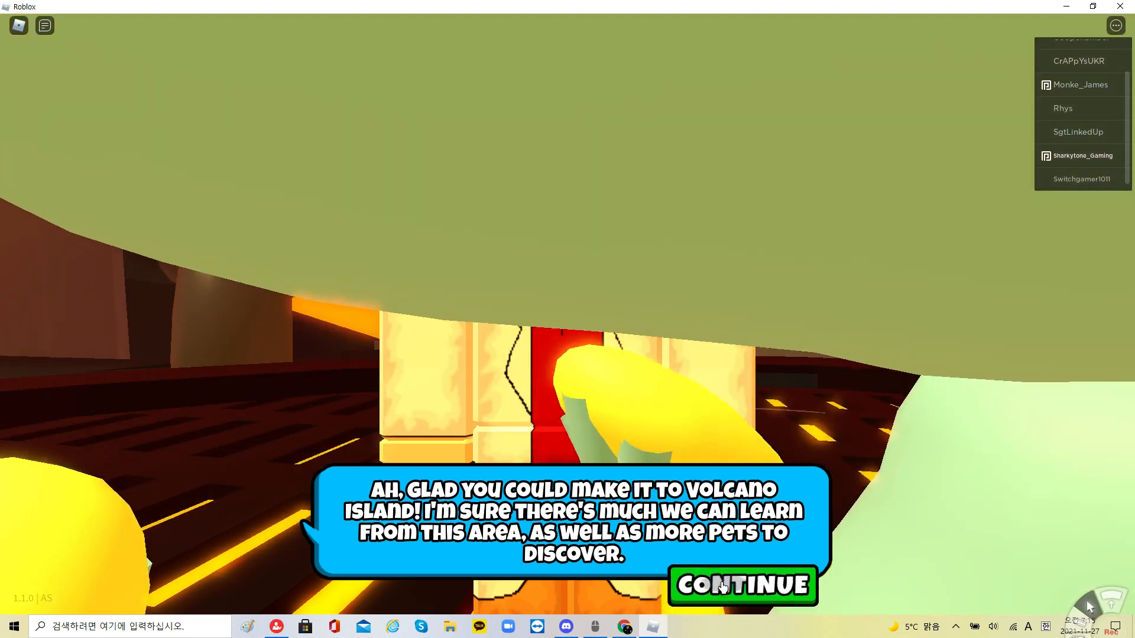
{"action": "left_click", "coordinate": [742, 585]}
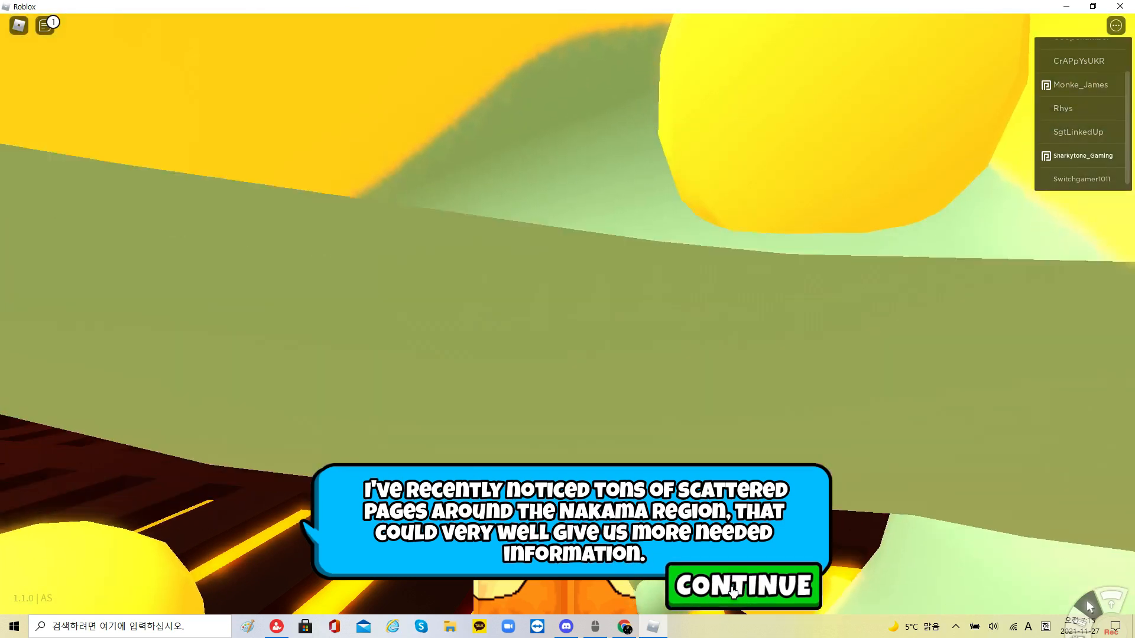
{"action": "left_click", "coordinate": [741, 587]}
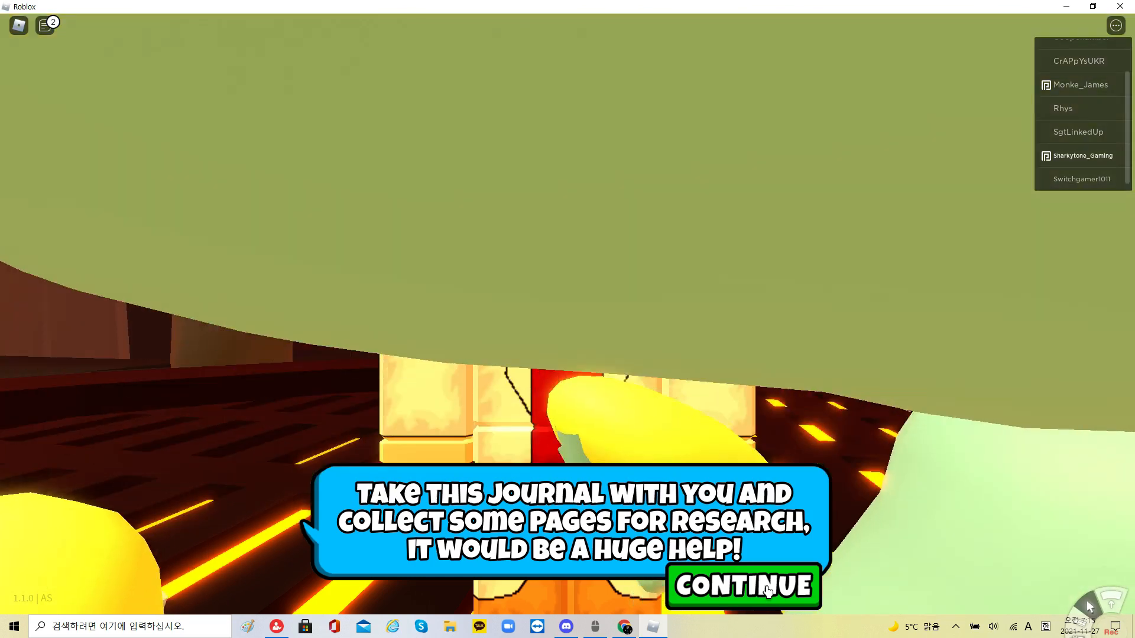
{"action": "left_click", "coordinate": [741, 585]}
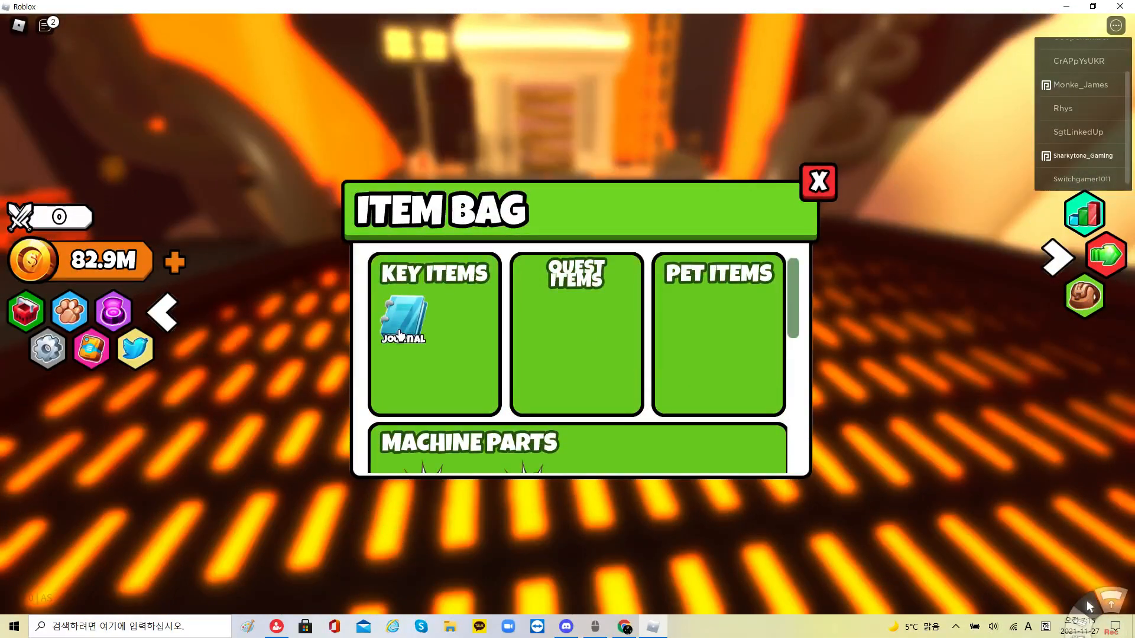
{"action": "left_click", "coordinate": [403, 320]}
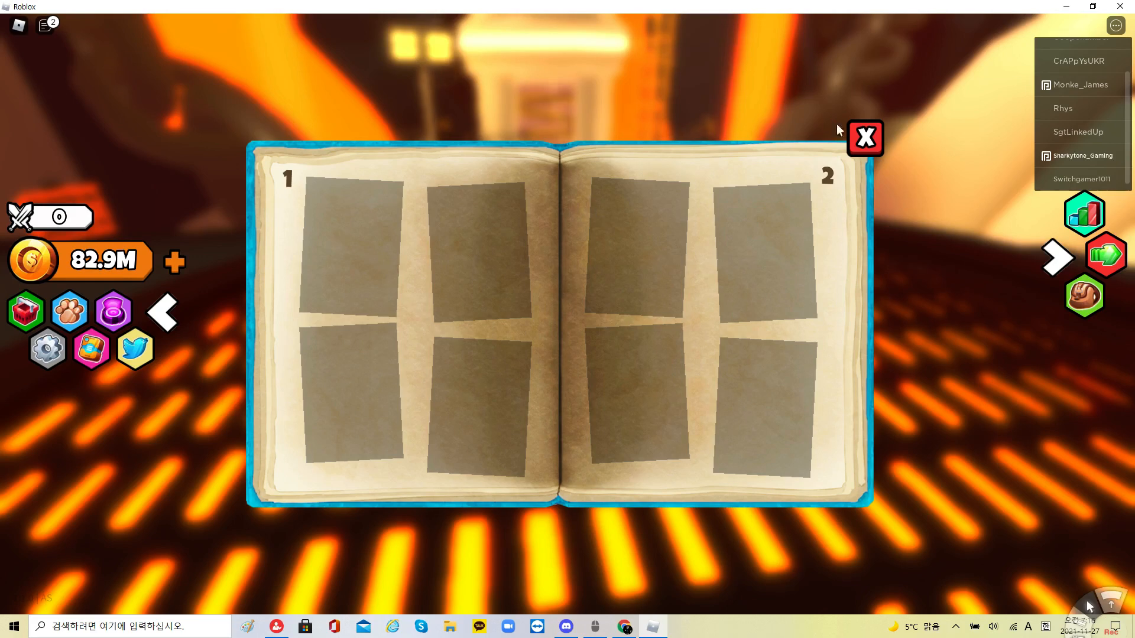
{"action": "left_click", "coordinate": [864, 137]}
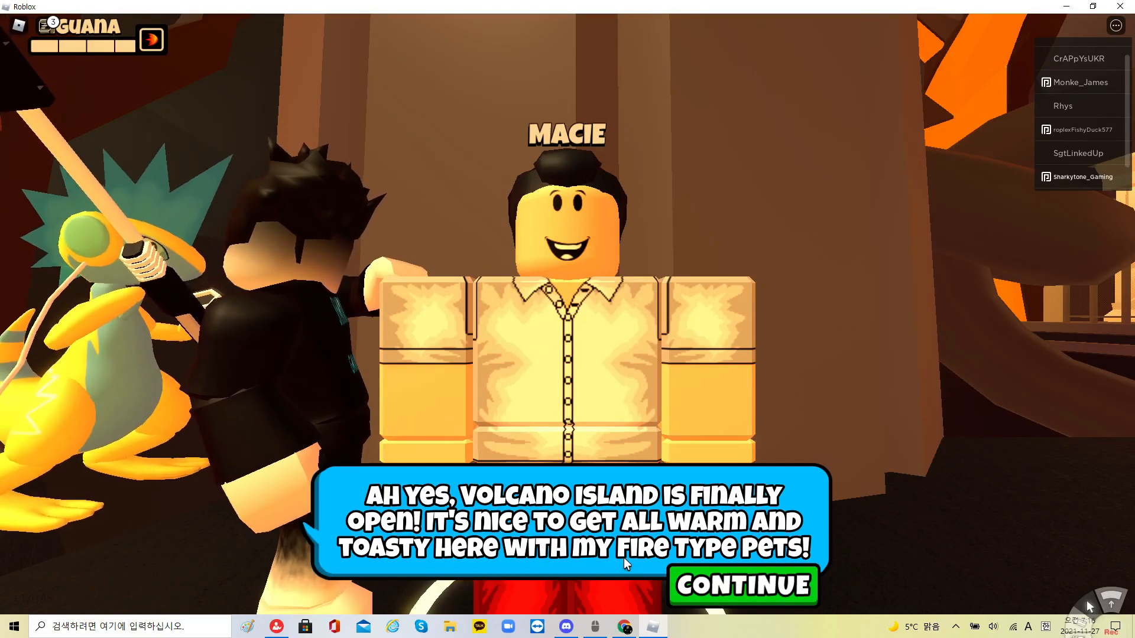
Step: Hear out Macie's lava warning and Kelvin's talk about the scattered research pages
{"action": "left_click", "coordinate": [741, 586]}
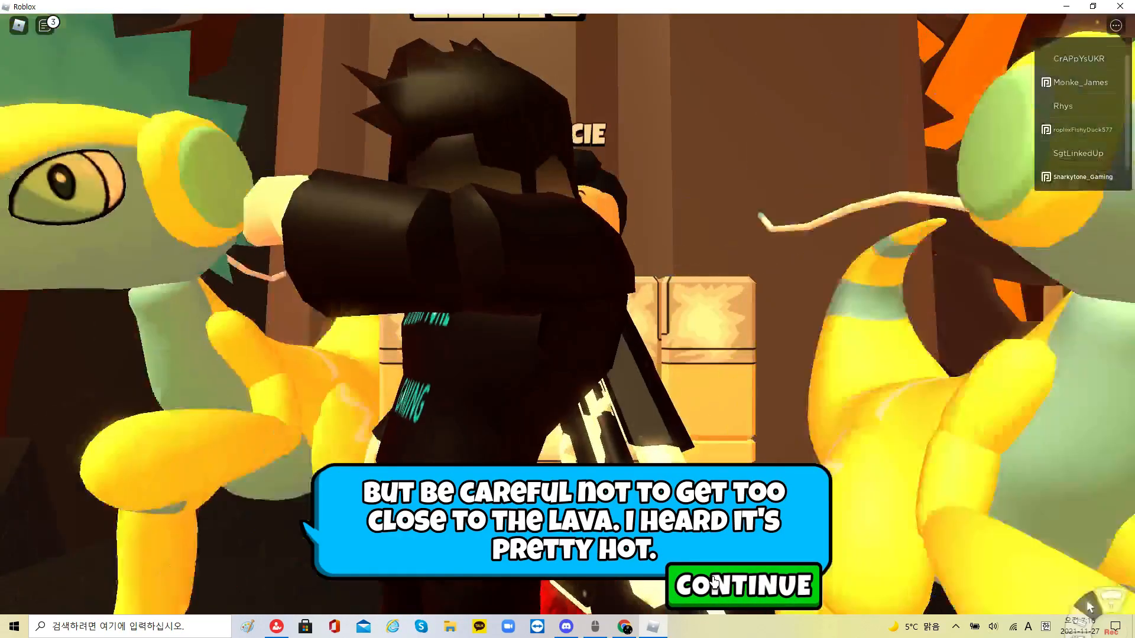
{"action": "left_click", "coordinate": [742, 585]}
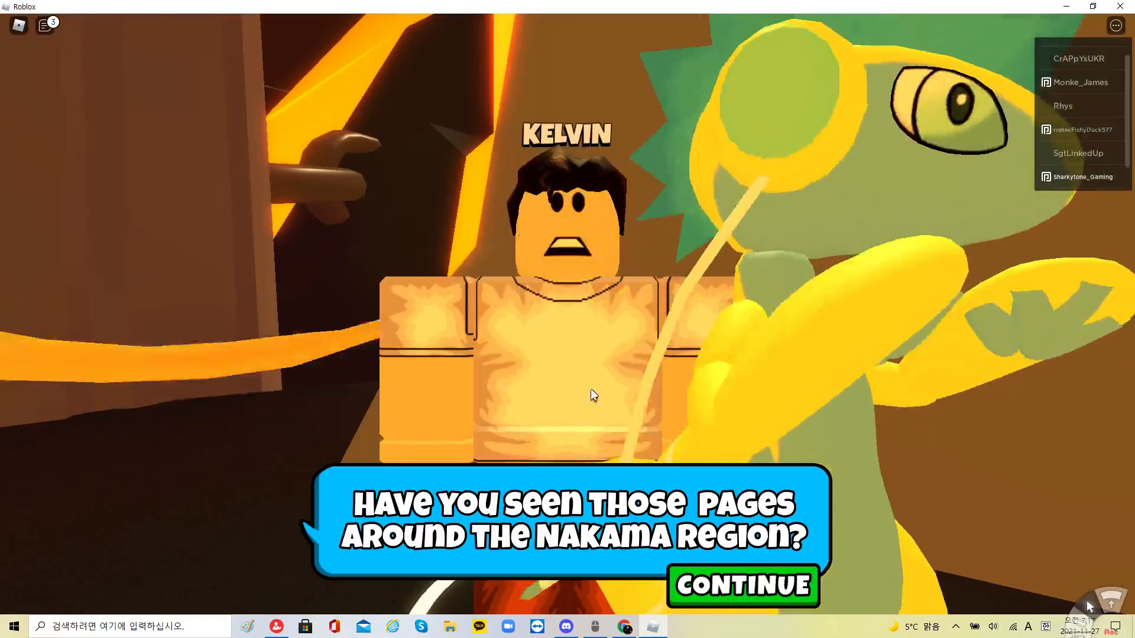
{"action": "left_click", "coordinate": [740, 585]}
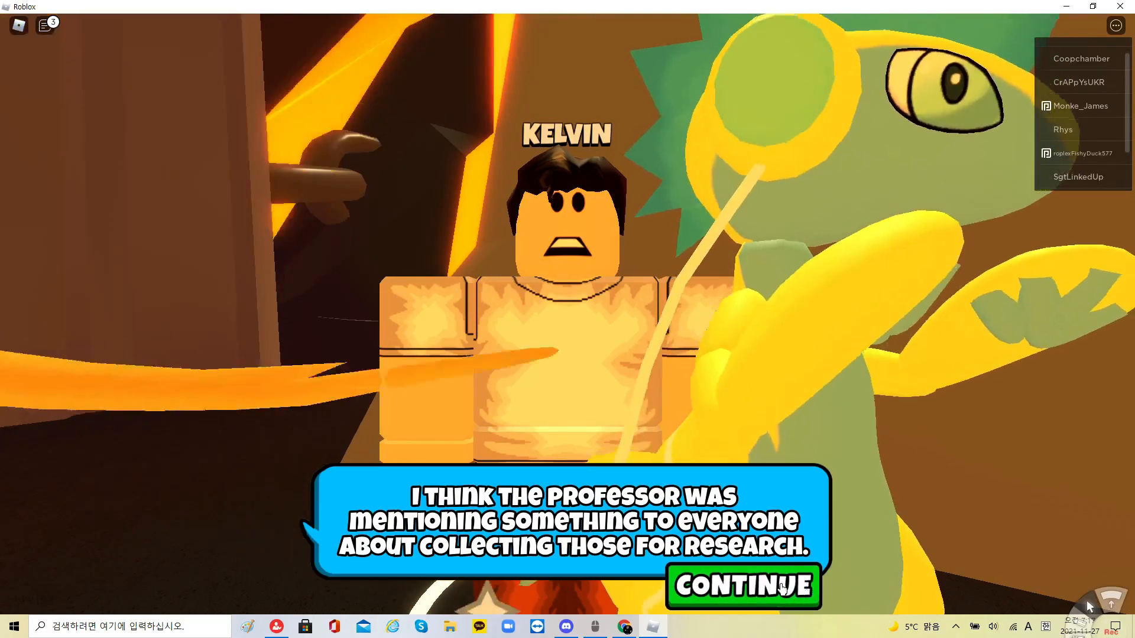
{"action": "left_click", "coordinate": [743, 587]}
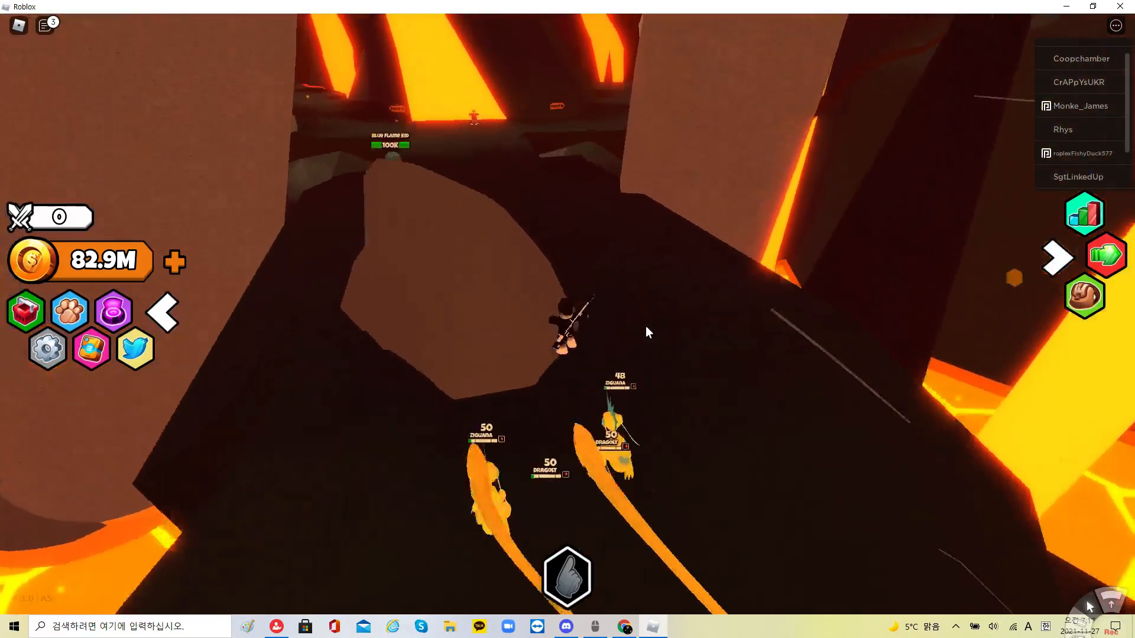
{"action": "mouse_move", "coordinate": [640, 333]}
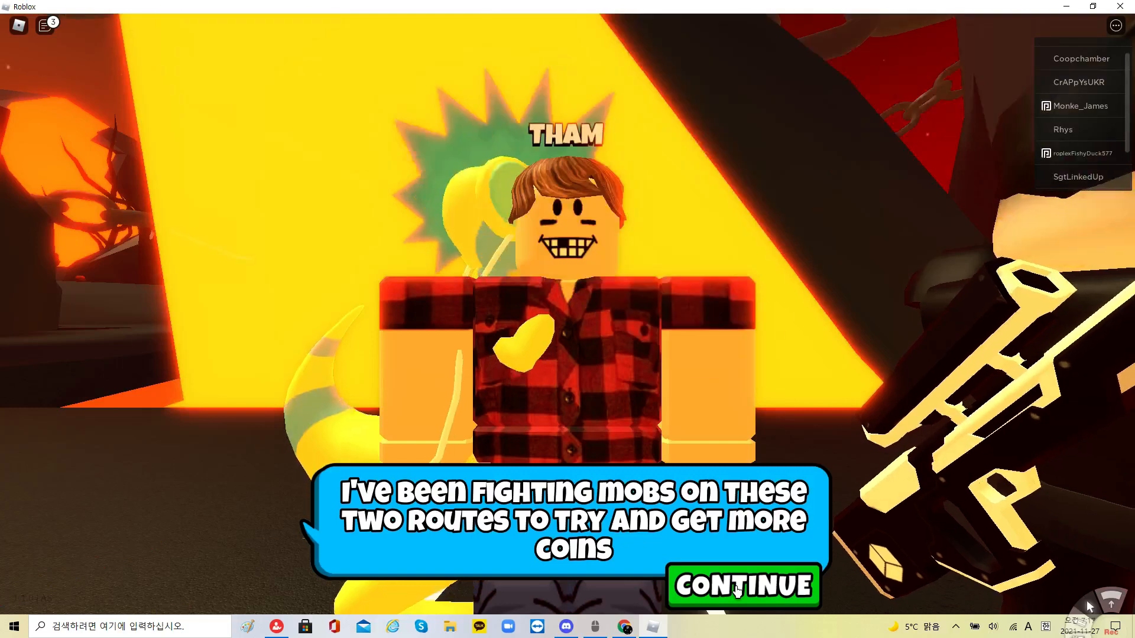
Step: Listen to Tham's dialogue about fighting mobs for coins, then approach the journal page
{"action": "left_click", "coordinate": [741, 586]}
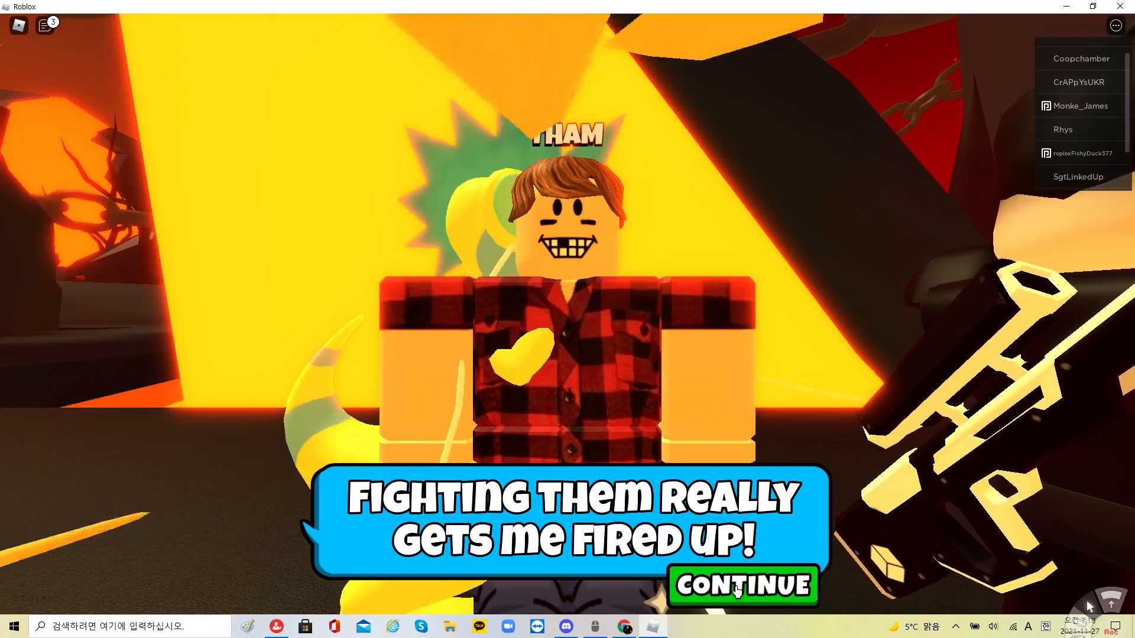
{"action": "left_click", "coordinate": [741, 585]}
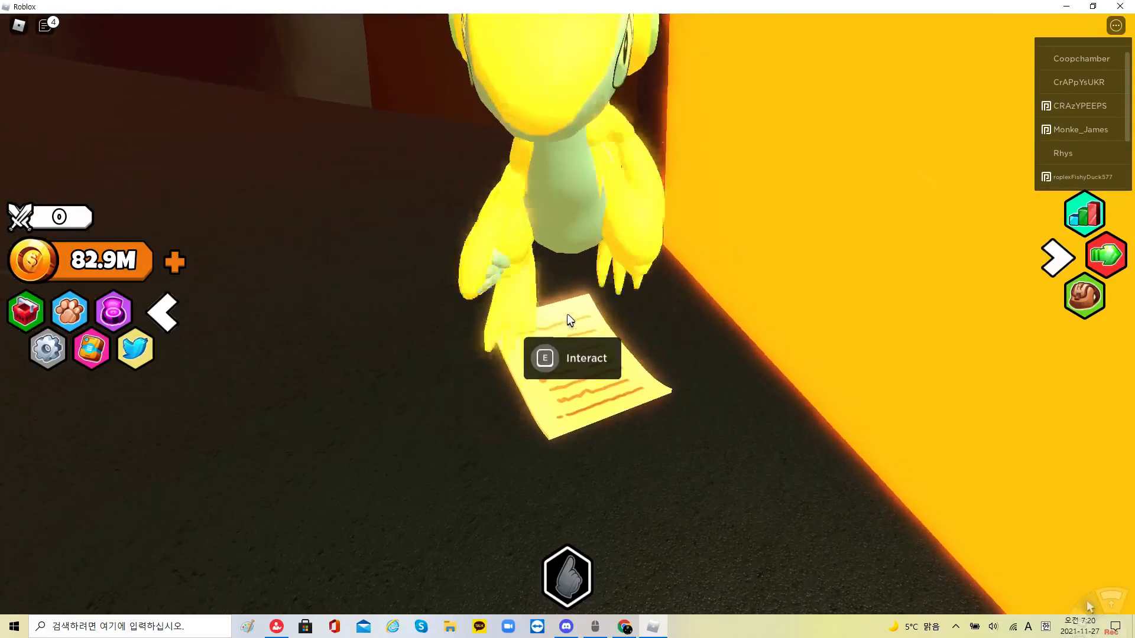
Step: Pick up the journal page and enlarge it to read the note about powerful pets
{"action": "key", "text": "e"}
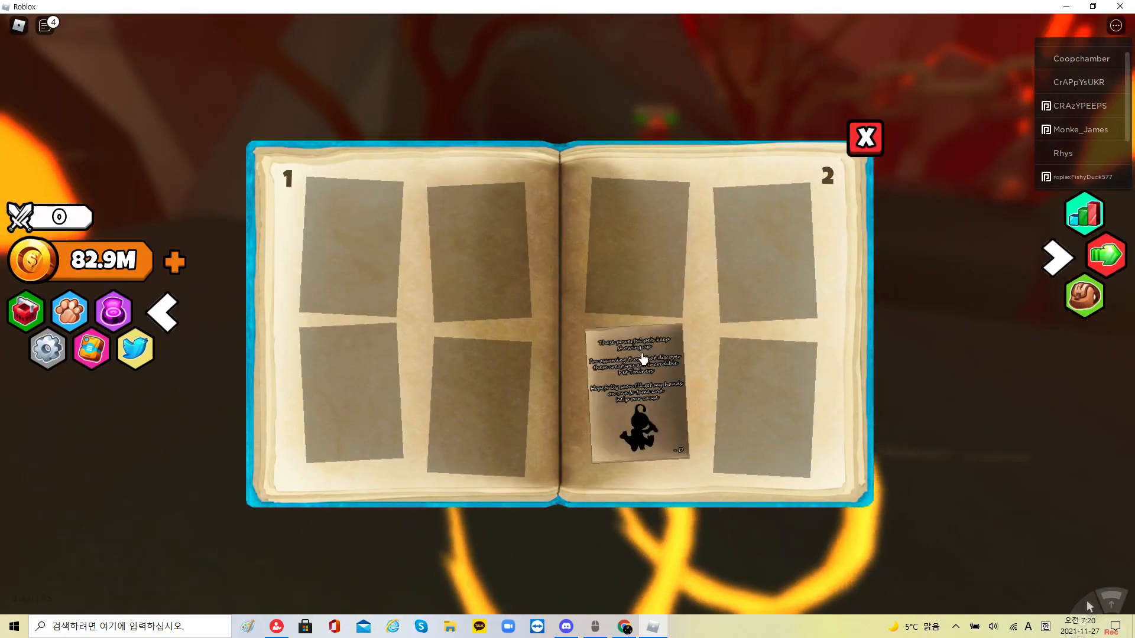
{"action": "left_click", "coordinate": [640, 391]}
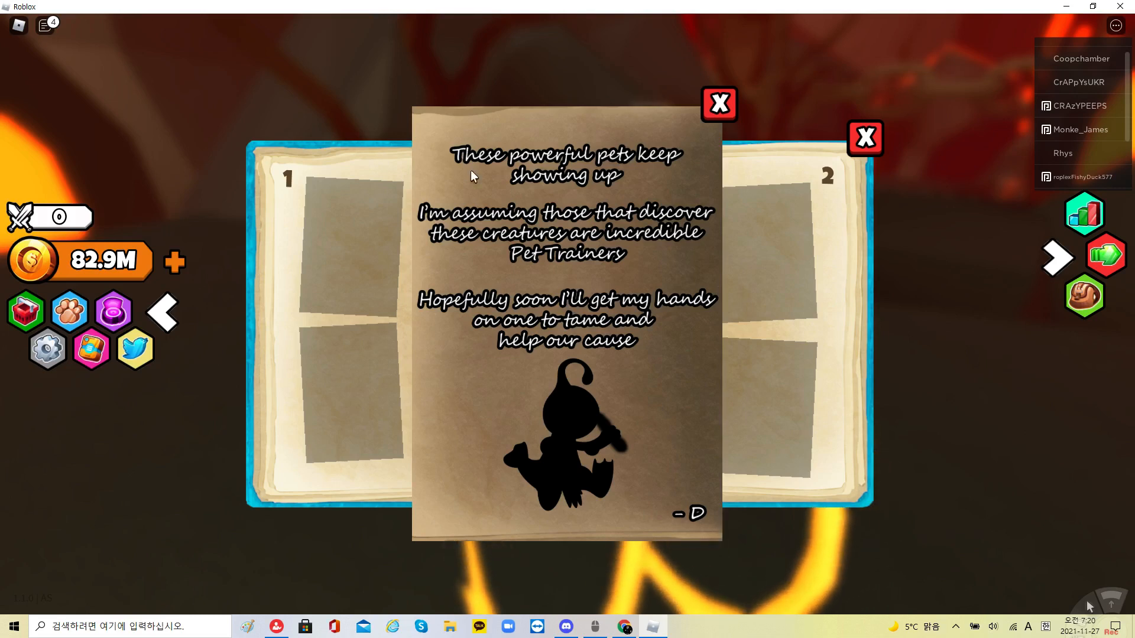
{"action": "mouse_move", "coordinate": [639, 354]}
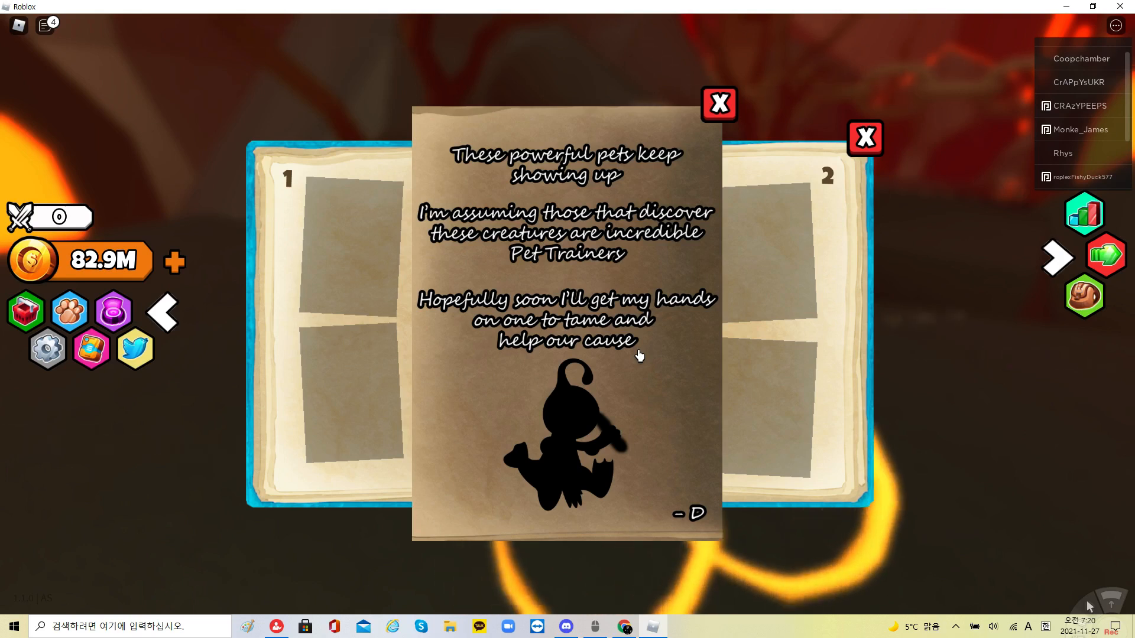
{"action": "mouse_move", "coordinate": [670, 303]}
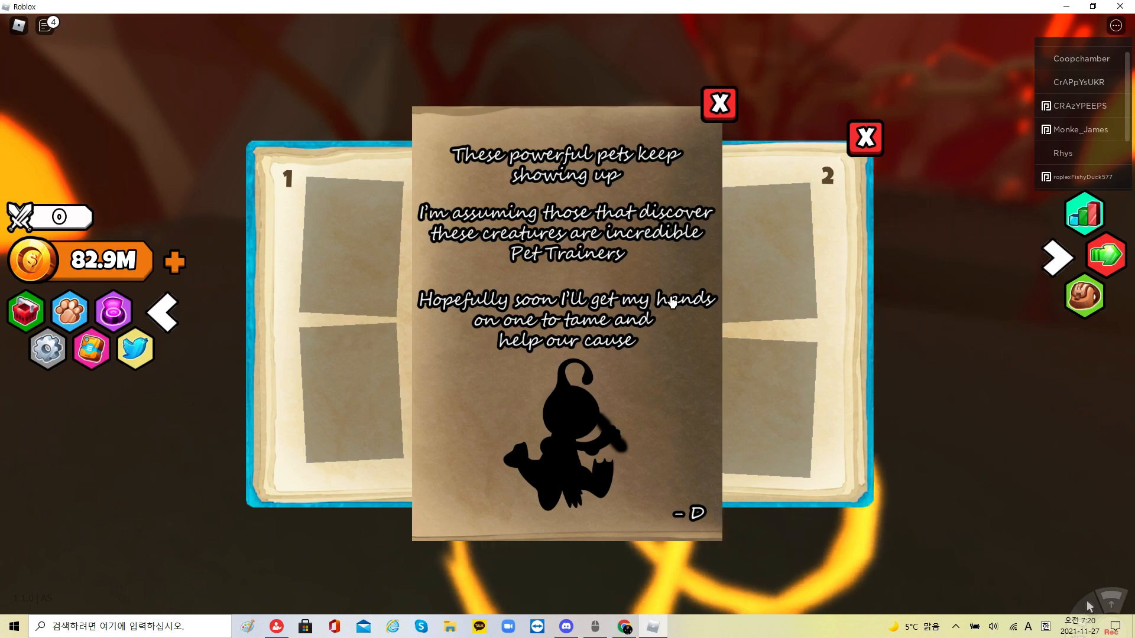
{"action": "mouse_move", "coordinate": [703, 282]}
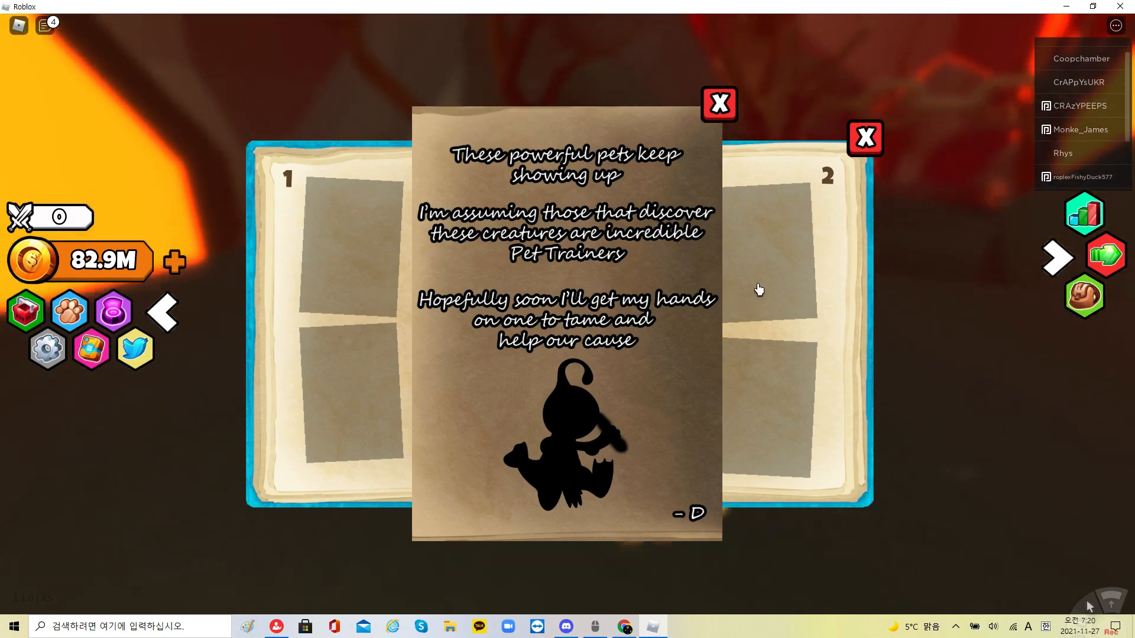
{"action": "mouse_move", "coordinate": [952, 253]}
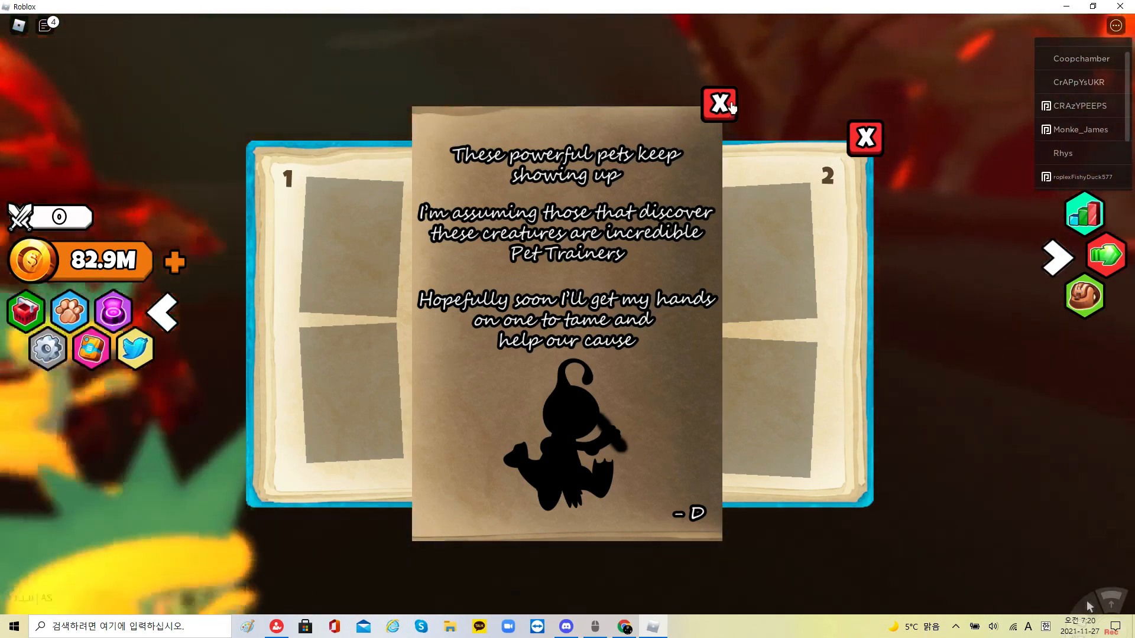
Step: Put the journal page away and browse the Teleports list to Volcano Isle before closing it
{"action": "left_click", "coordinate": [719, 104]}
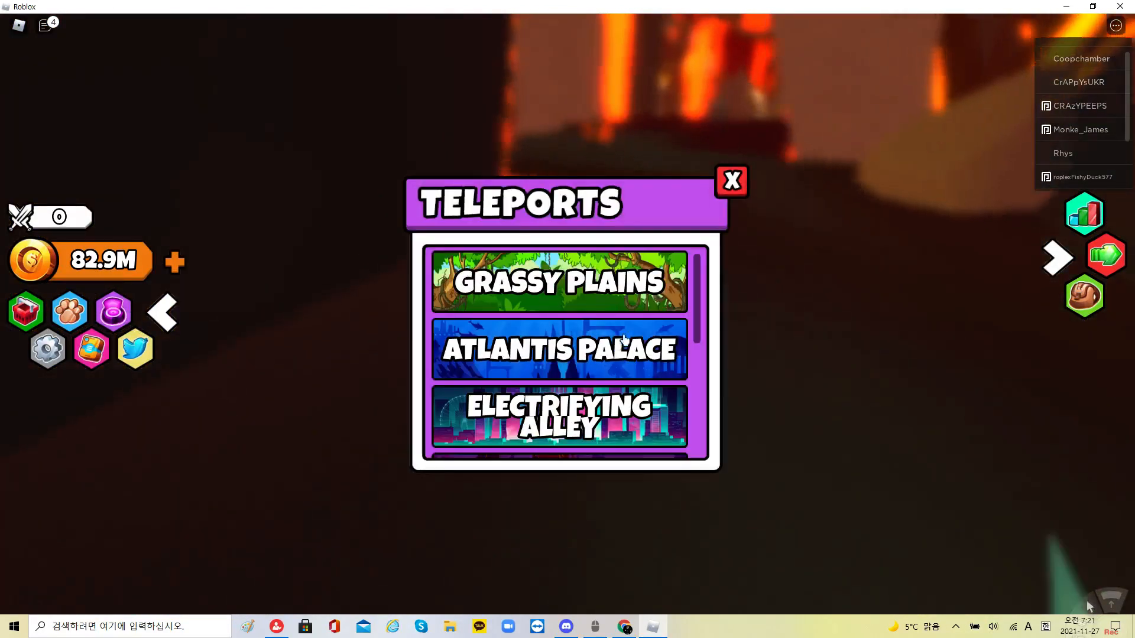
{"action": "scroll", "scroll_direction": "down", "scroll_amount": 3}
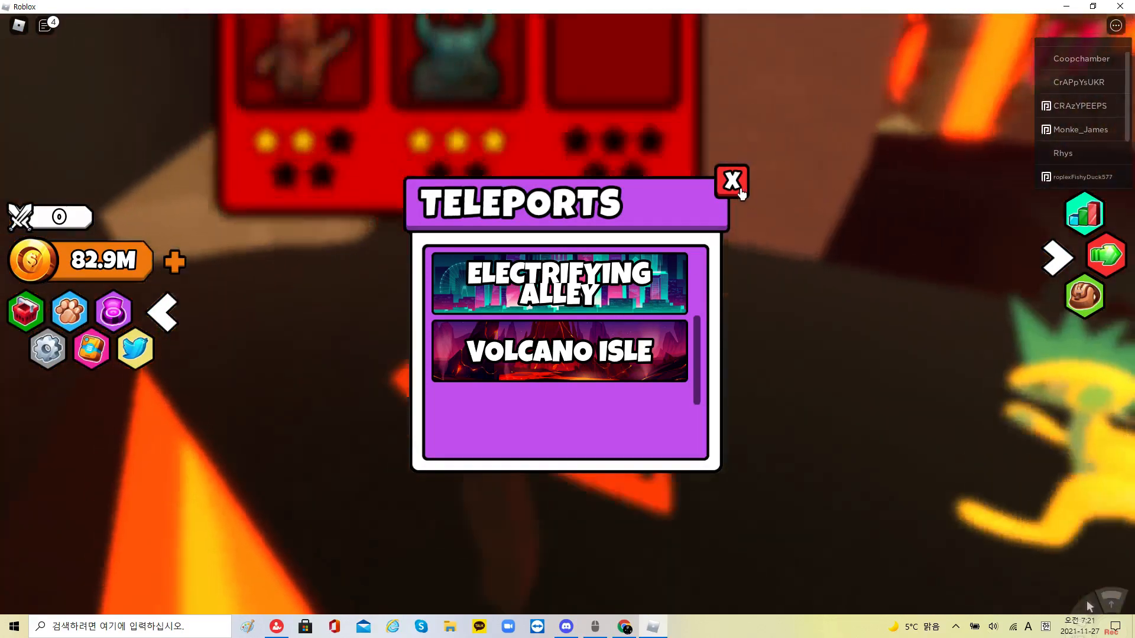
{"action": "left_click", "coordinate": [731, 179]}
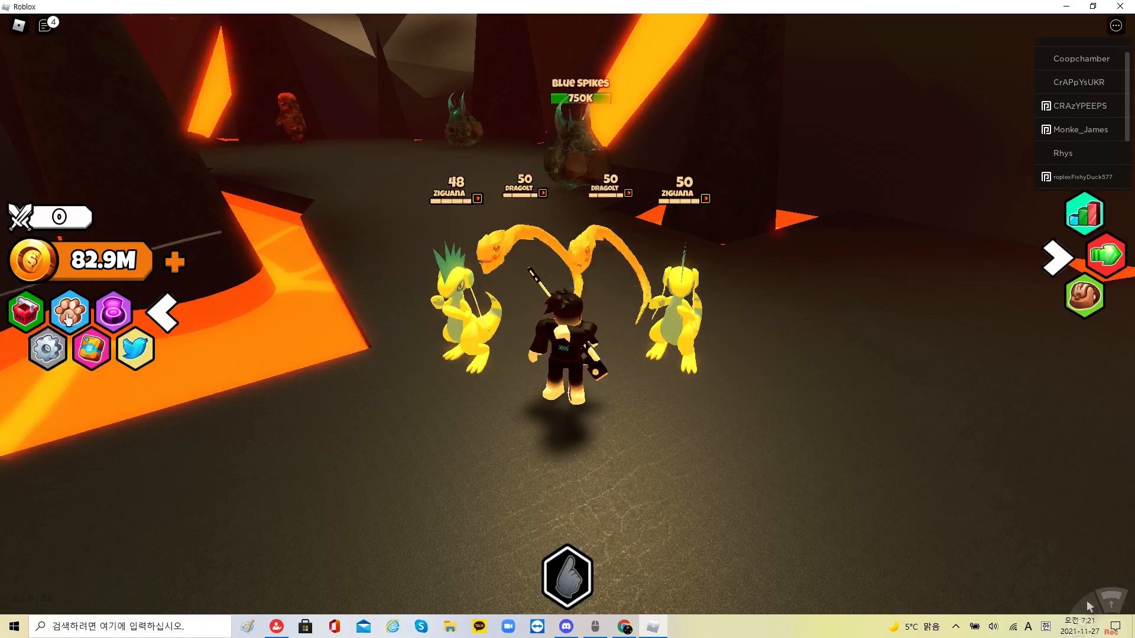
{"action": "left_click", "coordinate": [70, 312]}
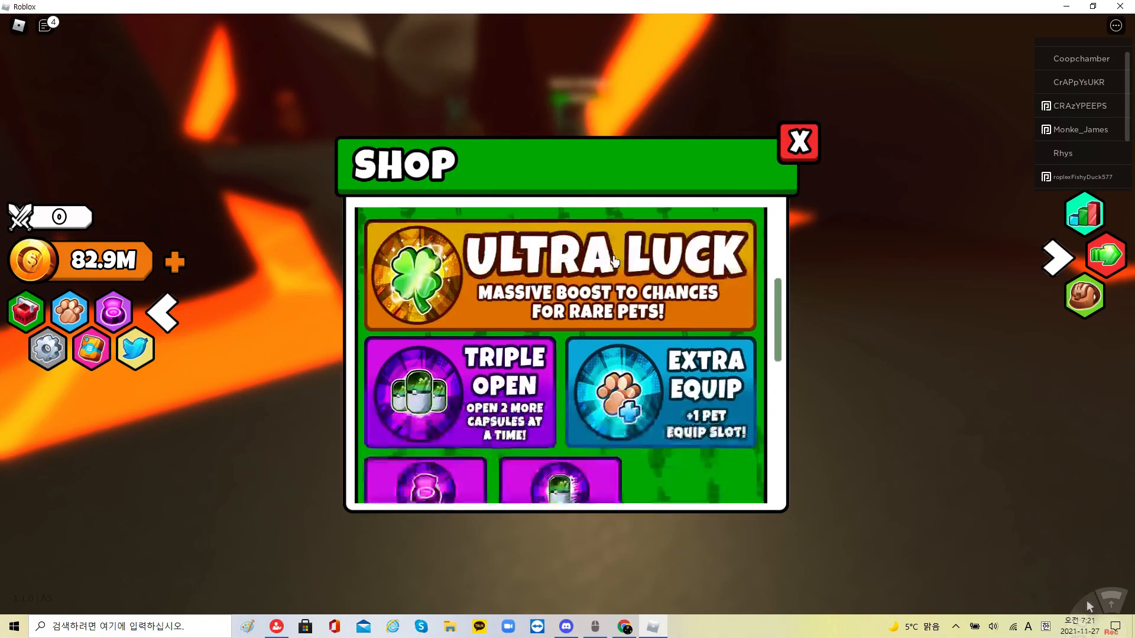
{"action": "scroll", "scroll_direction": "down", "scroll_amount": 3}
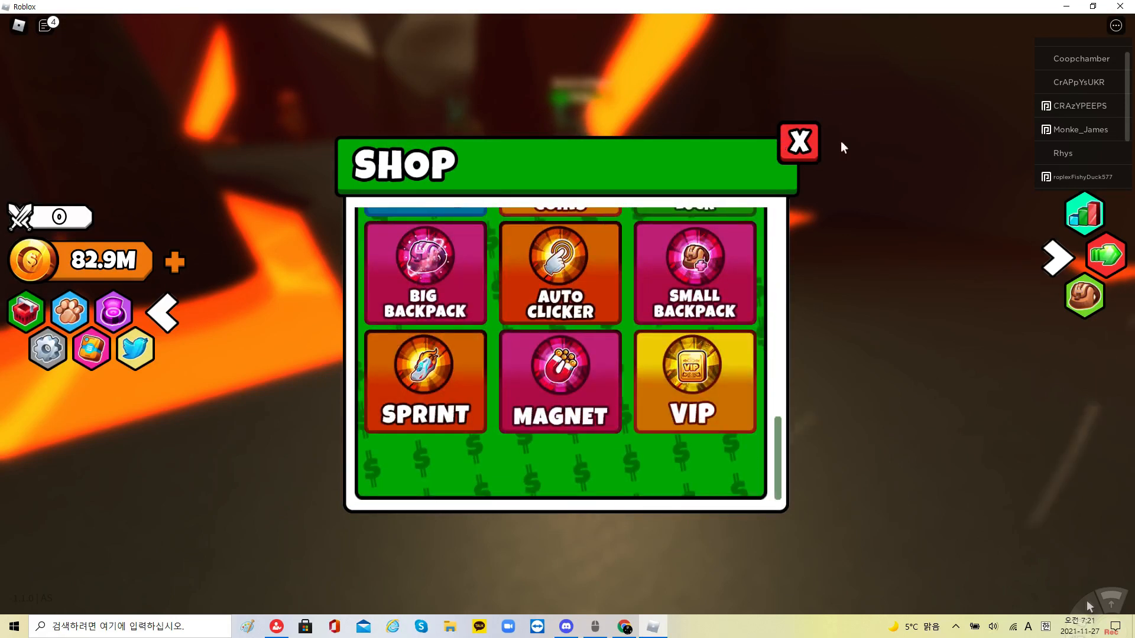
{"action": "left_click", "coordinate": [798, 143]}
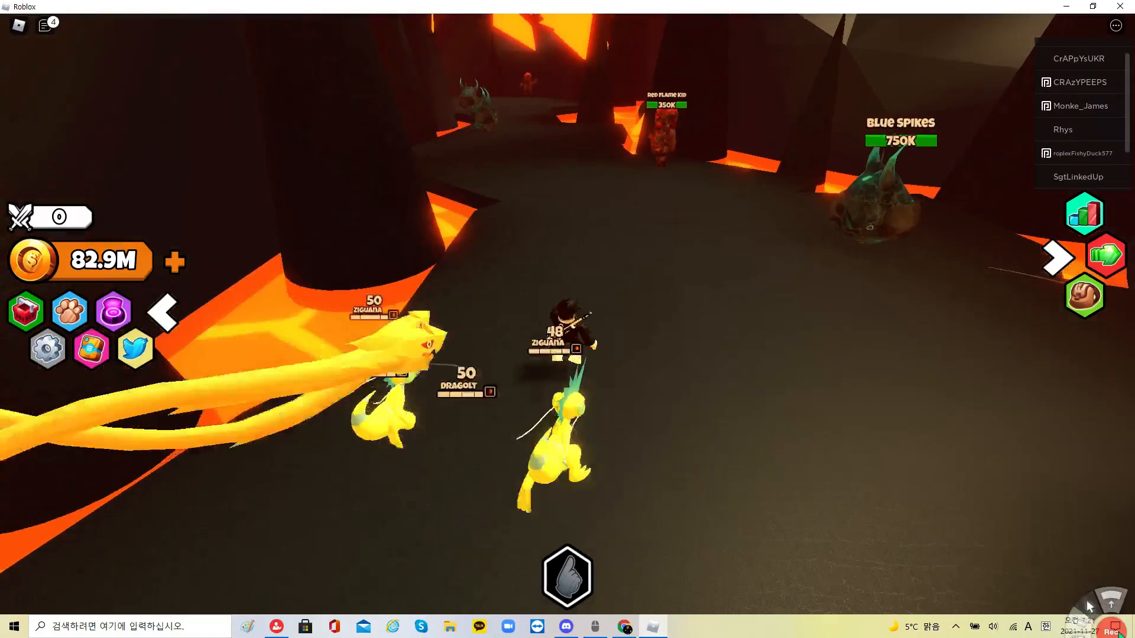
Step: Bring up the pet inventory, reopening it and dismissing the Silverfox details
{"action": "left_click", "coordinate": [70, 312]}
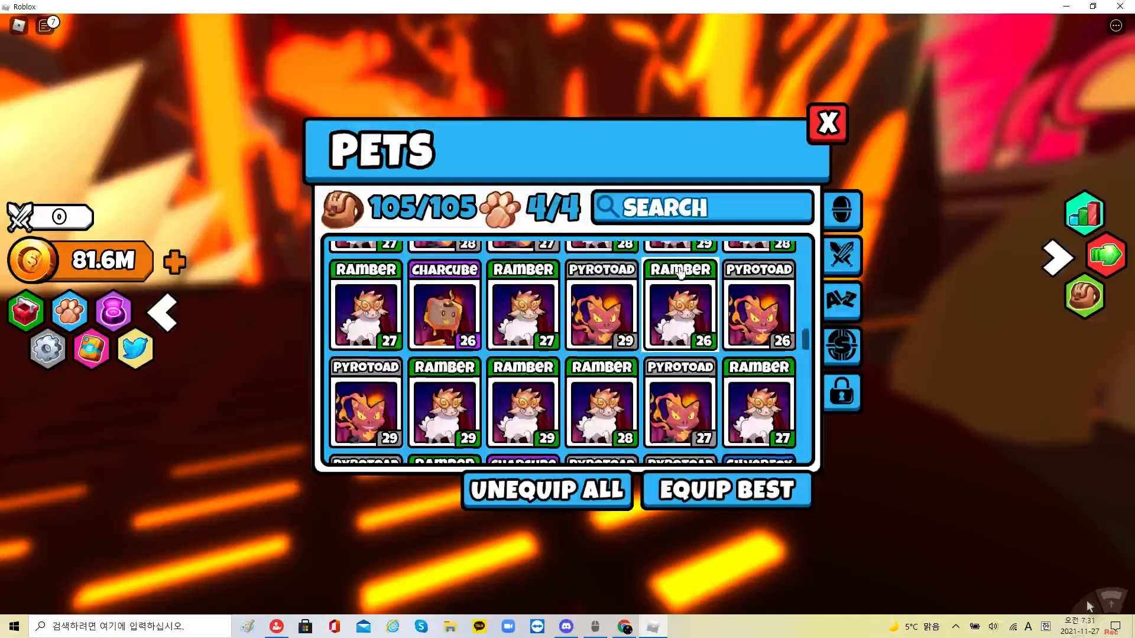
{"action": "scroll", "scroll_direction": "up", "scroll_amount": 3}
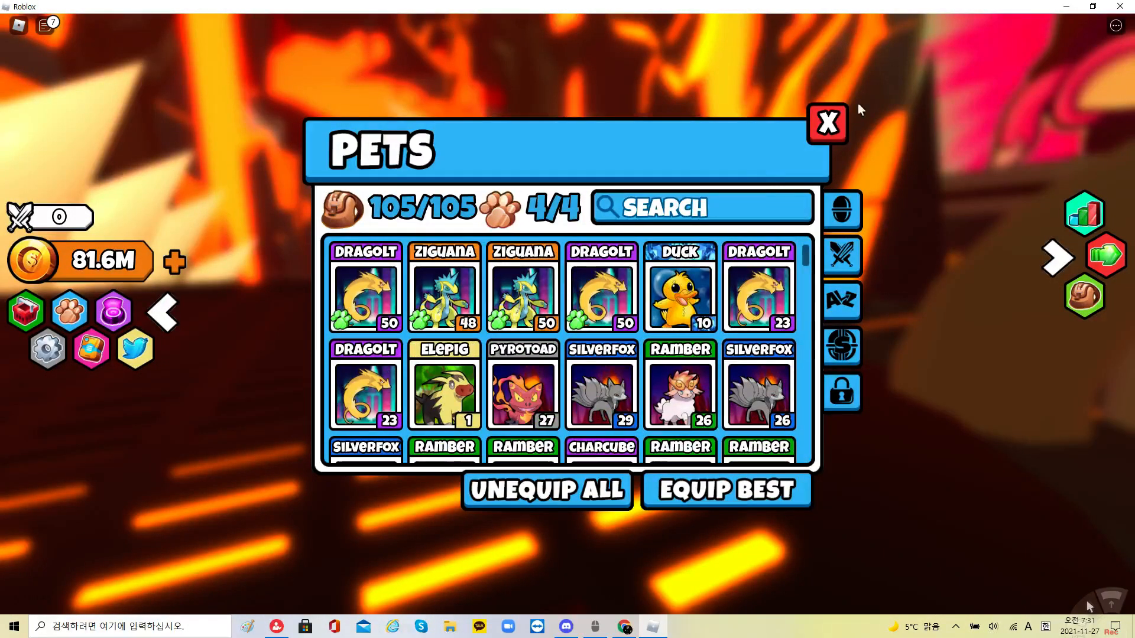
{"action": "left_click", "coordinate": [827, 123]}
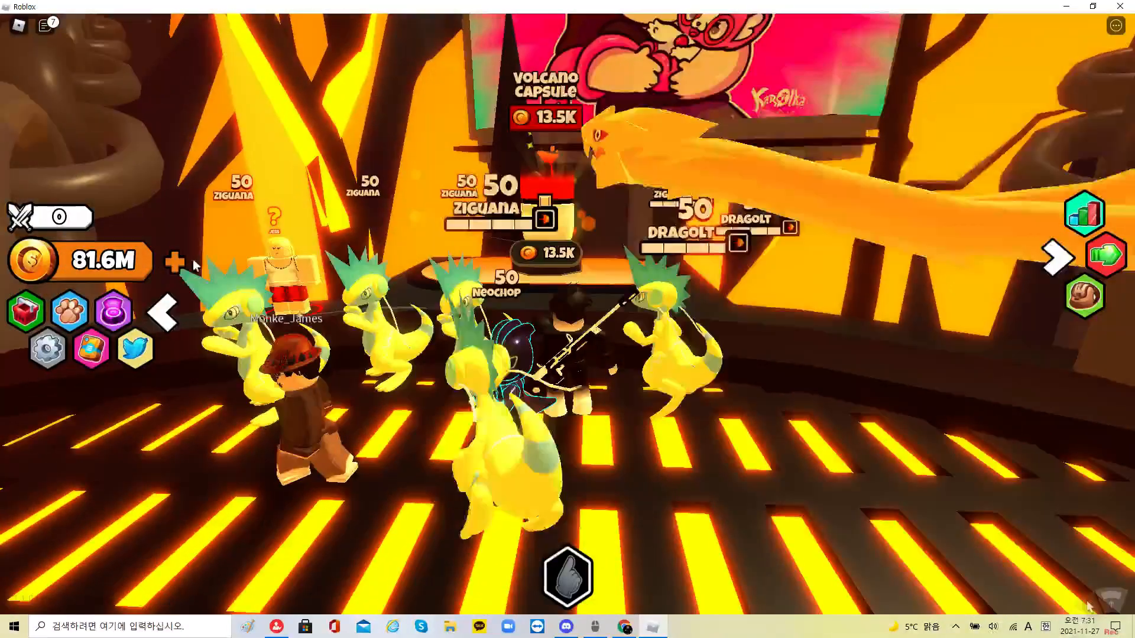
{"action": "left_click", "coordinate": [69, 311]}
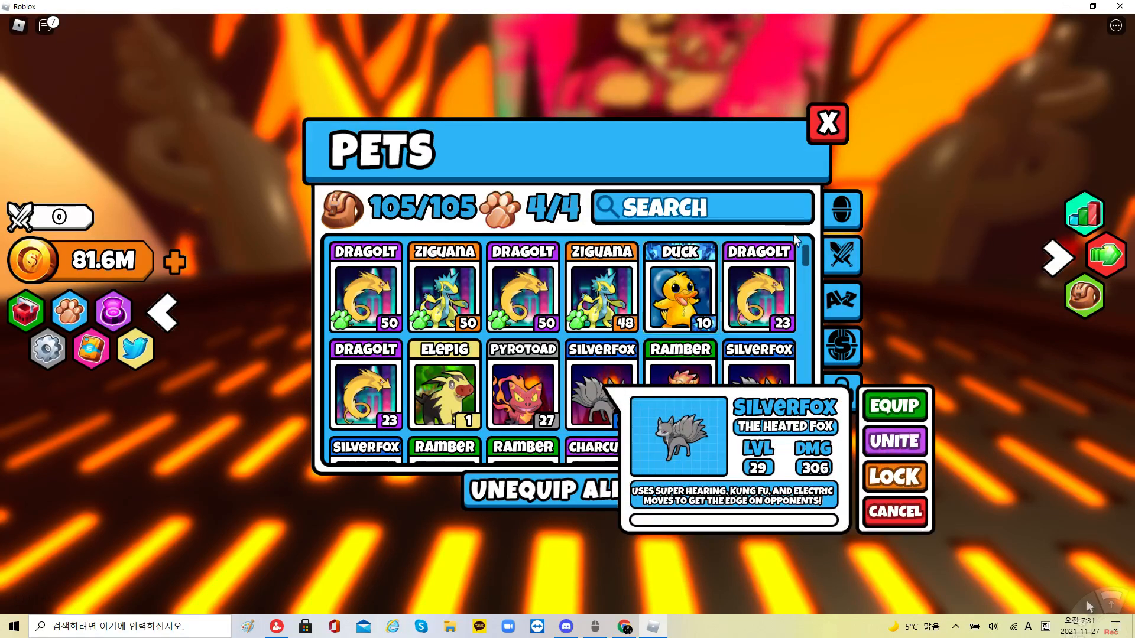
{"action": "left_click", "coordinate": [443, 391]}
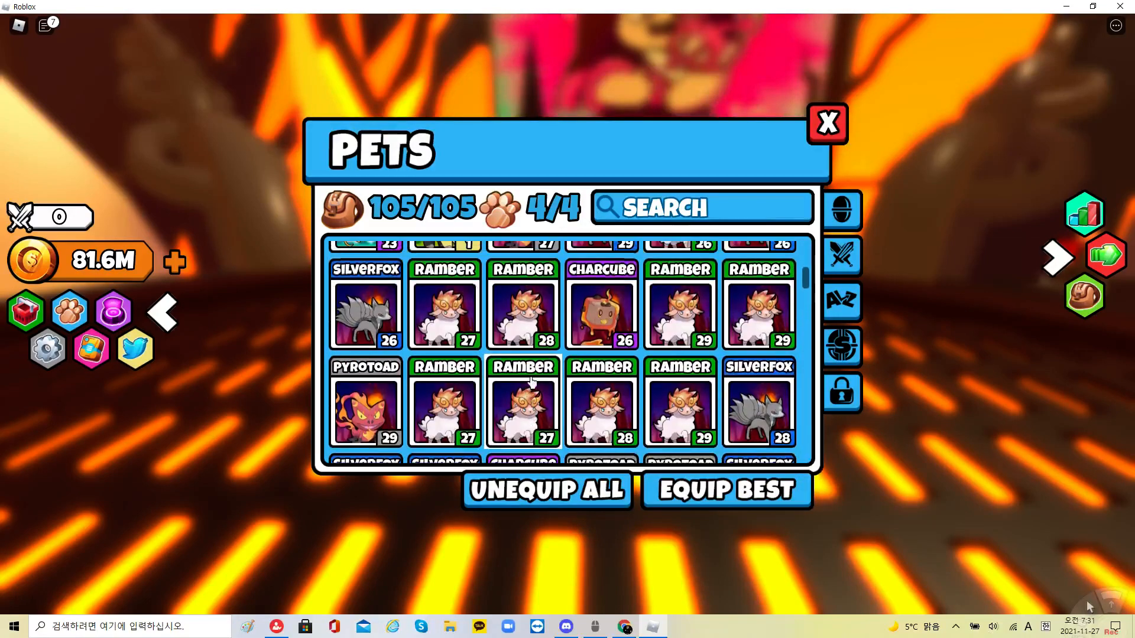
Step: Browse the pet grid and view the Charcube pet's details
{"action": "scroll", "scroll_direction": "up", "scroll_amount": 3}
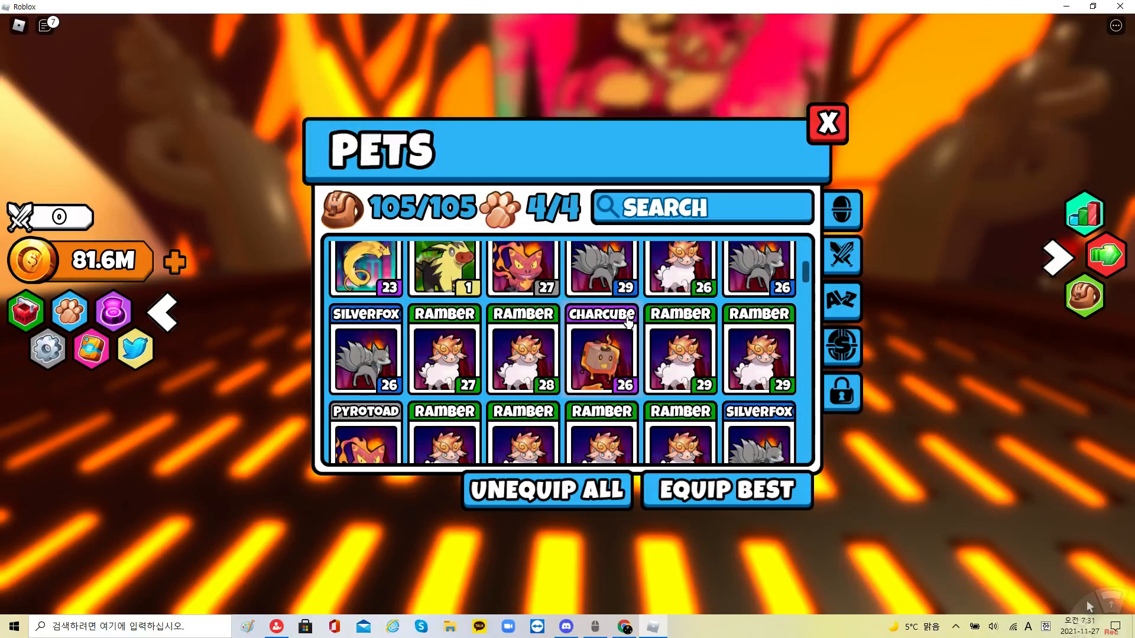
{"action": "scroll", "scroll_direction": "up", "scroll_amount": 3}
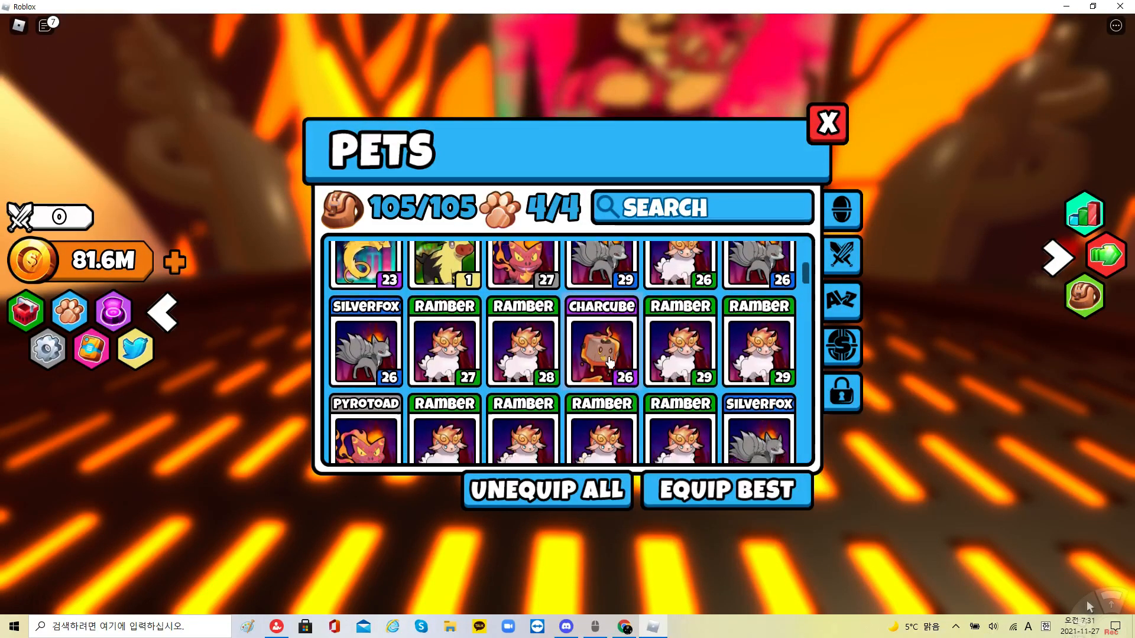
{"action": "scroll", "scroll_direction": "down", "scroll_amount": 3}
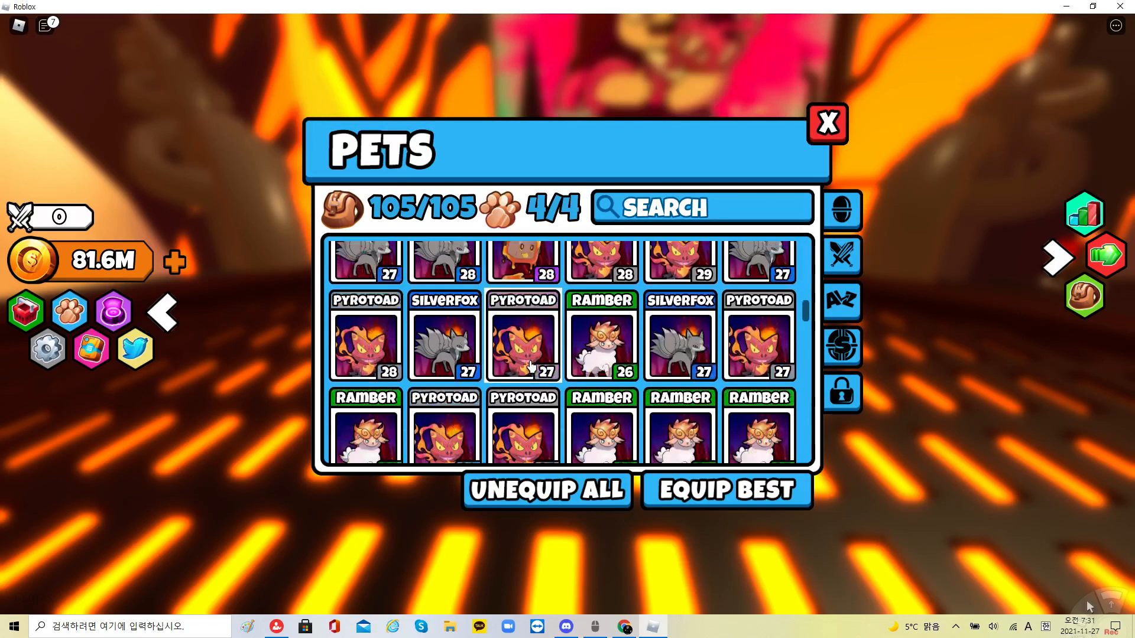
{"action": "scroll", "scroll_direction": "down", "scroll_amount": 3}
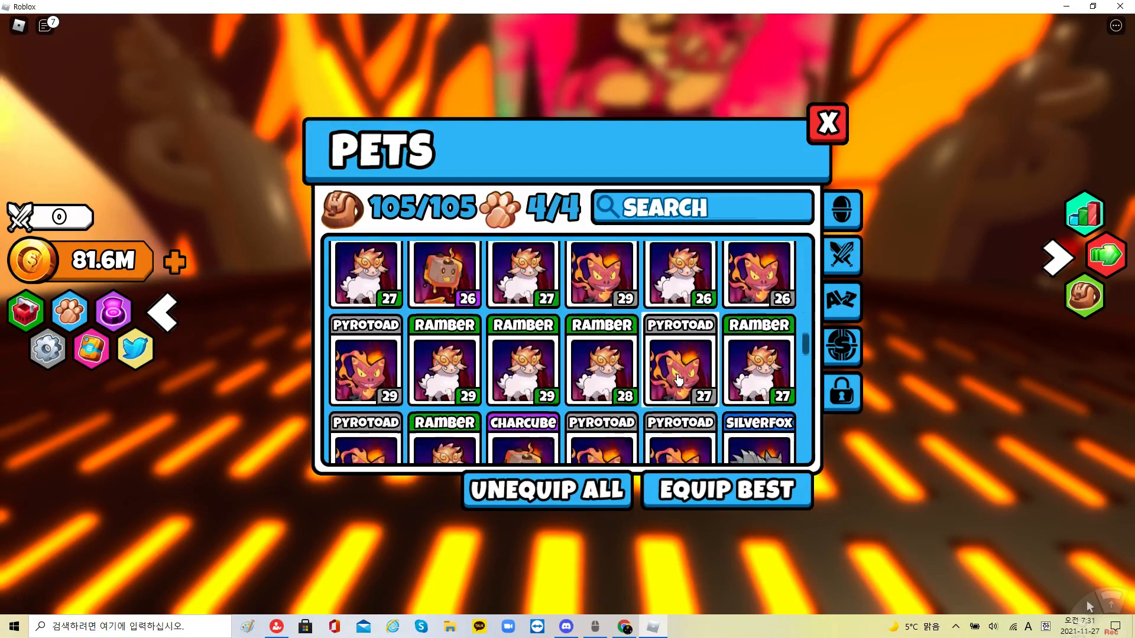
{"action": "scroll", "scroll_direction": "down", "scroll_amount": 3}
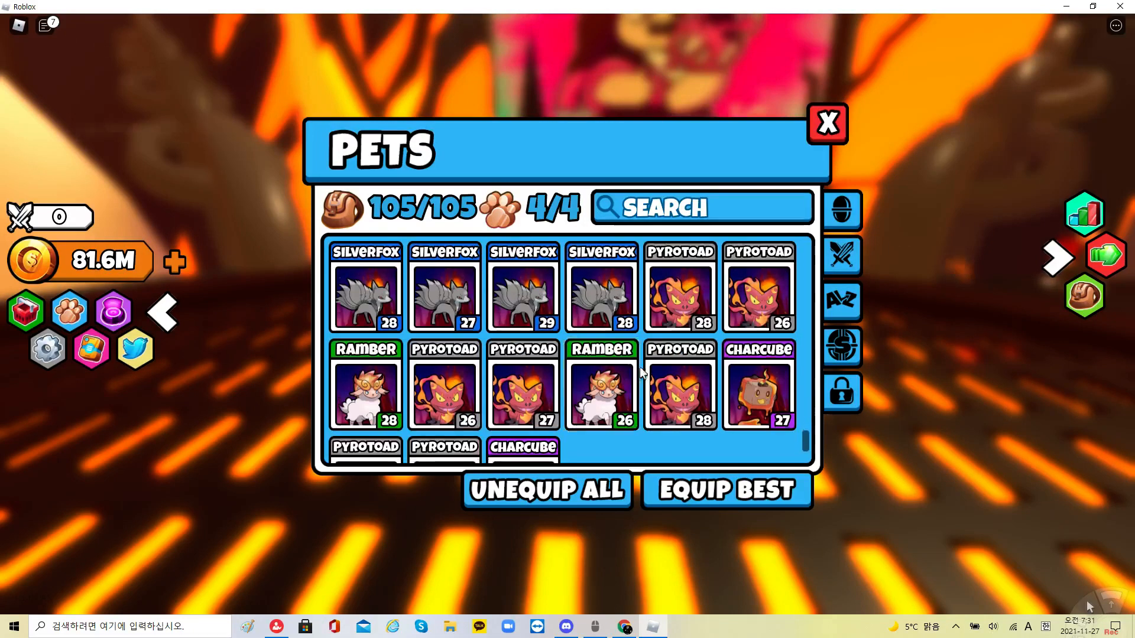
{"action": "scroll", "scroll_direction": "down", "scroll_amount": 3}
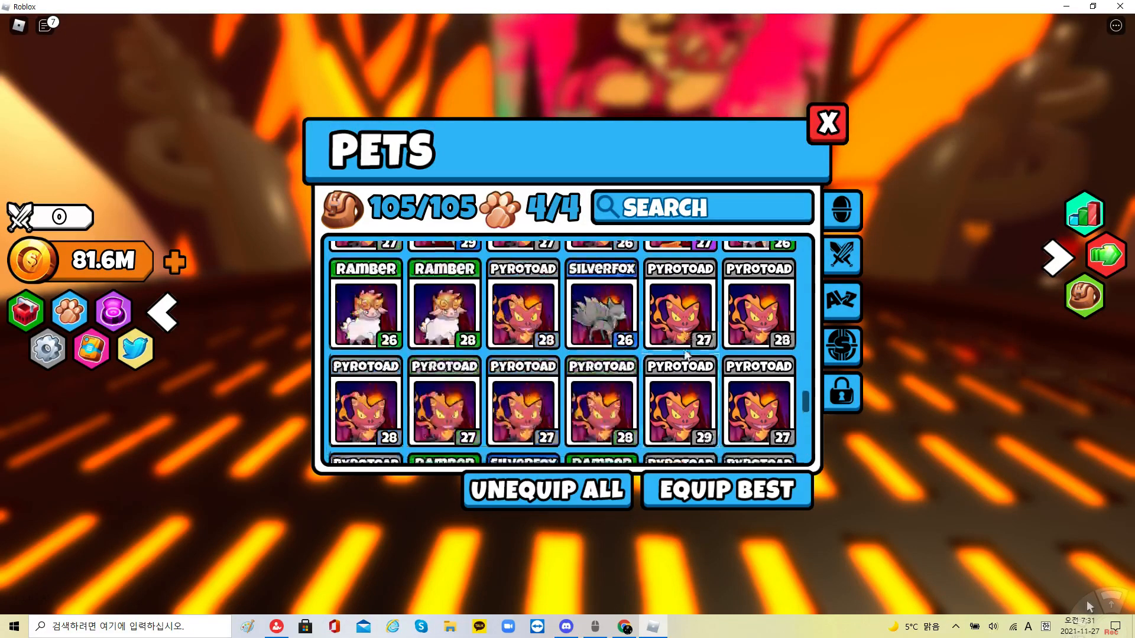
{"action": "scroll", "scroll_direction": "down", "scroll_amount": 3}
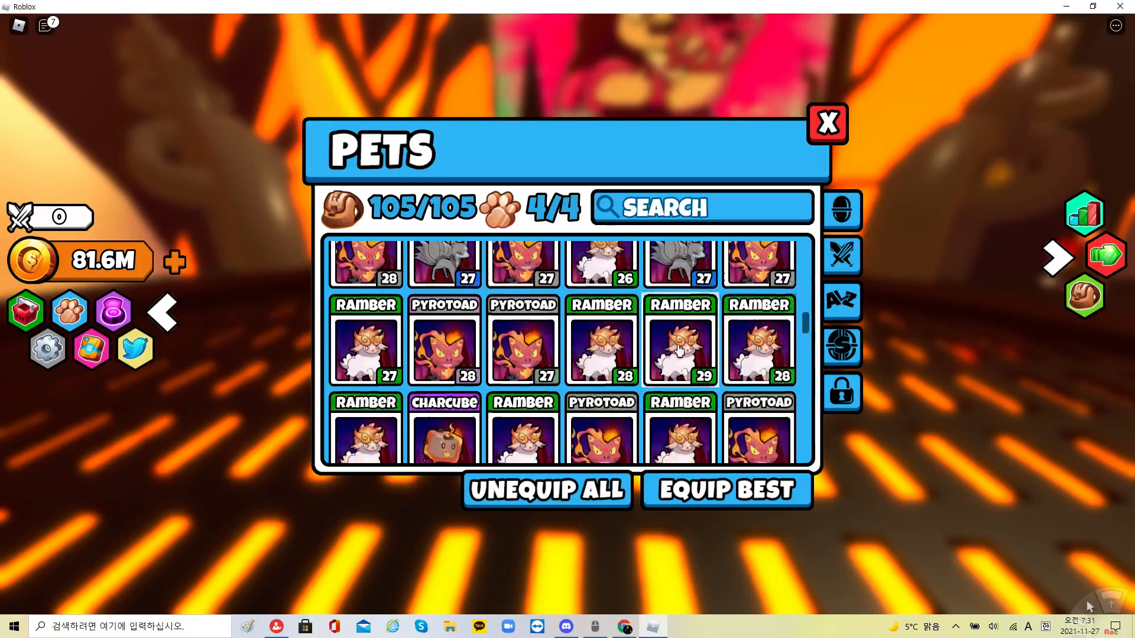
{"action": "left_click", "coordinate": [523, 340]}
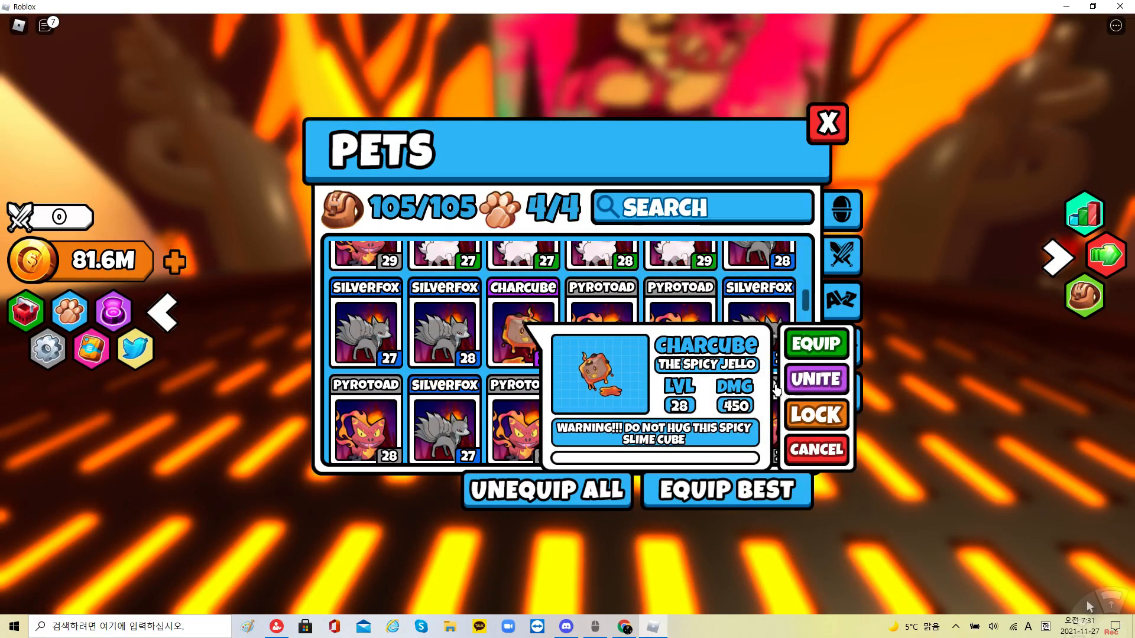
Step: Select the surplus pets as fodder and start uniting them into the Charcube
{"action": "left_click", "coordinate": [815, 378]}
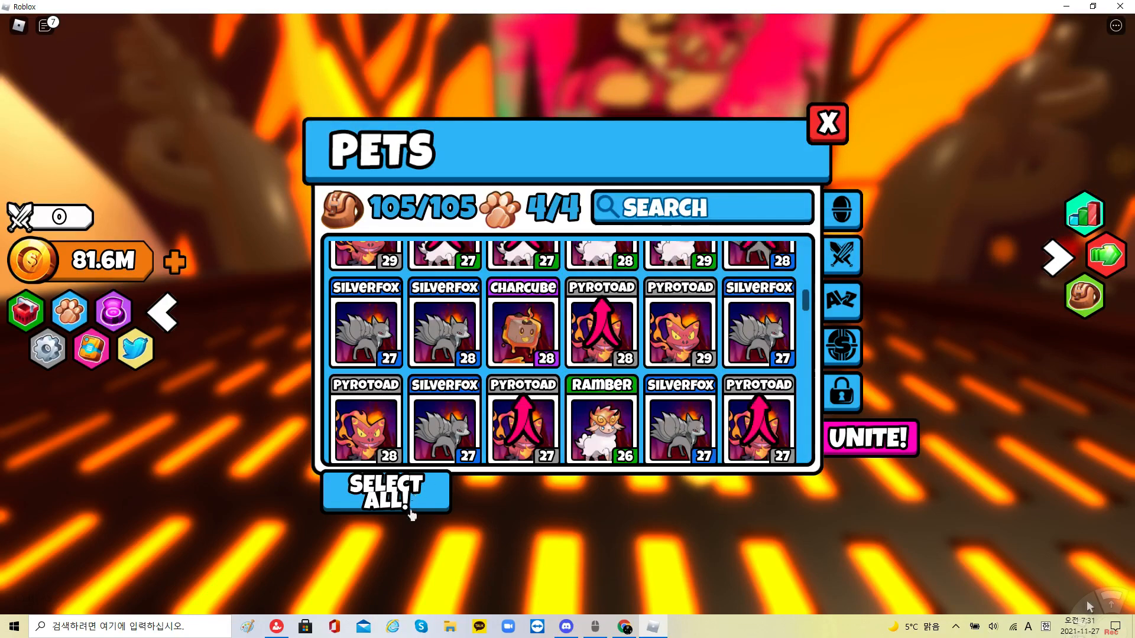
{"action": "scroll", "scroll_direction": "up", "scroll_amount": 3}
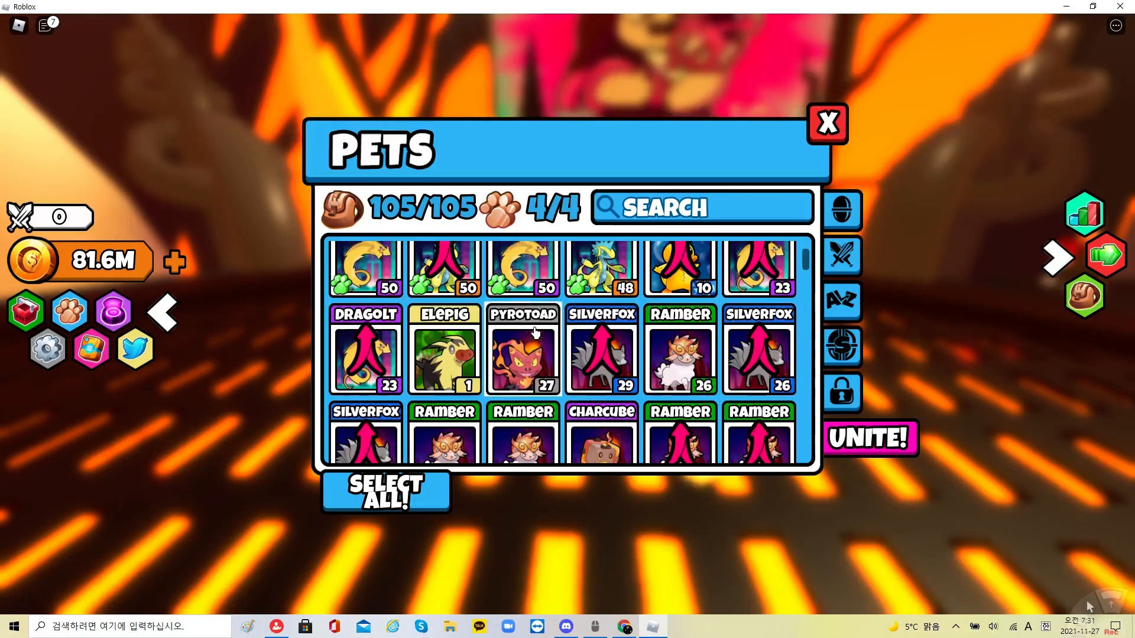
{"action": "scroll", "scroll_direction": "up", "scroll_amount": 3}
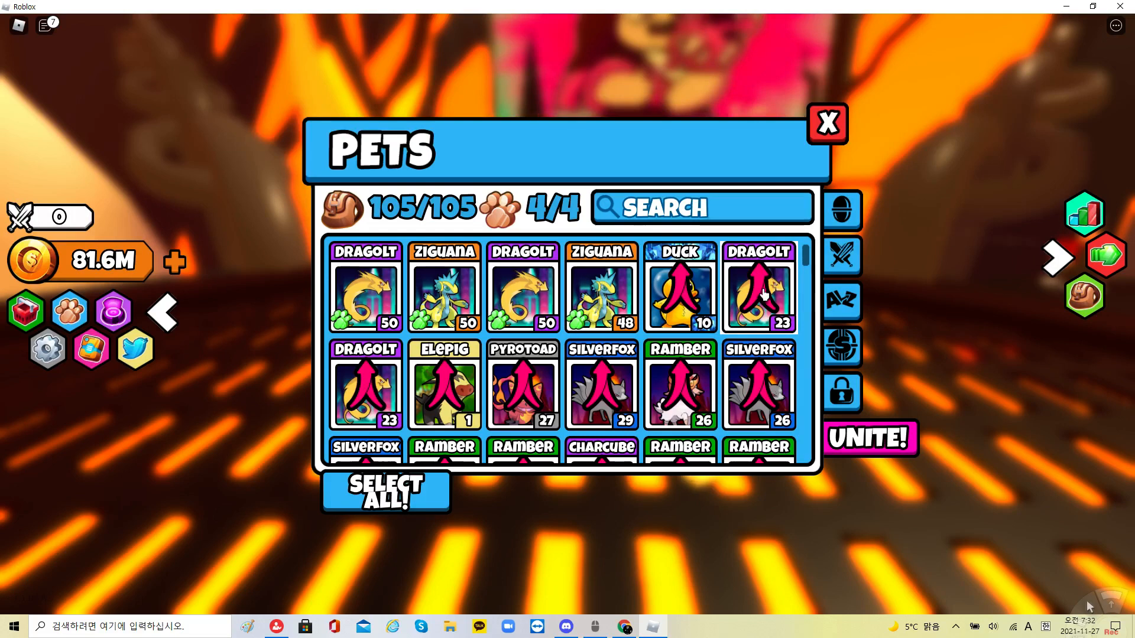
{"action": "scroll", "scroll_direction": "down", "scroll_amount": 3}
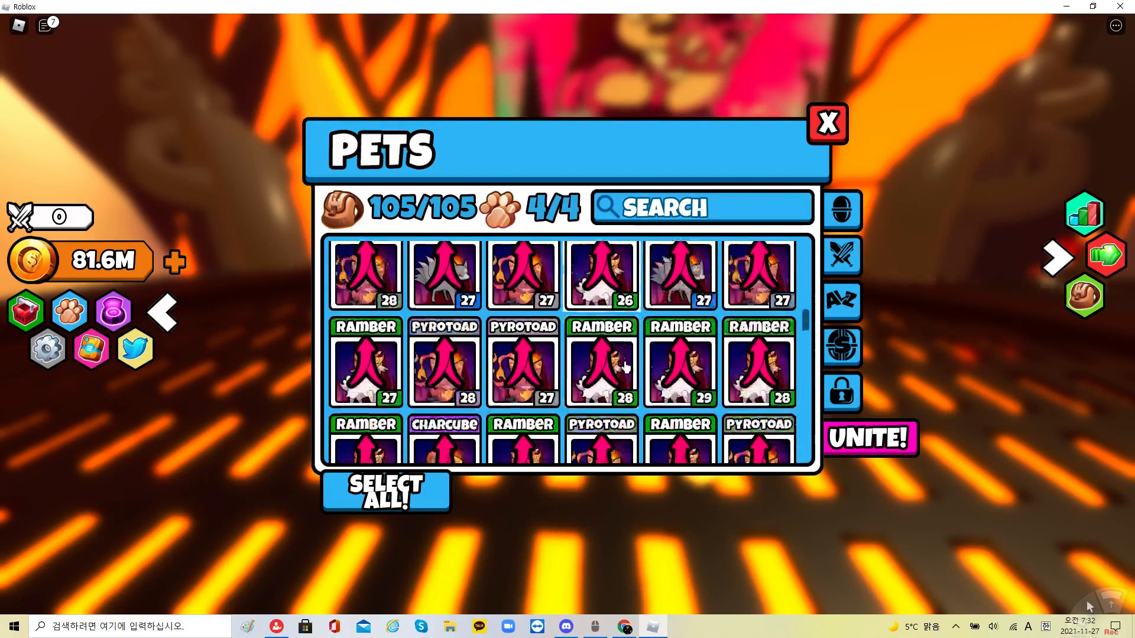
{"action": "scroll", "scroll_direction": "down", "scroll_amount": 3}
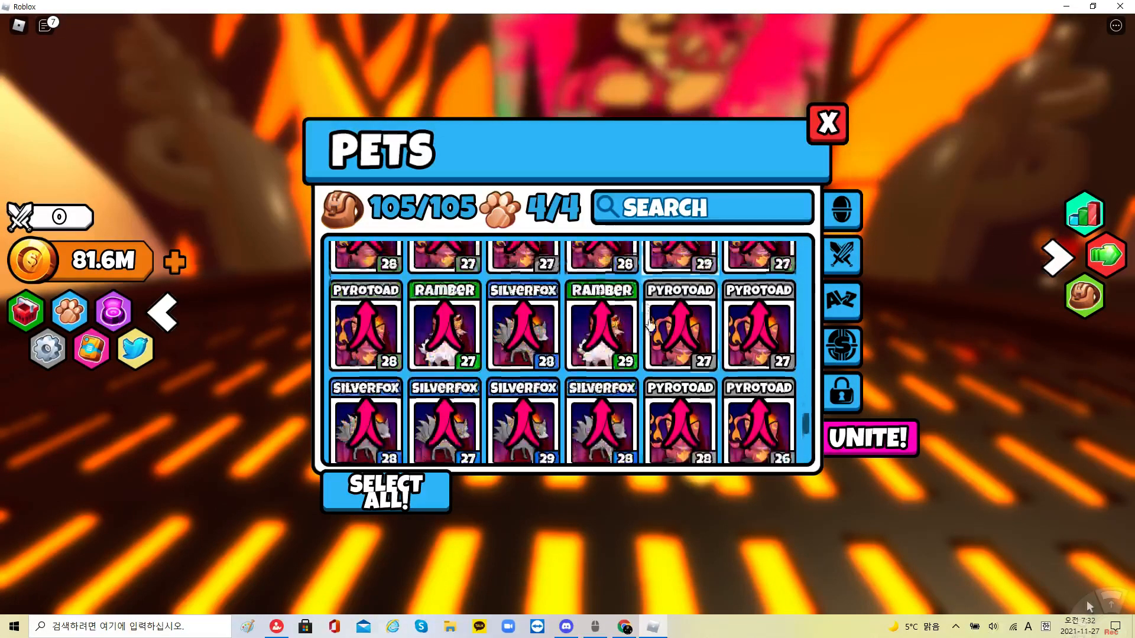
{"action": "scroll", "scroll_direction": "down", "scroll_amount": 3}
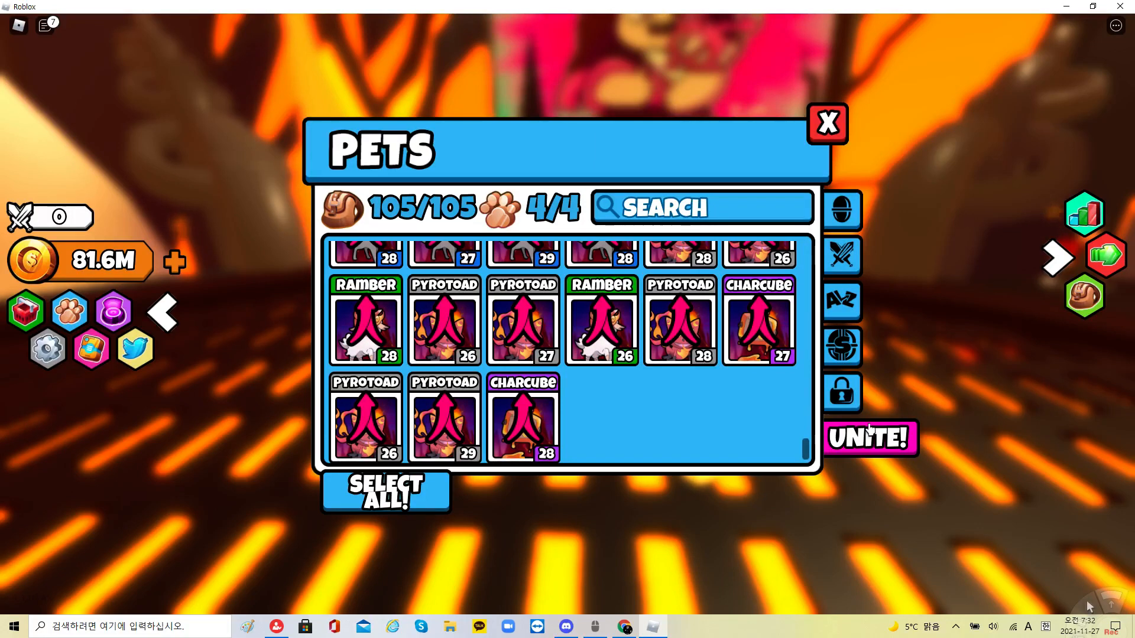
{"action": "left_click", "coordinate": [869, 438]}
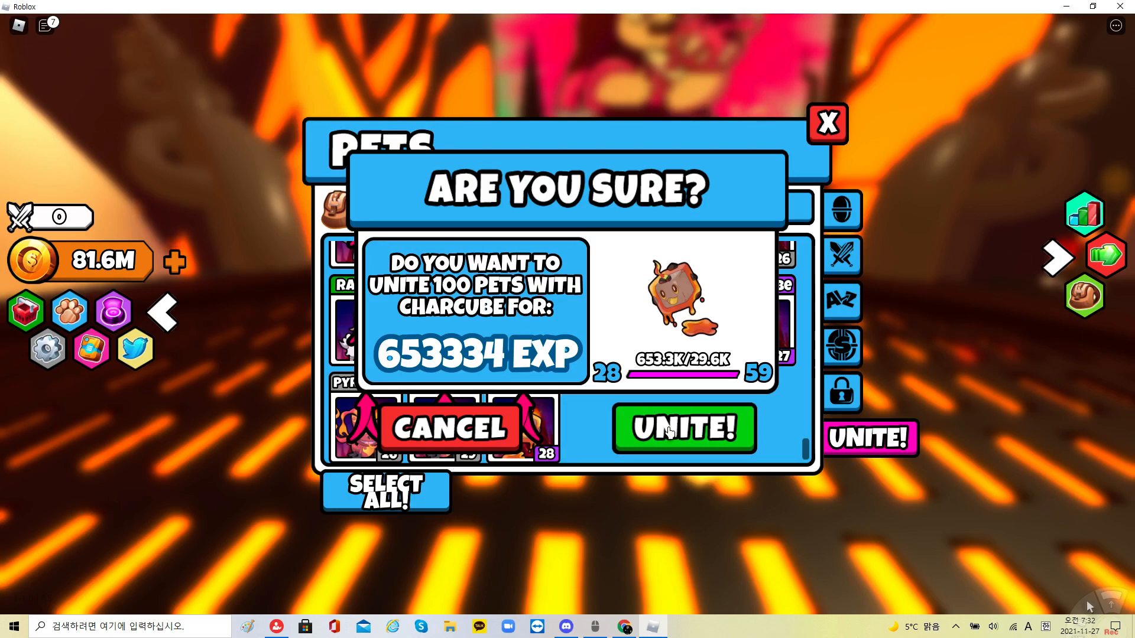
{"action": "mouse_move", "coordinate": [573, 439]}
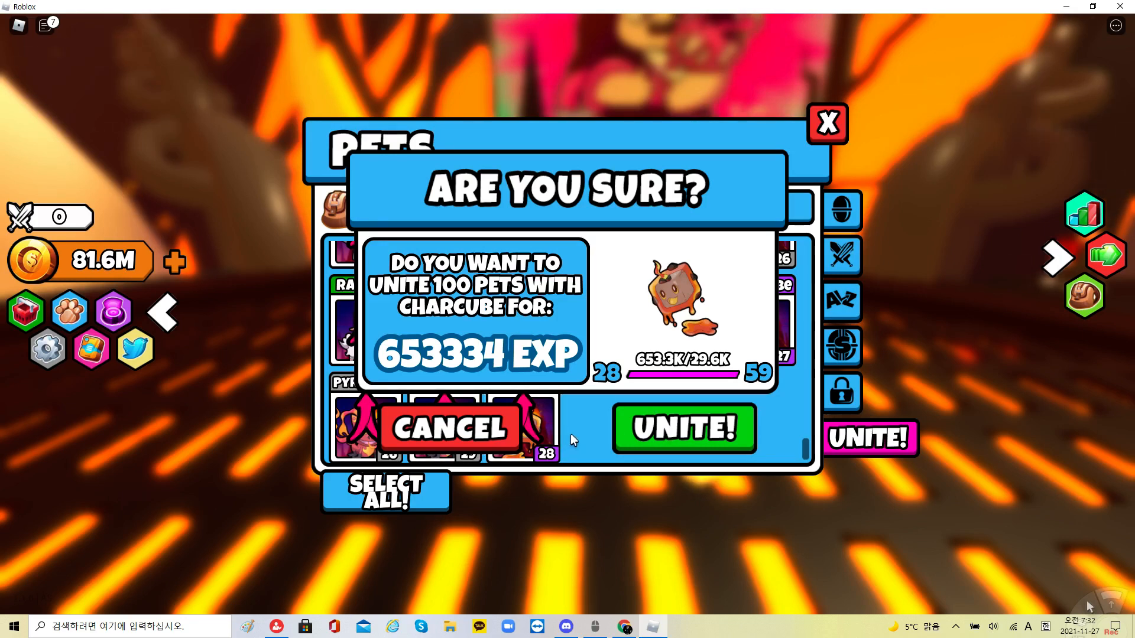
{"action": "mouse_move", "coordinate": [566, 454]}
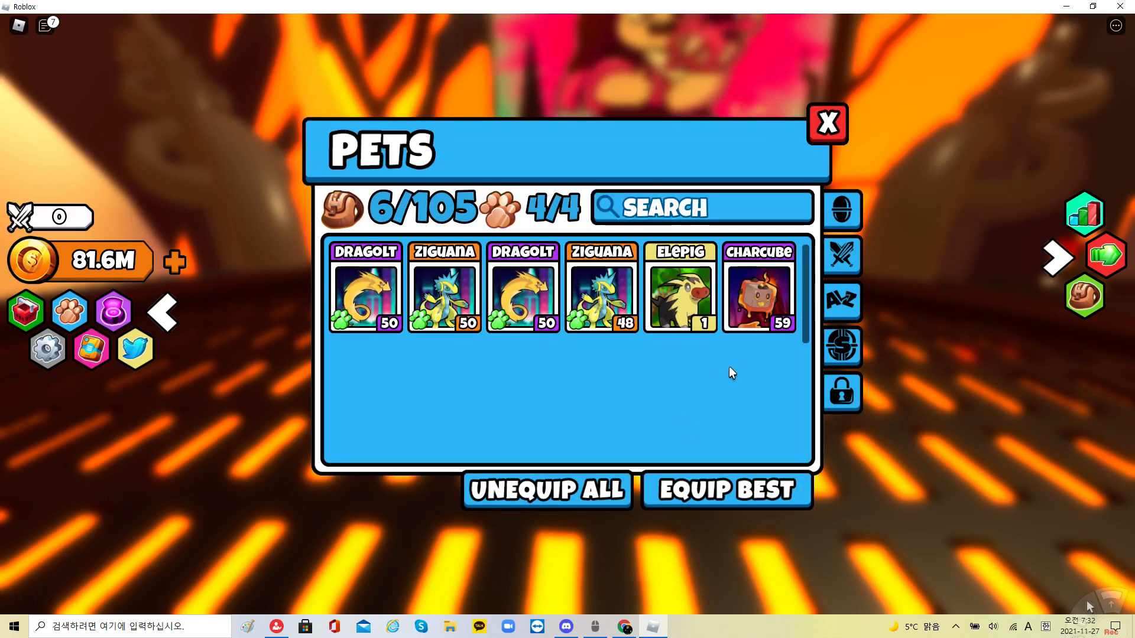
Step: Equip the level 59 Charcube onto the active pet team
{"action": "left_click", "coordinate": [758, 290]}
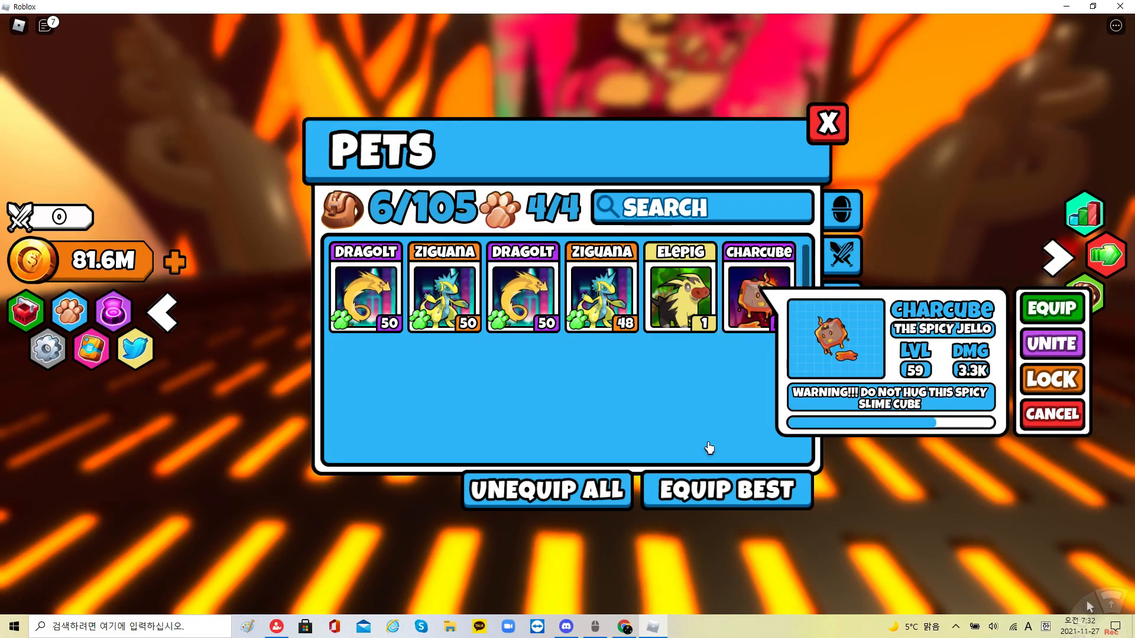
{"action": "left_click", "coordinate": [1049, 308]}
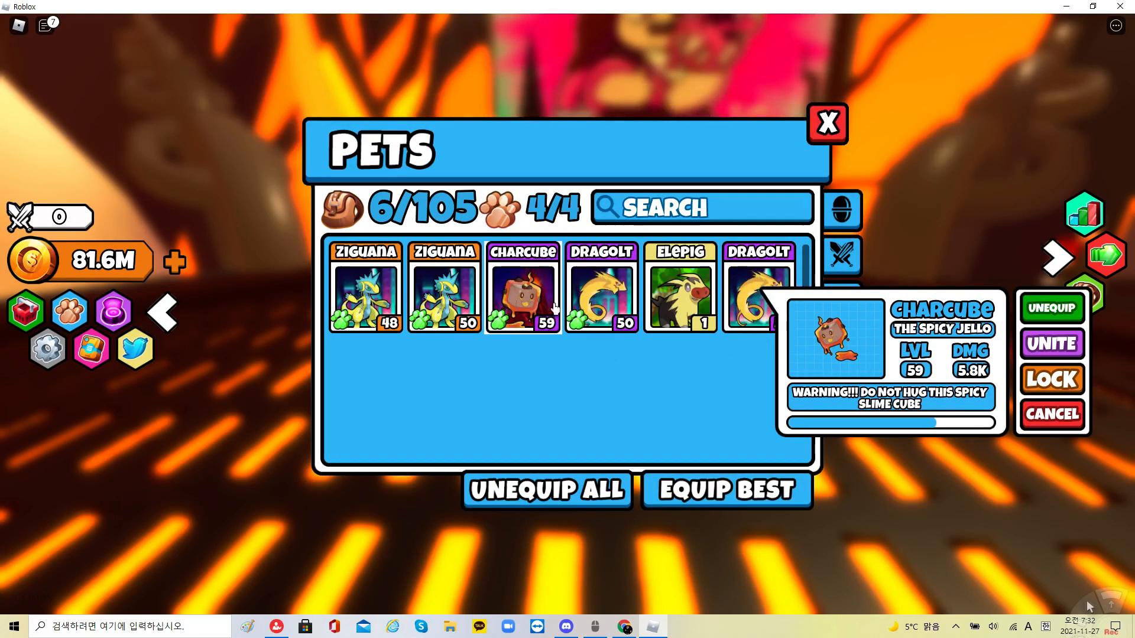
{"action": "left_click", "coordinate": [601, 290]}
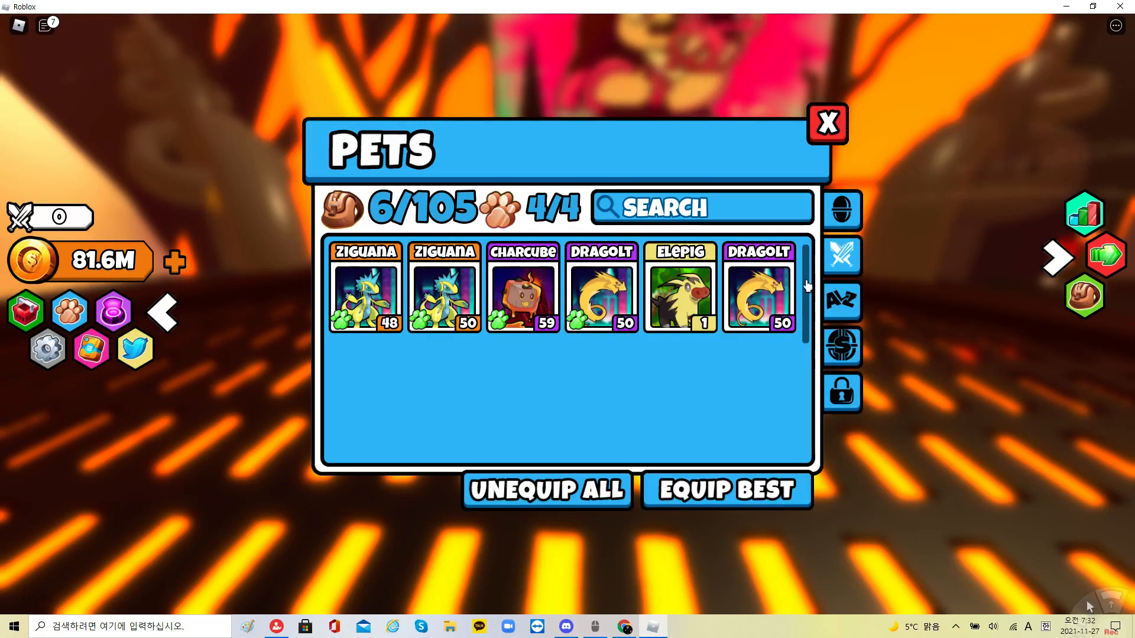
Step: Inspect the Ziguana, Elepig, Dragolt and Charcube cards, then close the inventory
{"action": "left_click", "coordinate": [600, 293]}
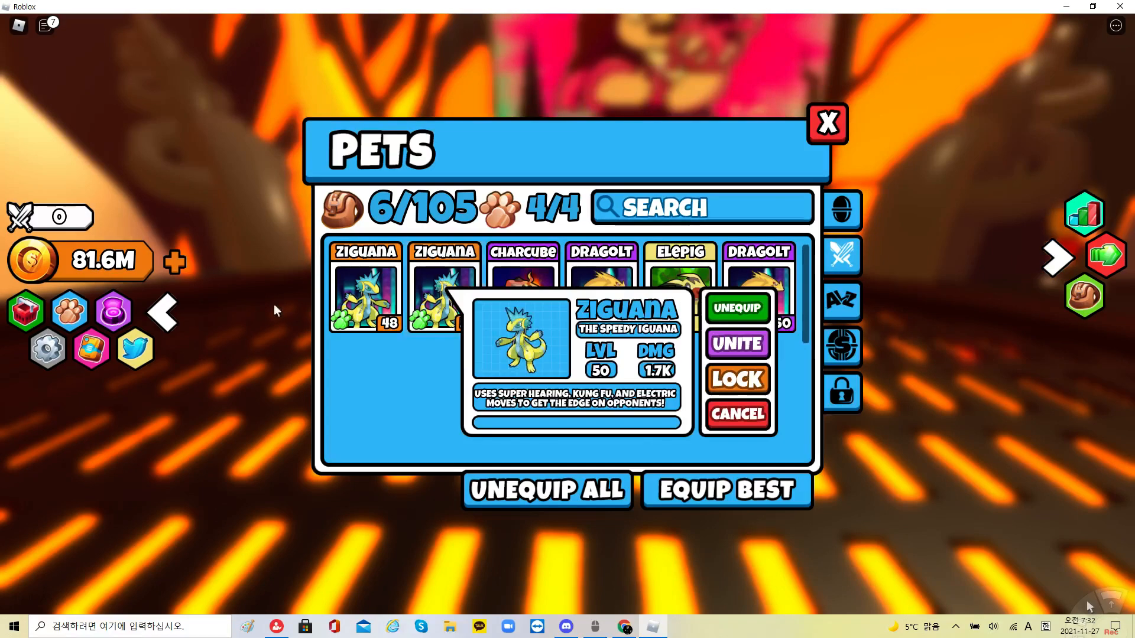
{"action": "left_click", "coordinate": [679, 293]}
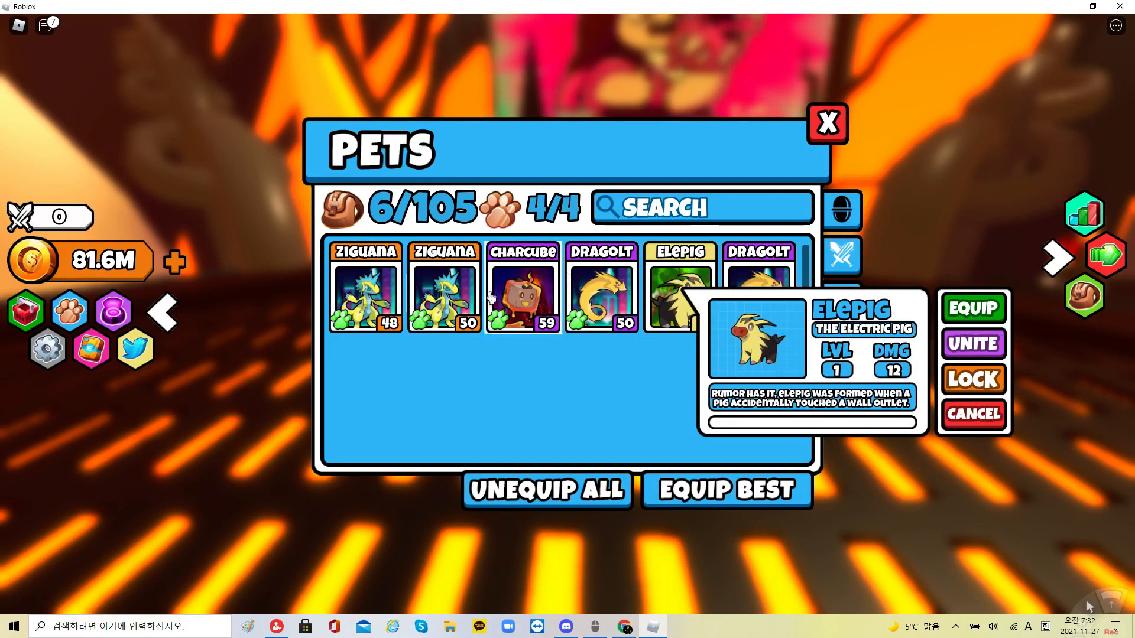
{"action": "left_click", "coordinate": [601, 293]}
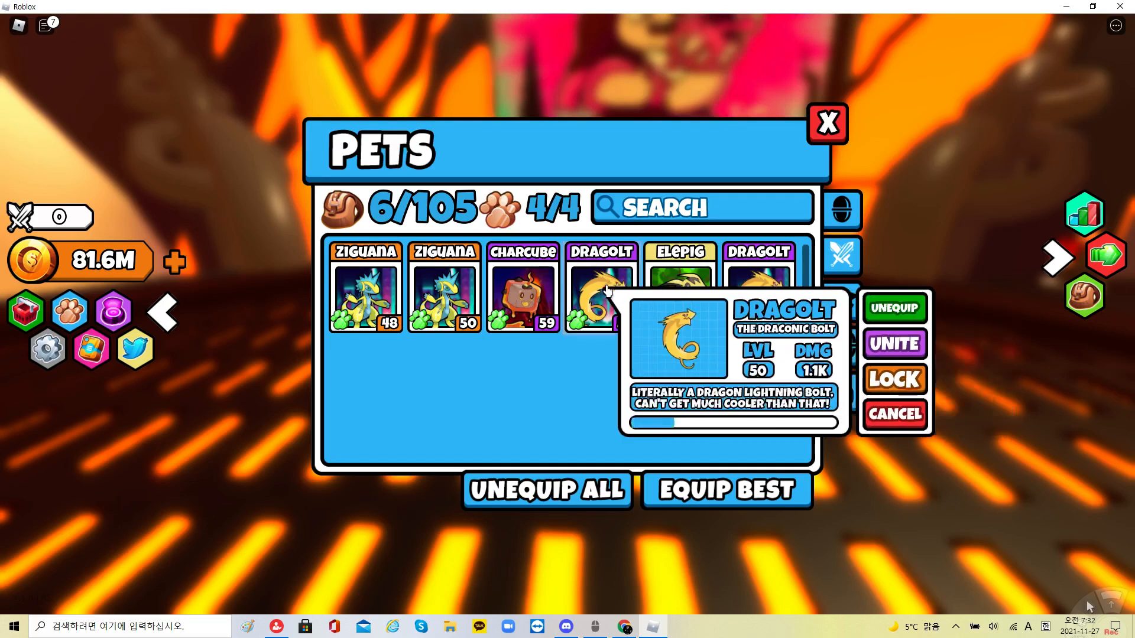
{"action": "left_click", "coordinate": [894, 414]}
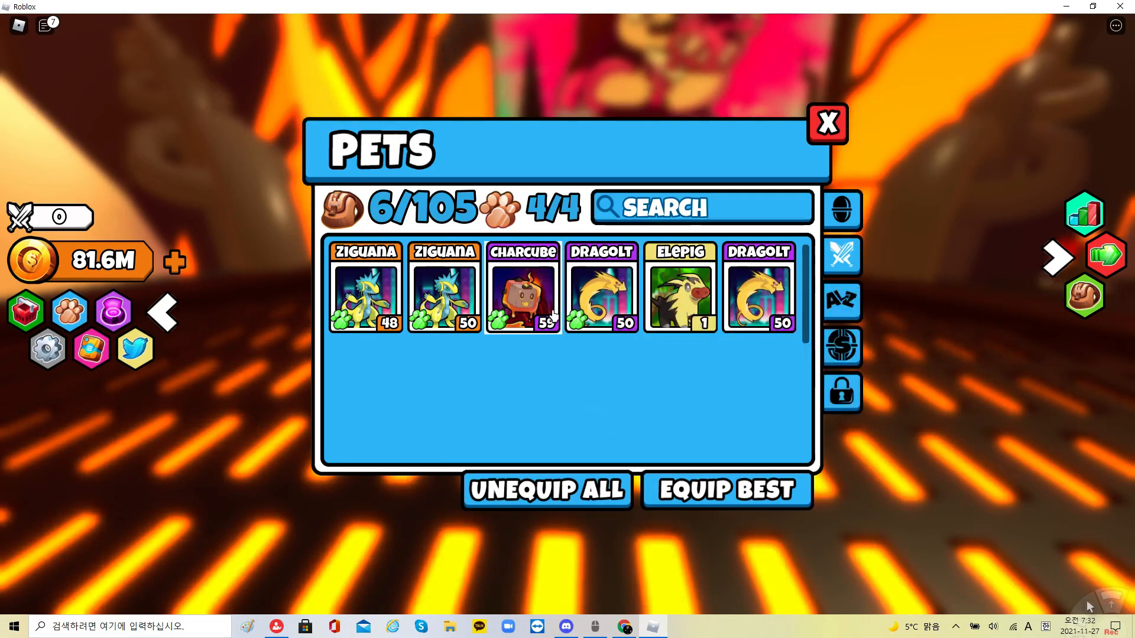
{"action": "left_click", "coordinate": [521, 290]}
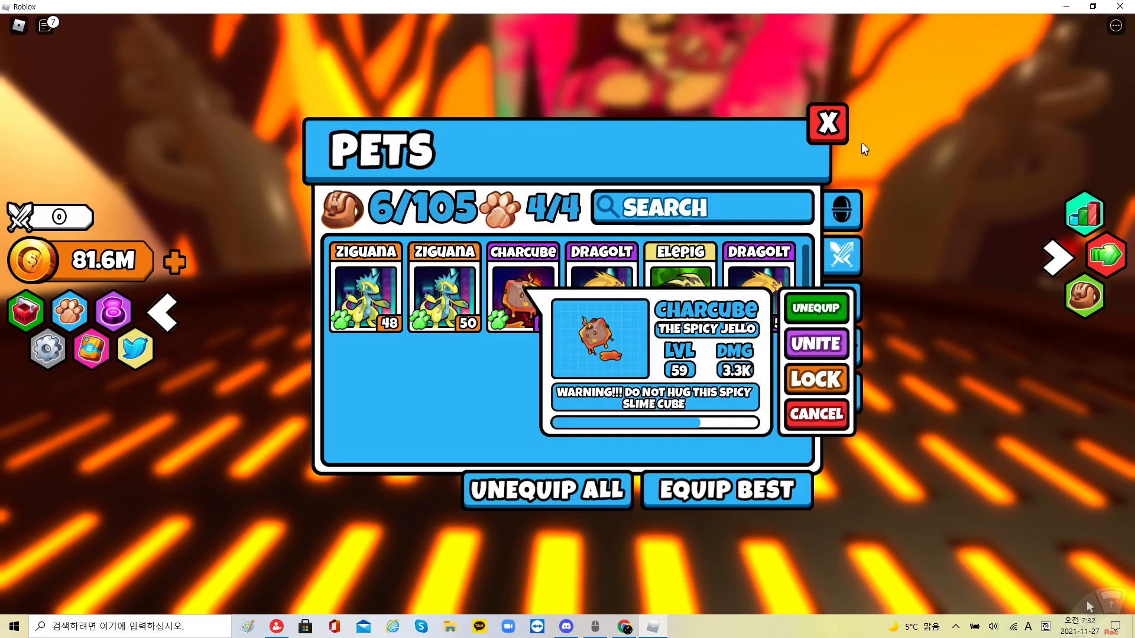
{"action": "left_click", "coordinate": [826, 123]}
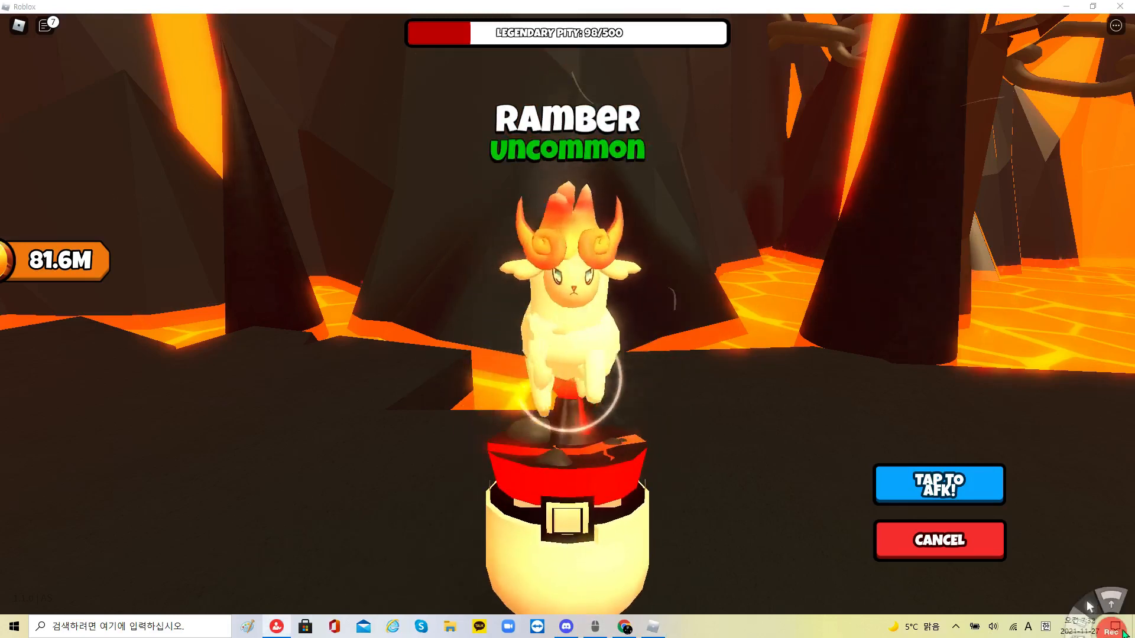
Step: Hatch Volcano Capsule pets and equip the best team of Charcubes and Ramber
{"action": "left_click", "coordinate": [939, 541]}
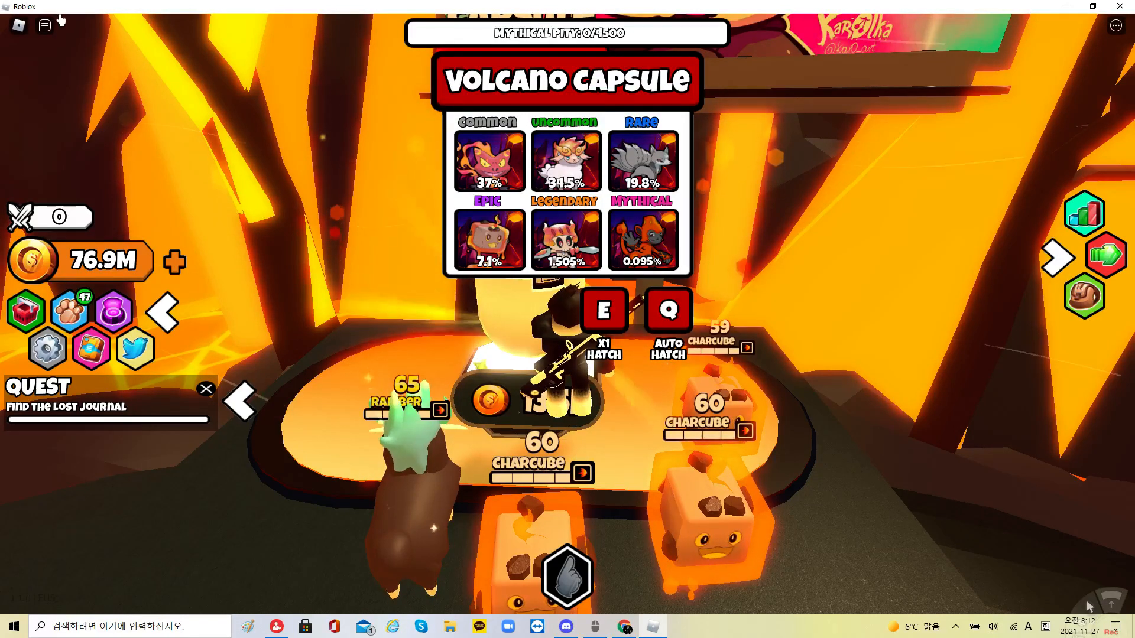
{"action": "left_click", "coordinate": [44, 26]}
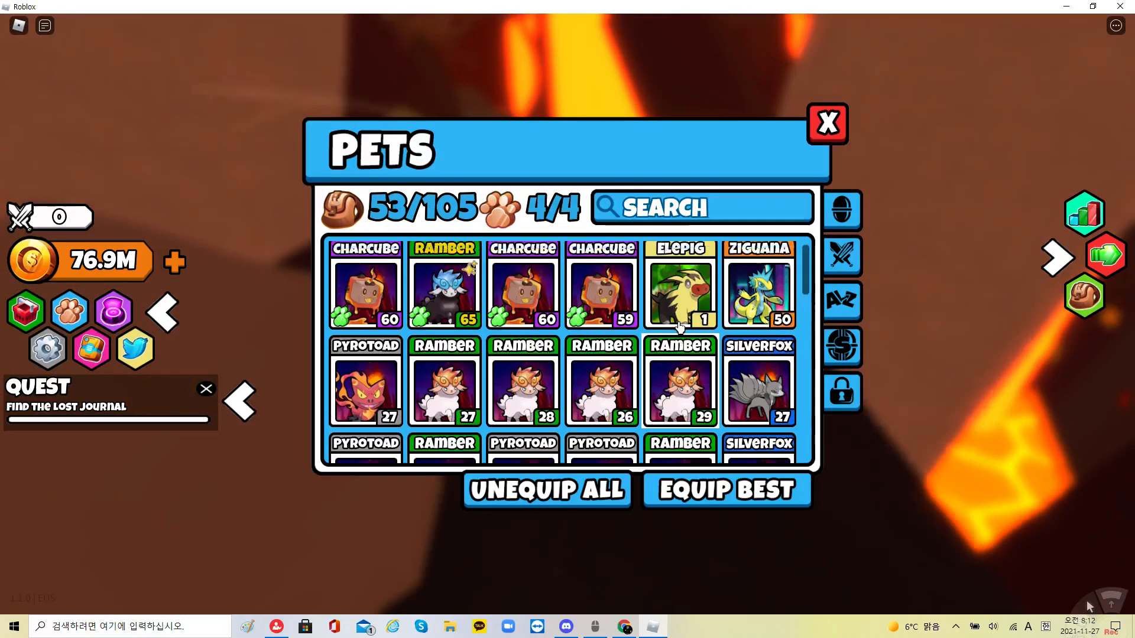
{"action": "scroll", "scroll_direction": "down", "scroll_amount": 3}
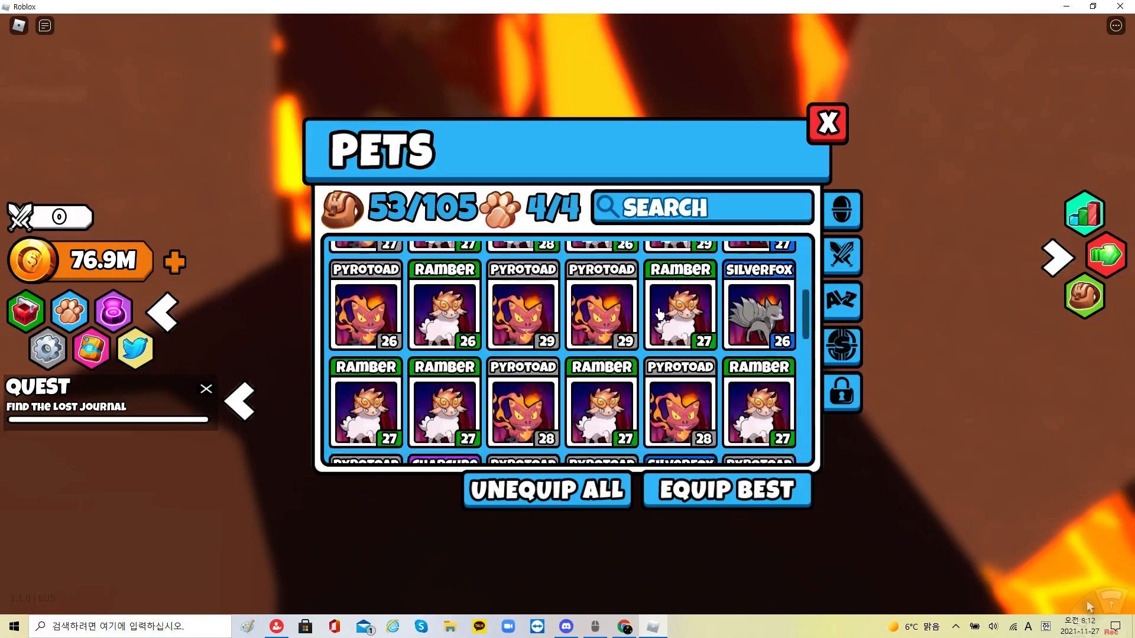
{"action": "left_click", "coordinate": [678, 416]}
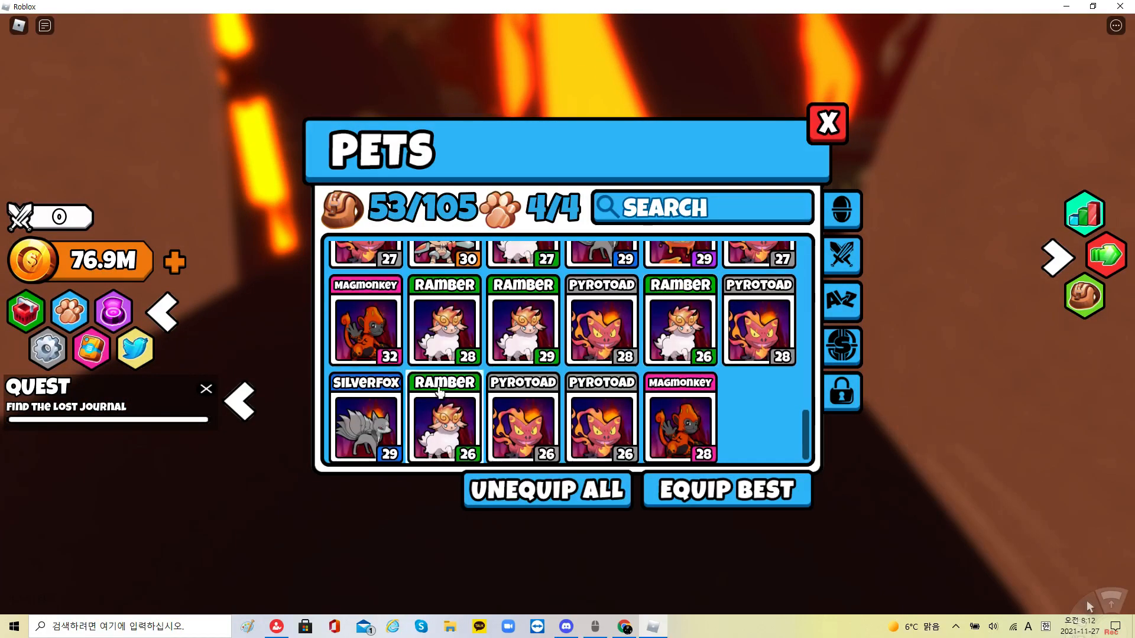
{"action": "left_click", "coordinate": [365, 327]}
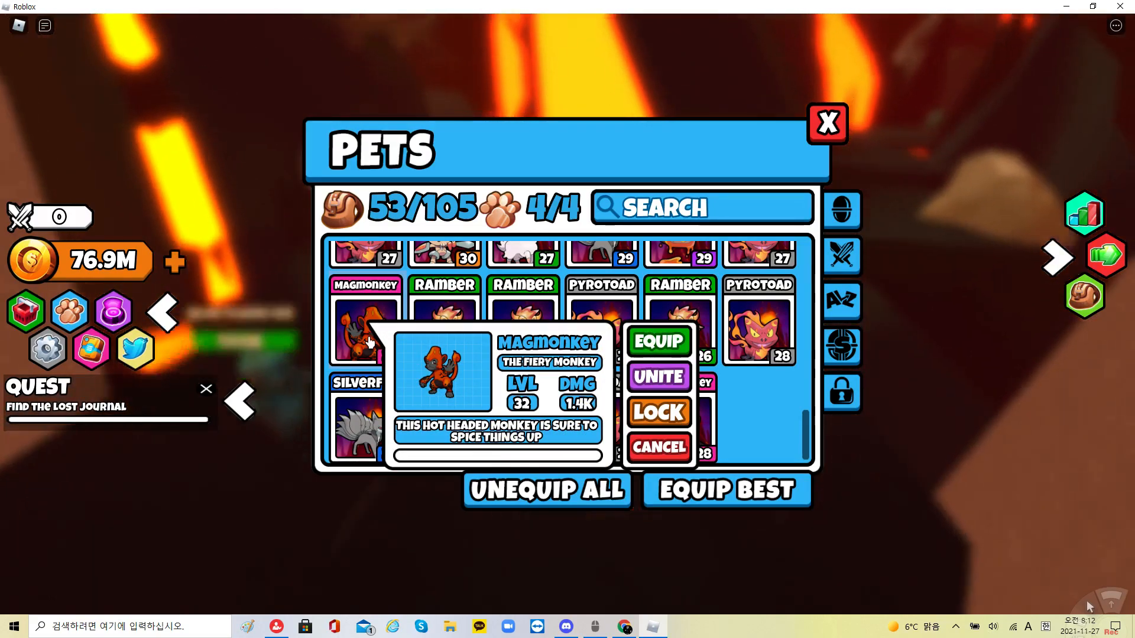
{"action": "left_click", "coordinate": [656, 447]}
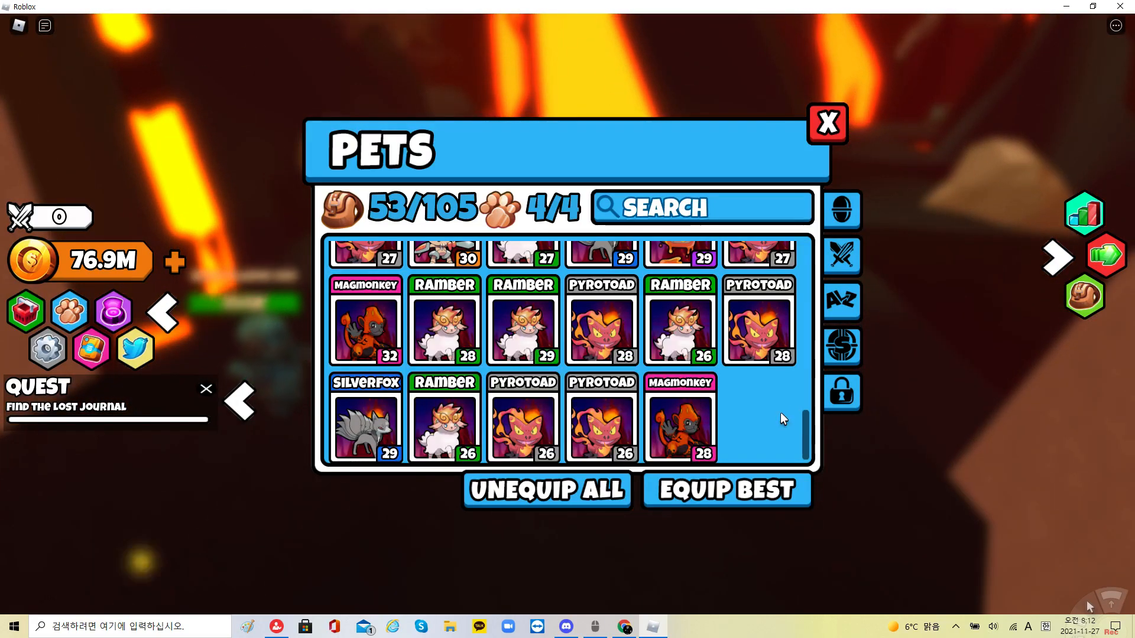
{"action": "scroll", "scroll_direction": "up", "scroll_amount": 3}
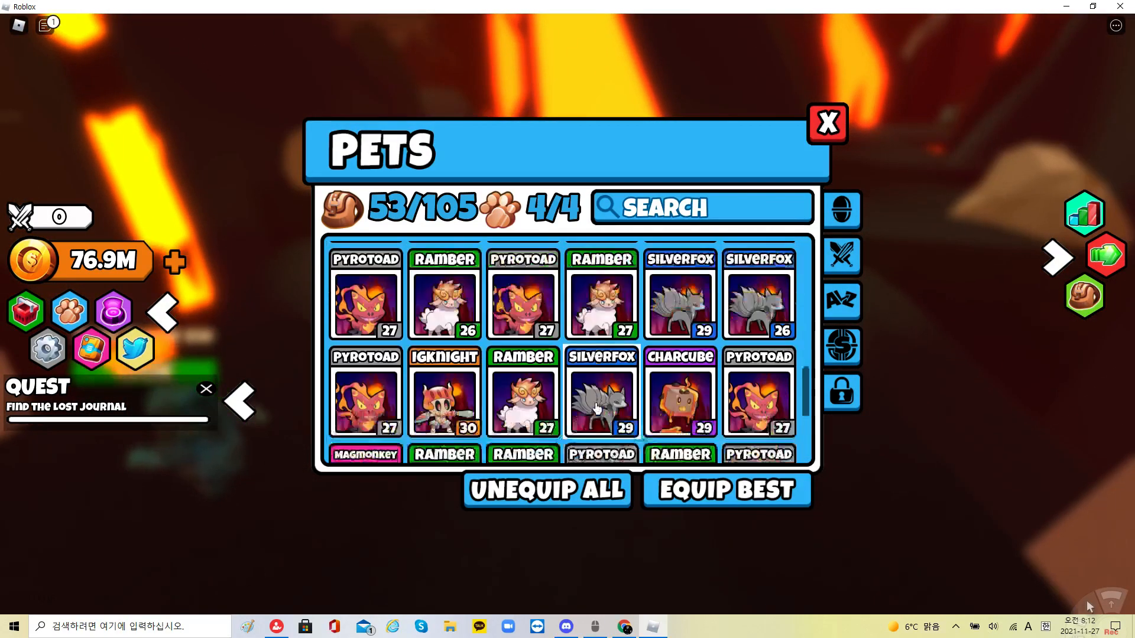
{"action": "left_click", "coordinate": [444, 393]}
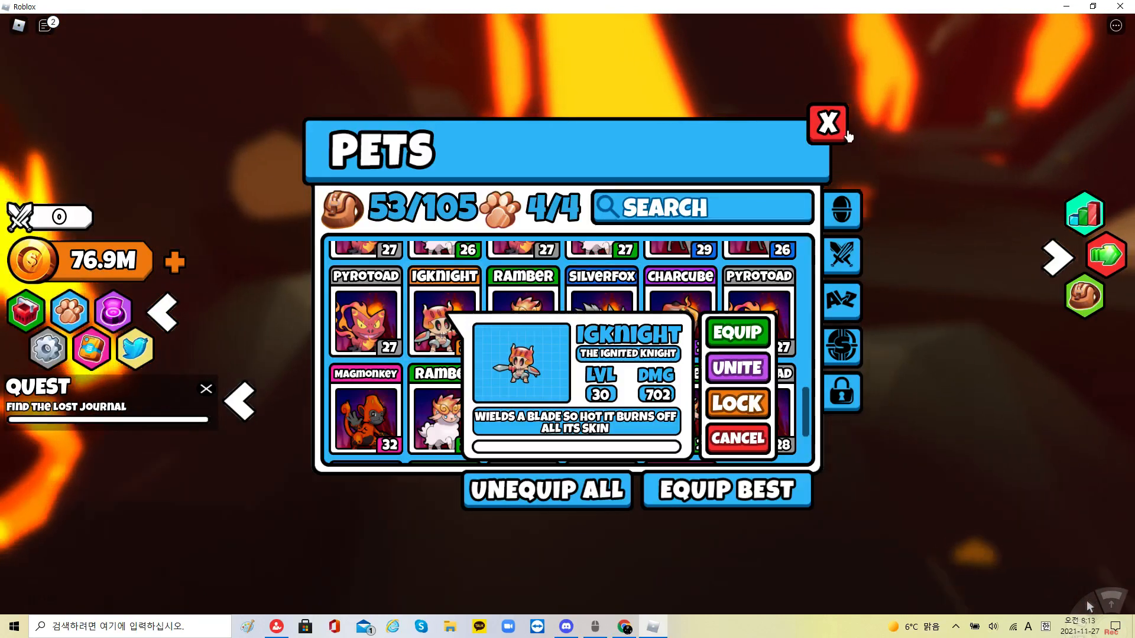
{"action": "left_click", "coordinate": [827, 123]}
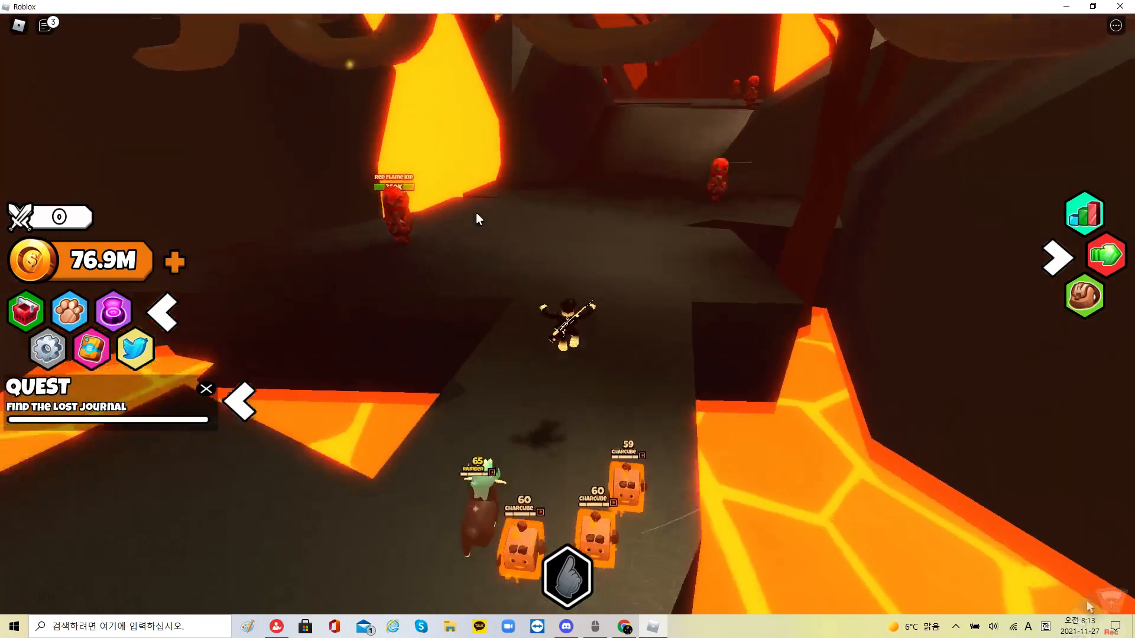
{"action": "left_click", "coordinate": [69, 311]}
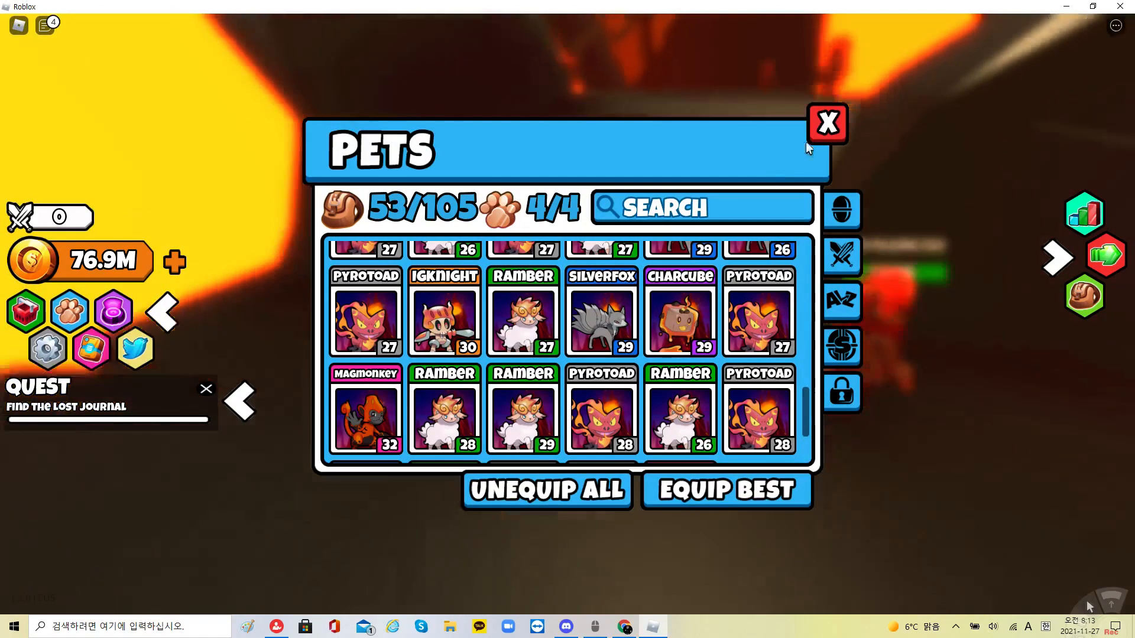
{"action": "left_click", "coordinate": [826, 123]}
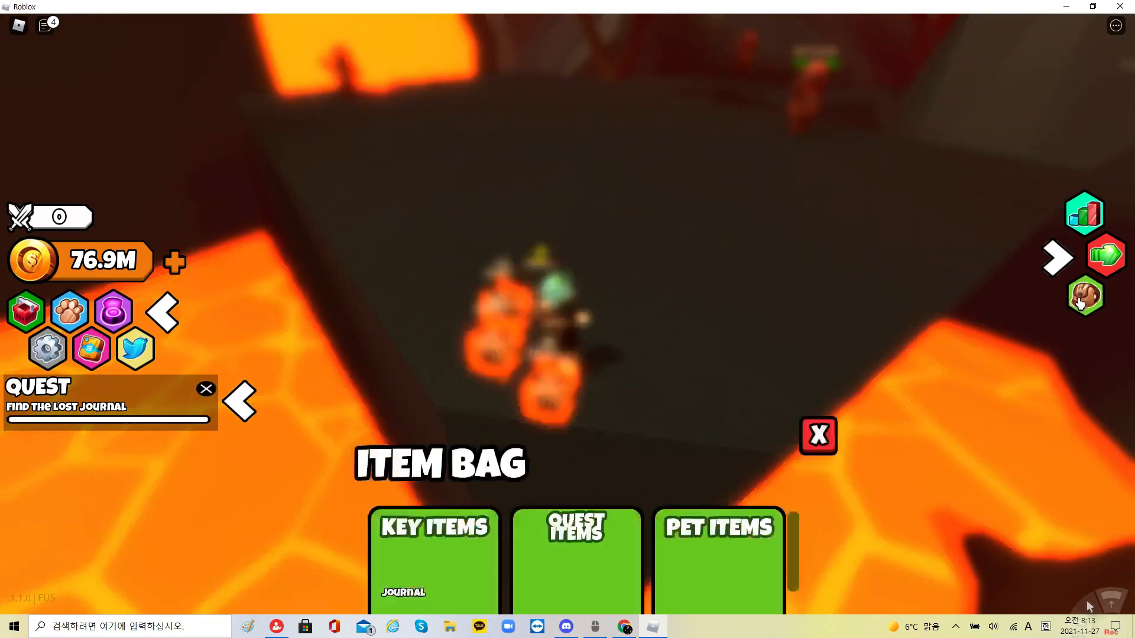
{"action": "left_click", "coordinate": [402, 592]}
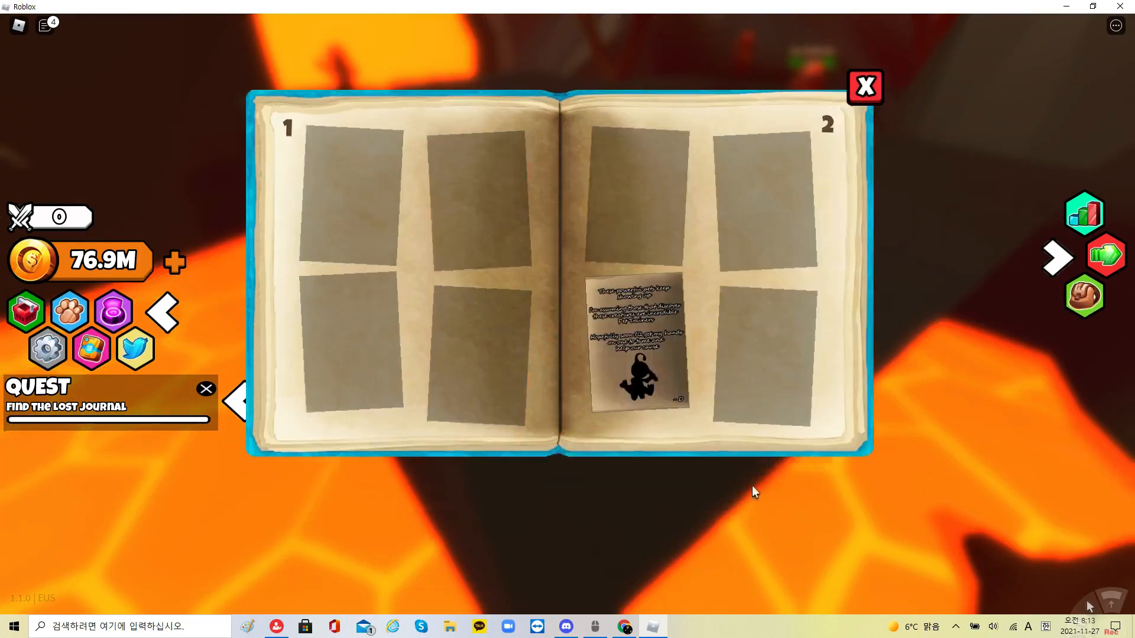
{"action": "left_click", "coordinate": [634, 337]}
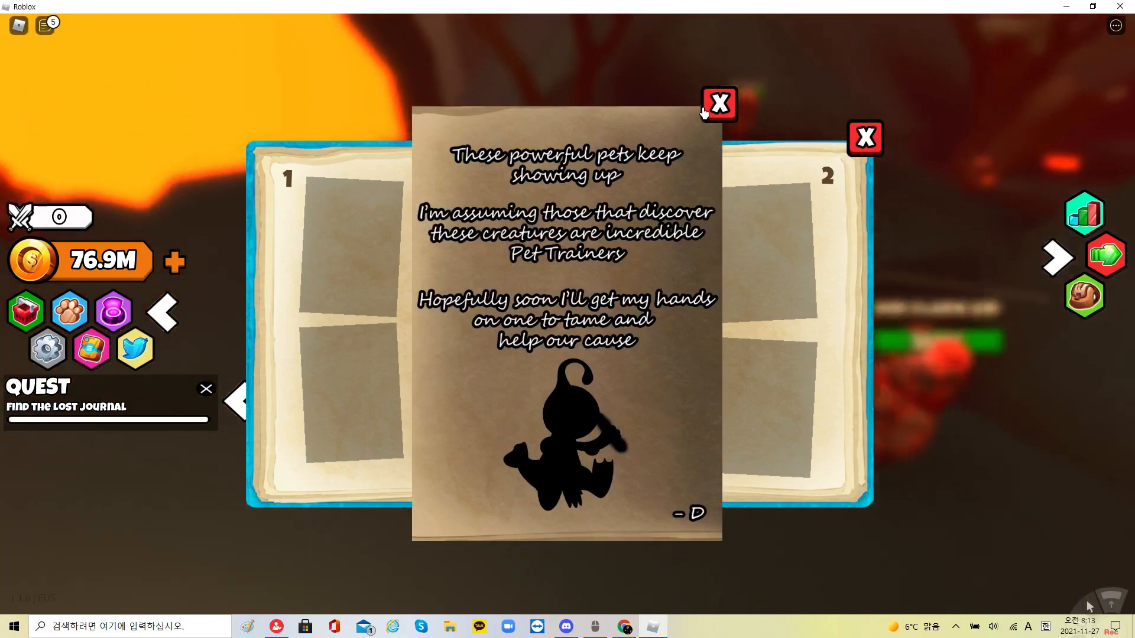
{"action": "left_click", "coordinate": [717, 104]}
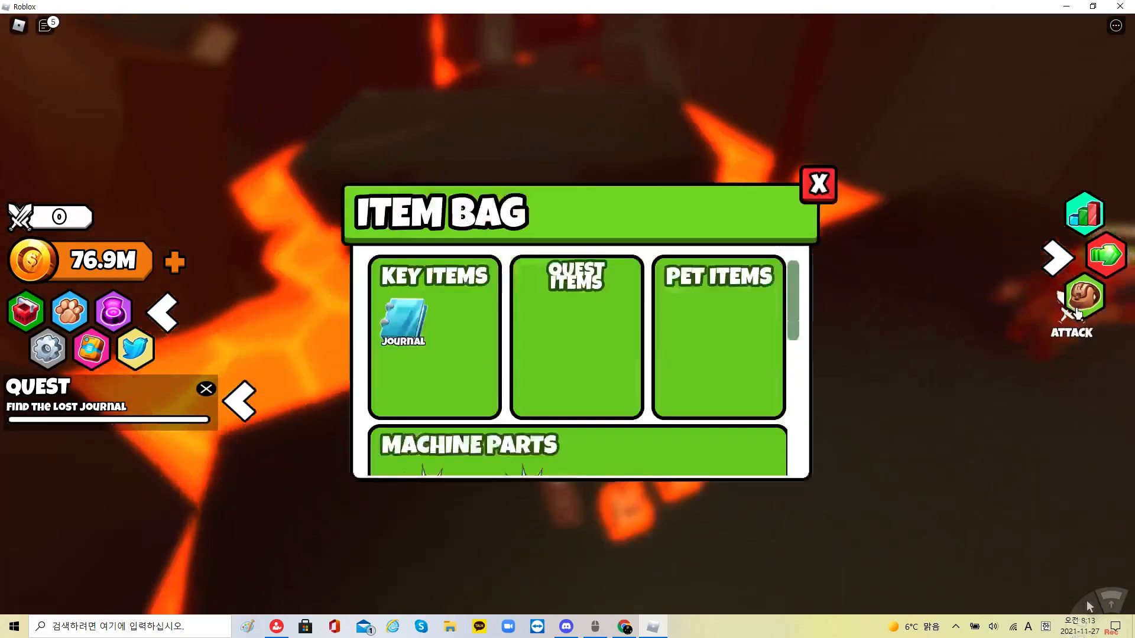
{"action": "left_click", "coordinate": [403, 326]}
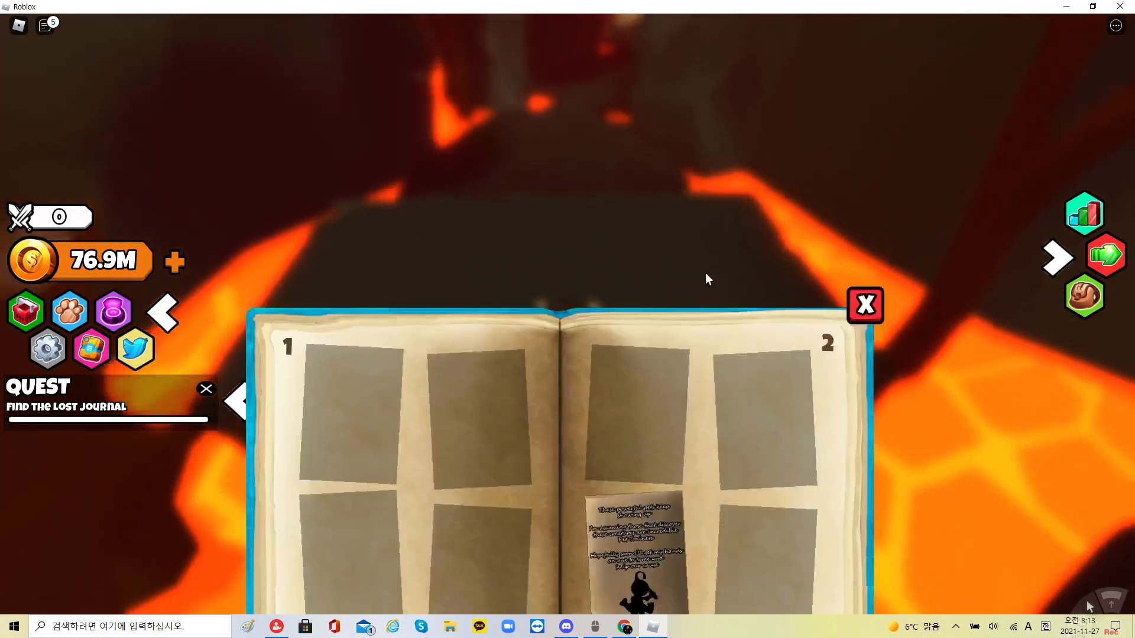
{"action": "left_click", "coordinate": [866, 305]}
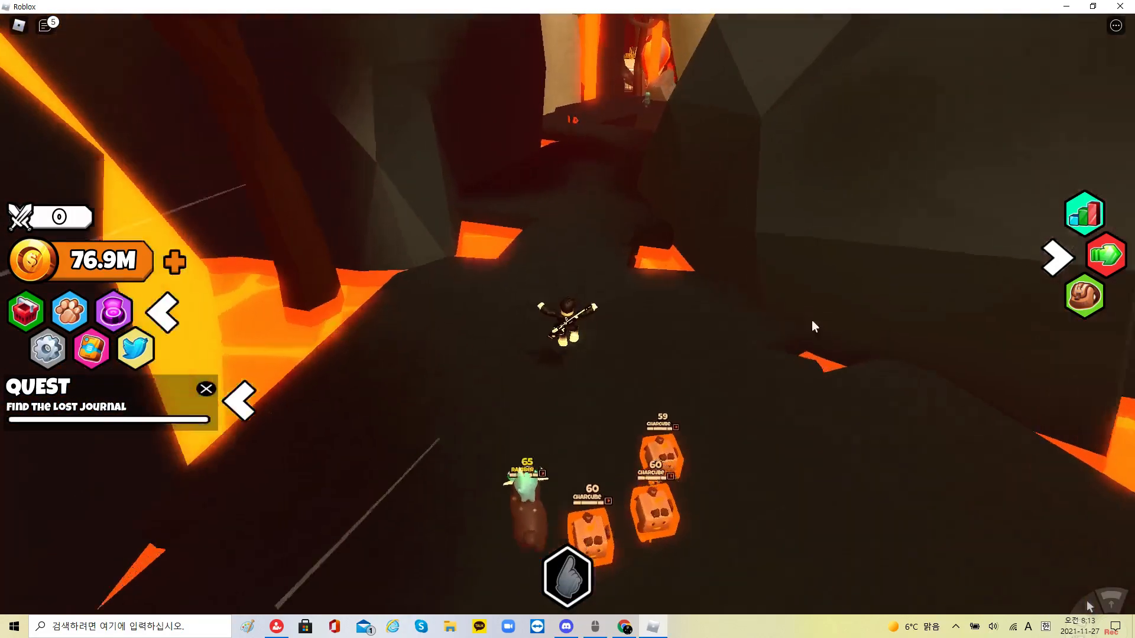
{"action": "left_click", "coordinate": [70, 310]}
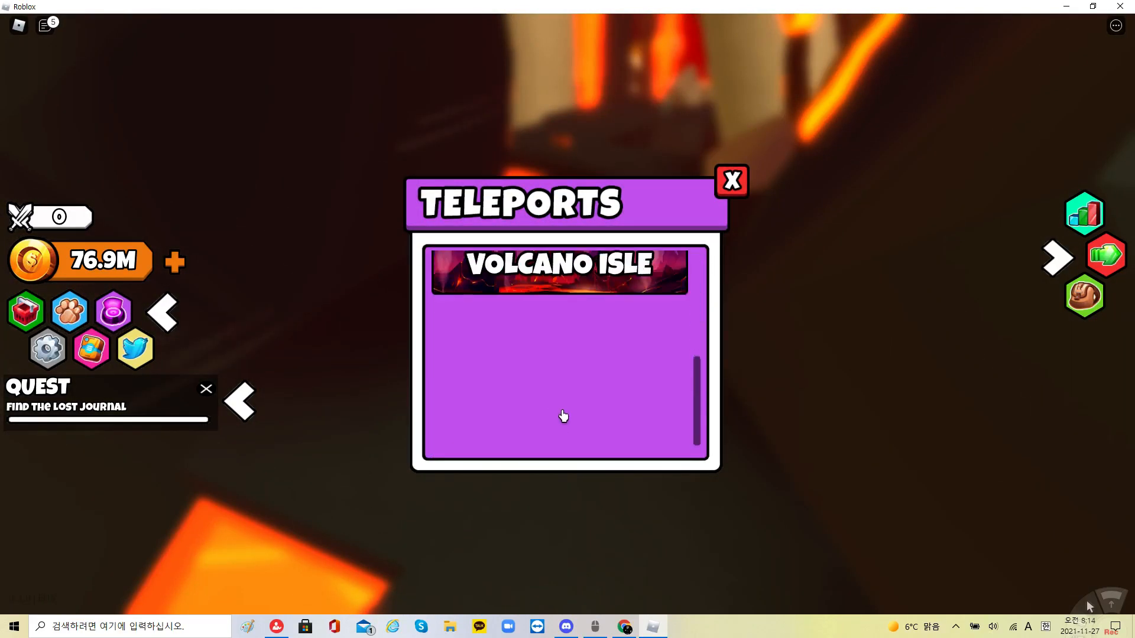
Step: Leave the Teleports window and bring up the Journal from the Item Bag
{"action": "left_click", "coordinate": [559, 263]}
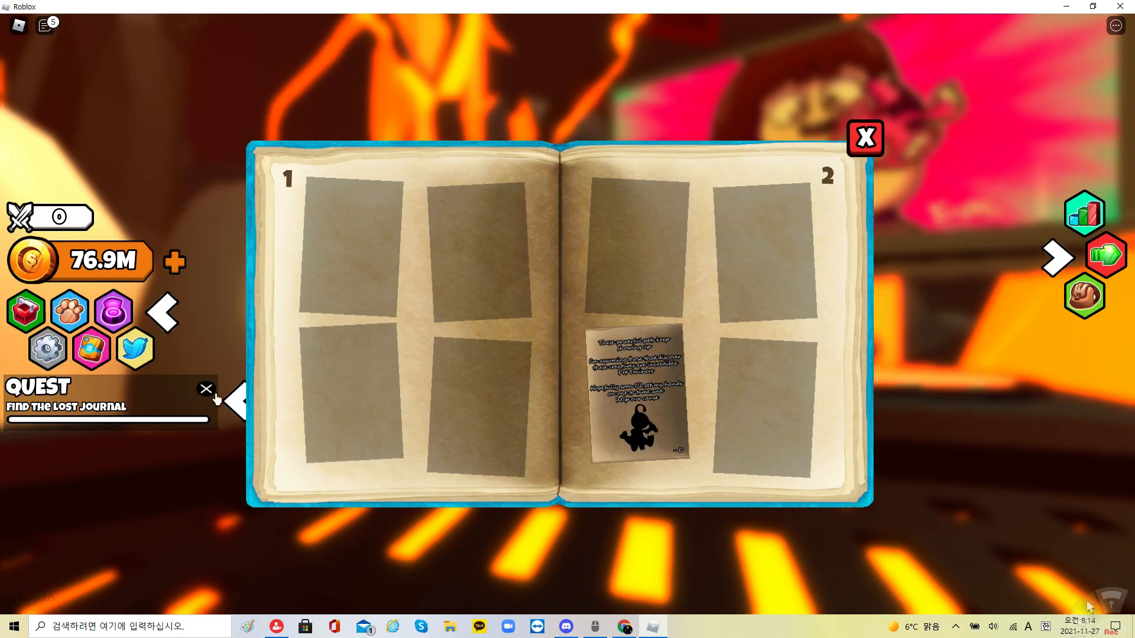
Step: Start abandoning the Find the Lost Journal quest twice but keep it, moving past Jess's remark
{"action": "left_click", "coordinate": [206, 389]}
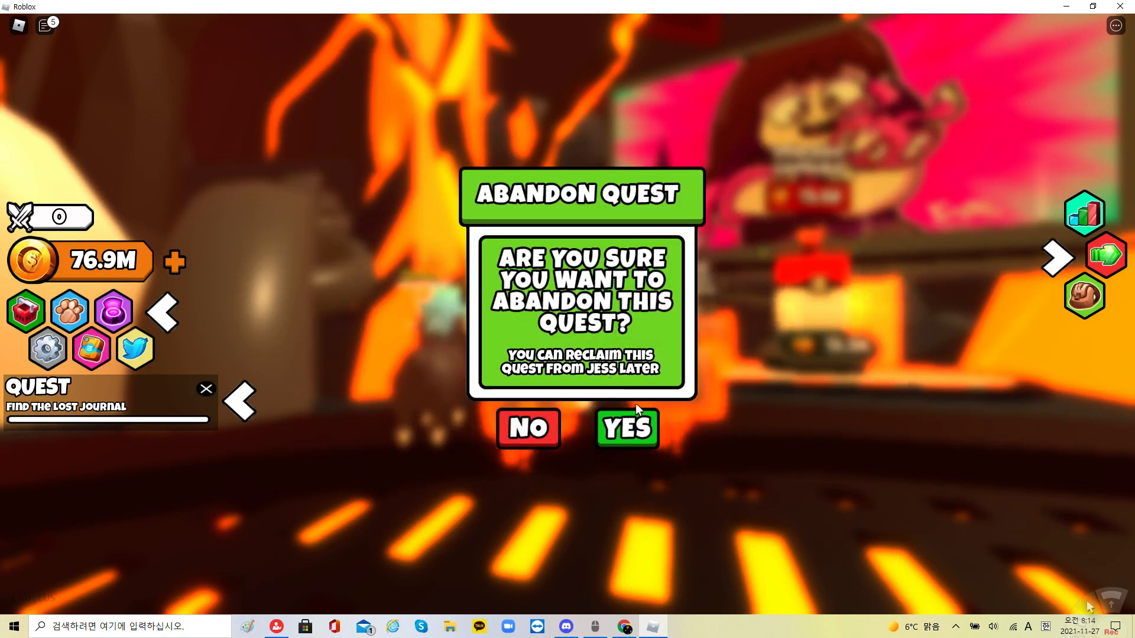
{"action": "left_click", "coordinate": [626, 428]}
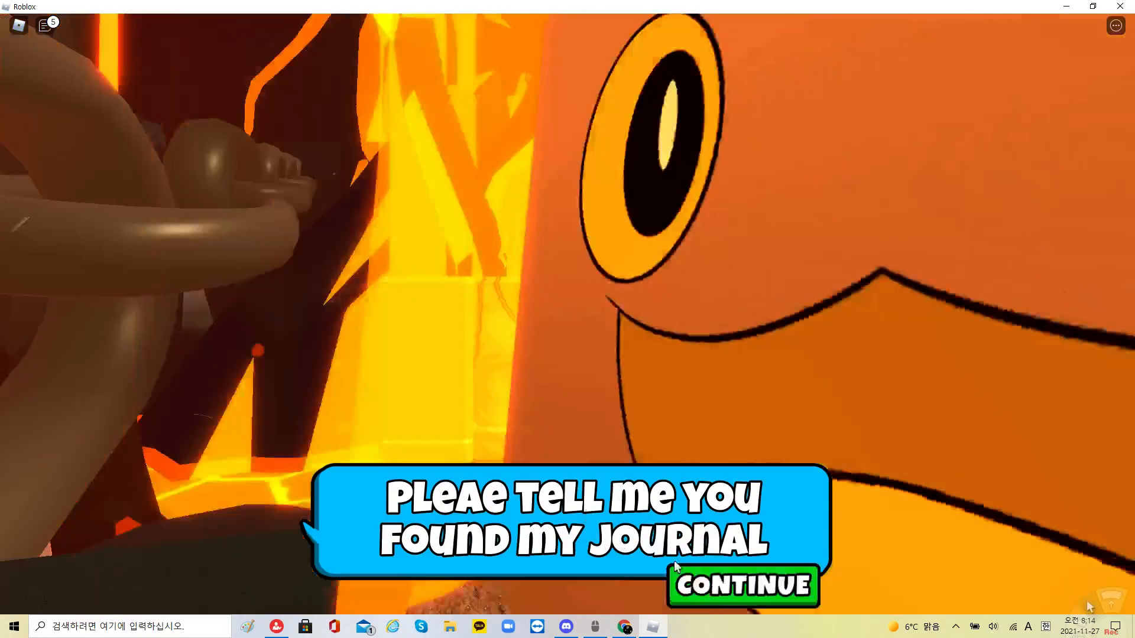
{"action": "left_click", "coordinate": [741, 585]}
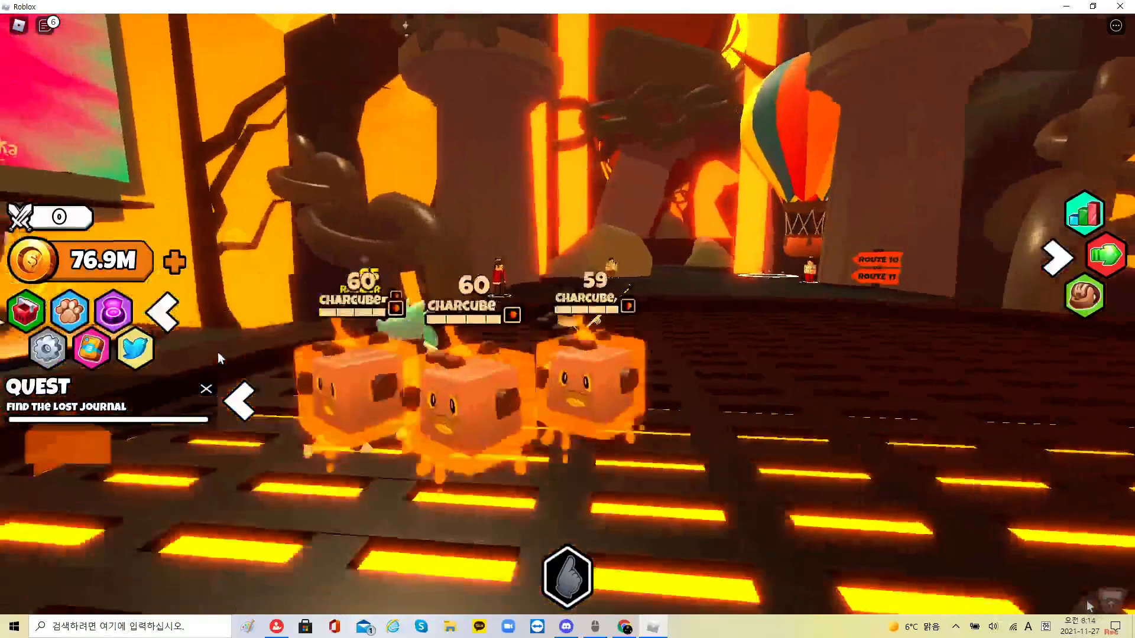
{"action": "left_click", "coordinate": [205, 389]}
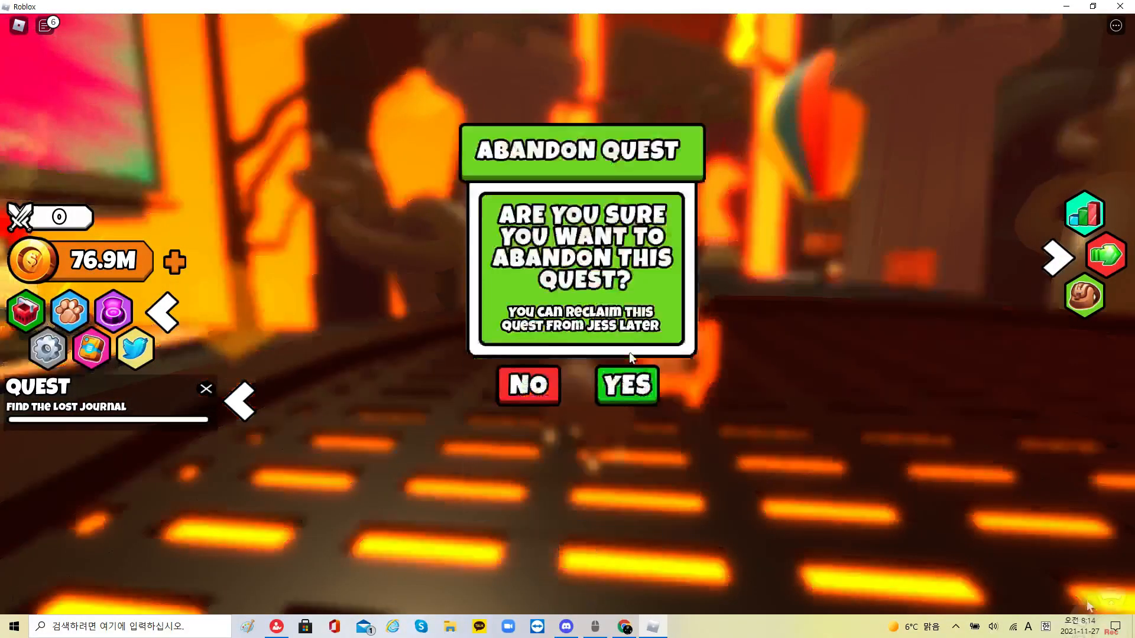
{"action": "left_click", "coordinate": [626, 385]}
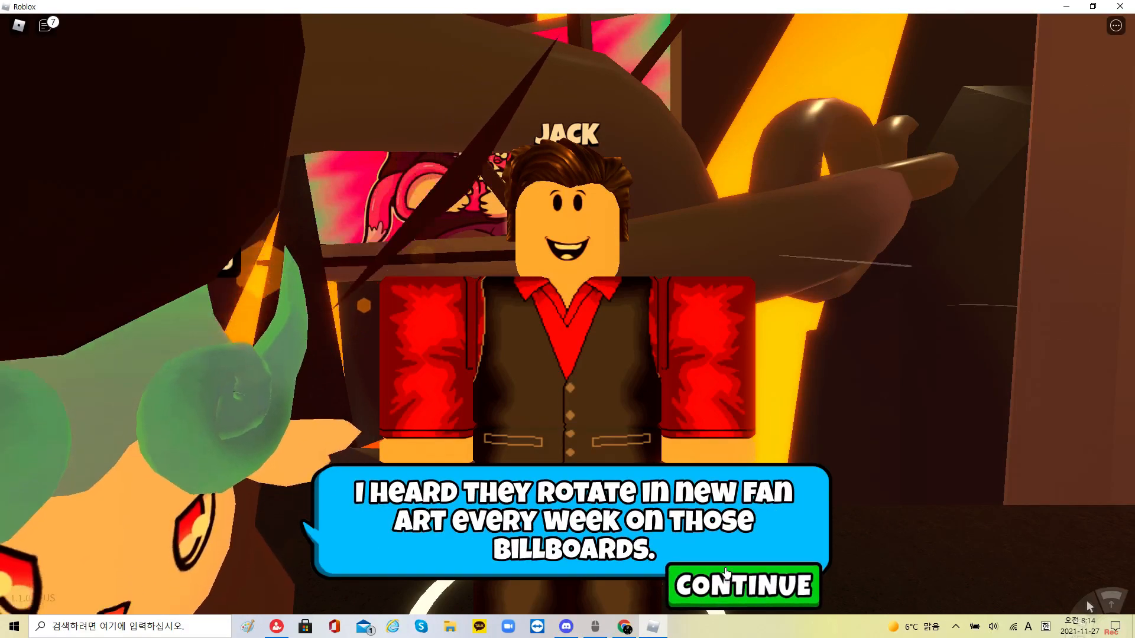
Step: Move past Jack's line about the weekly rotating fan-art billboards
{"action": "left_click", "coordinate": [742, 586]}
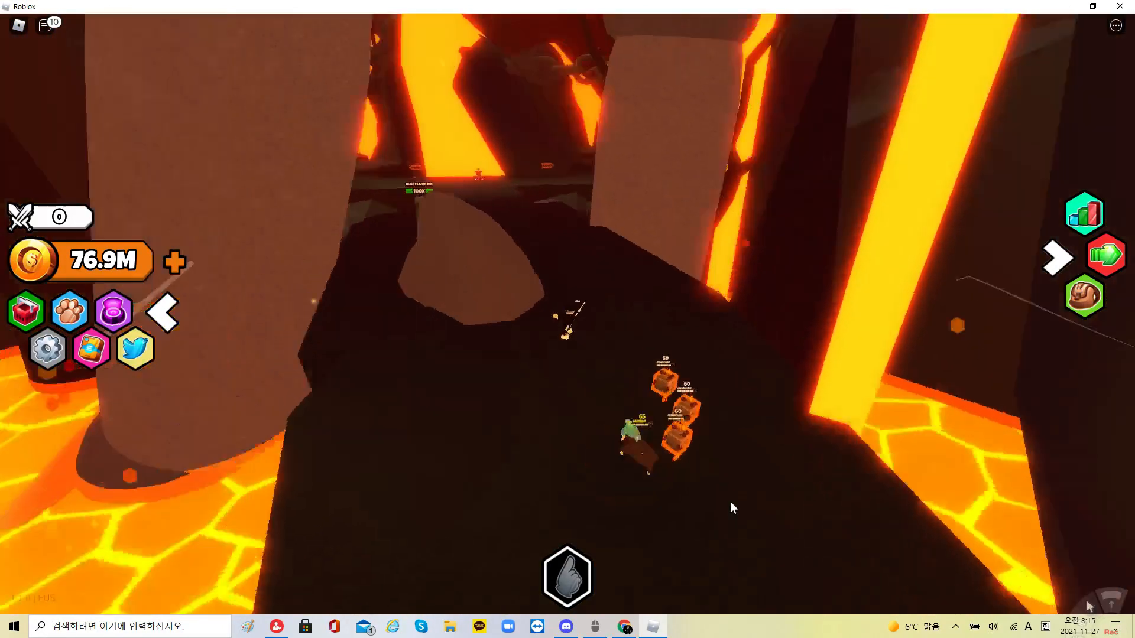
{"action": "mouse_move", "coordinate": [733, 508]}
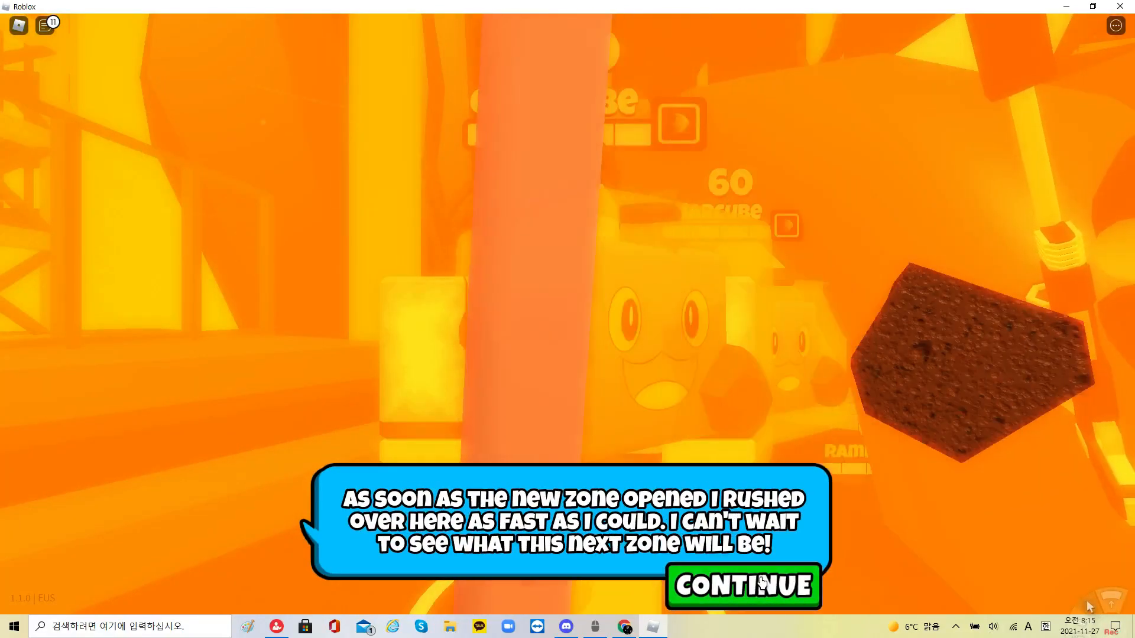
Step: Hear the blond villager's request and accept the job of defeating lava monsters
{"action": "left_click", "coordinate": [743, 585]}
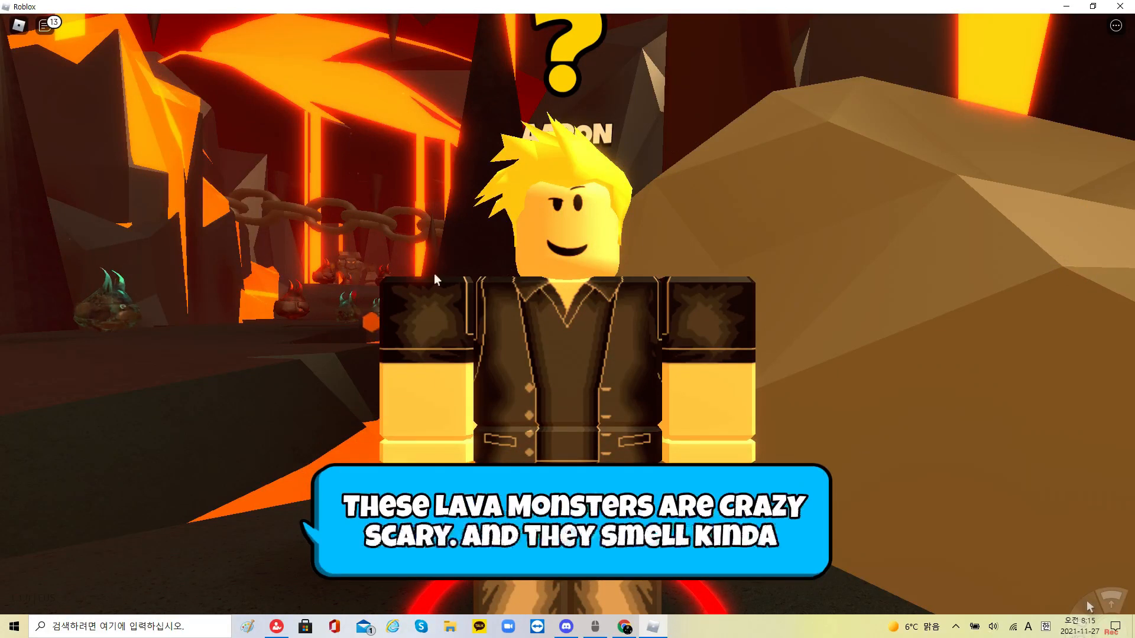
{"action": "left_click", "coordinate": [566, 521]}
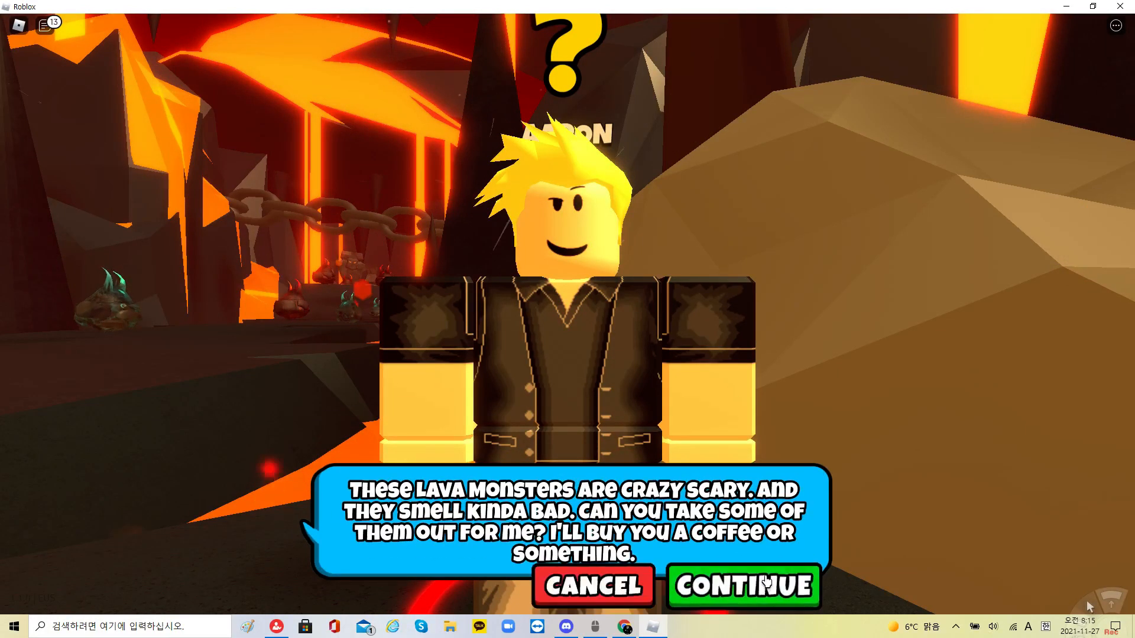
{"action": "left_click", "coordinate": [742, 587]}
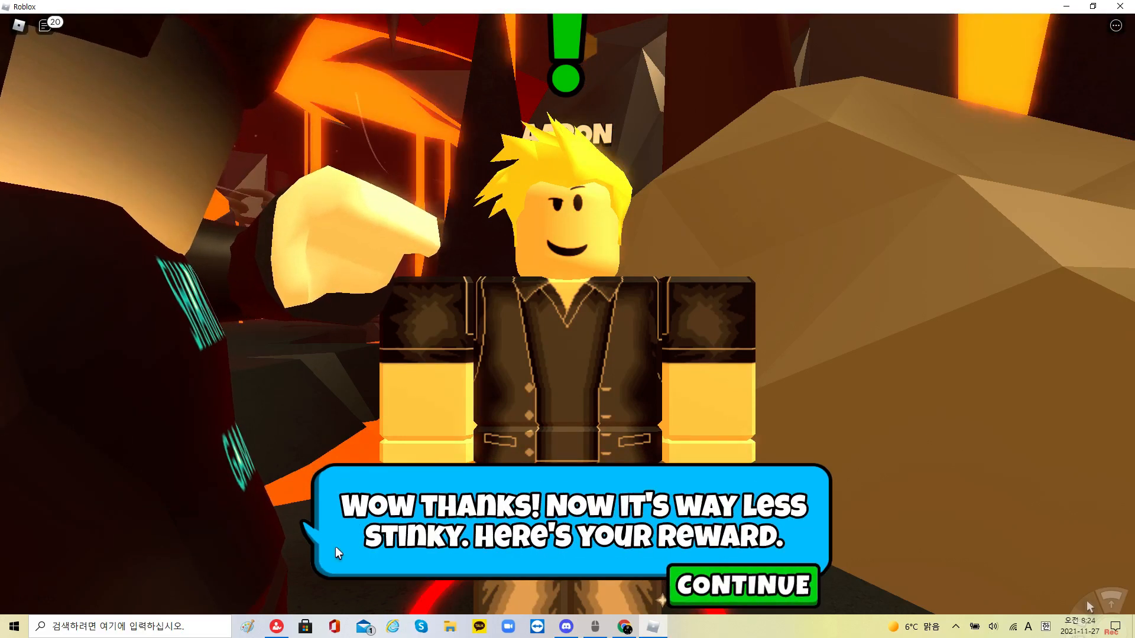
Step: Collect Aaron's monster-clearing reward, then briefly check the pet collection
{"action": "left_click", "coordinate": [741, 585]}
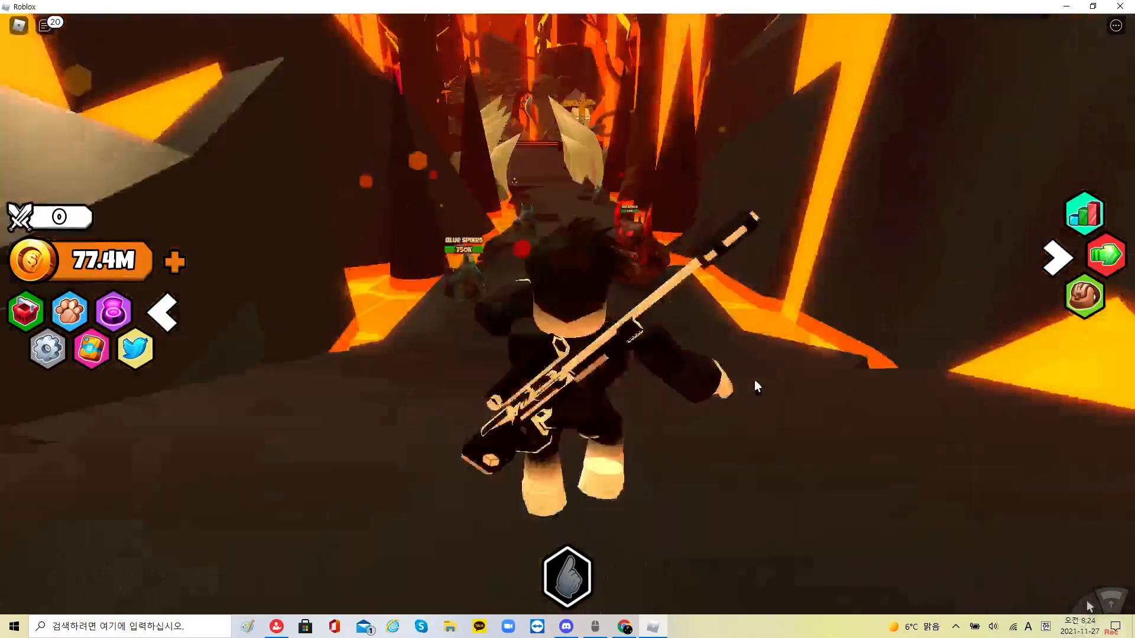
{"action": "left_click", "coordinate": [70, 313]}
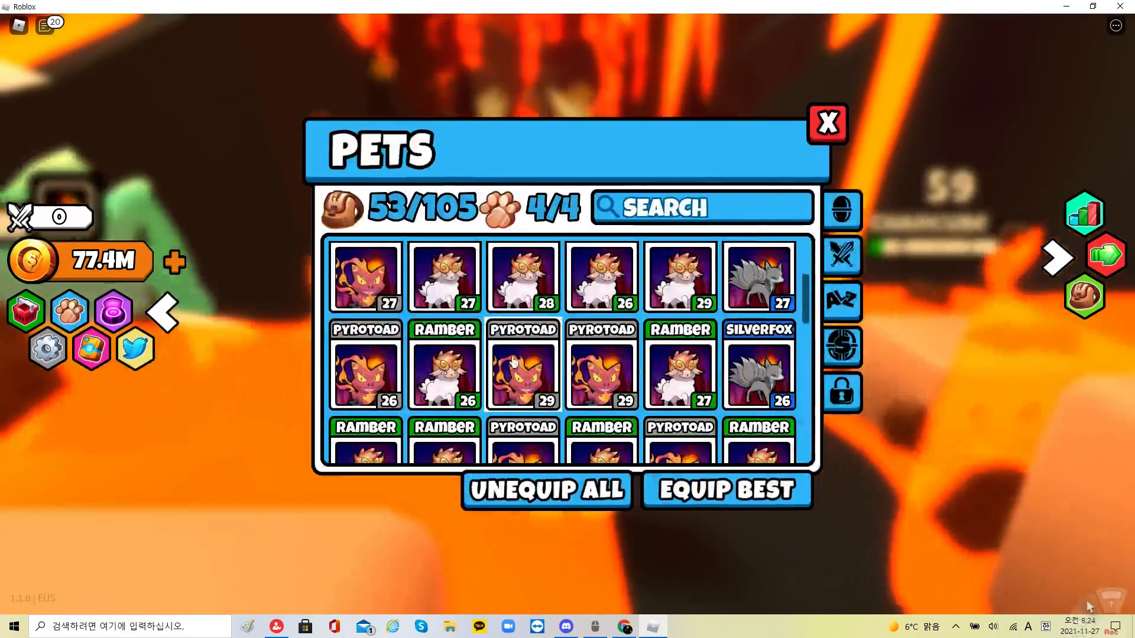
{"action": "left_click", "coordinate": [826, 123]}
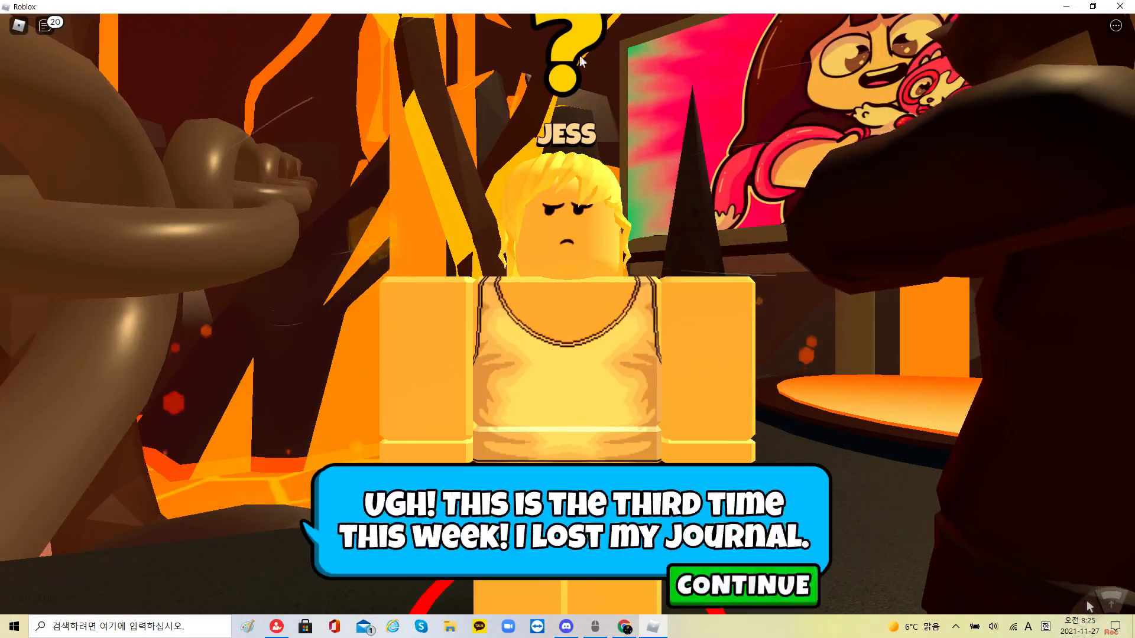
Step: Move through Jess's lost-journal dialogue so her quest becomes active
{"action": "left_click", "coordinate": [740, 586]}
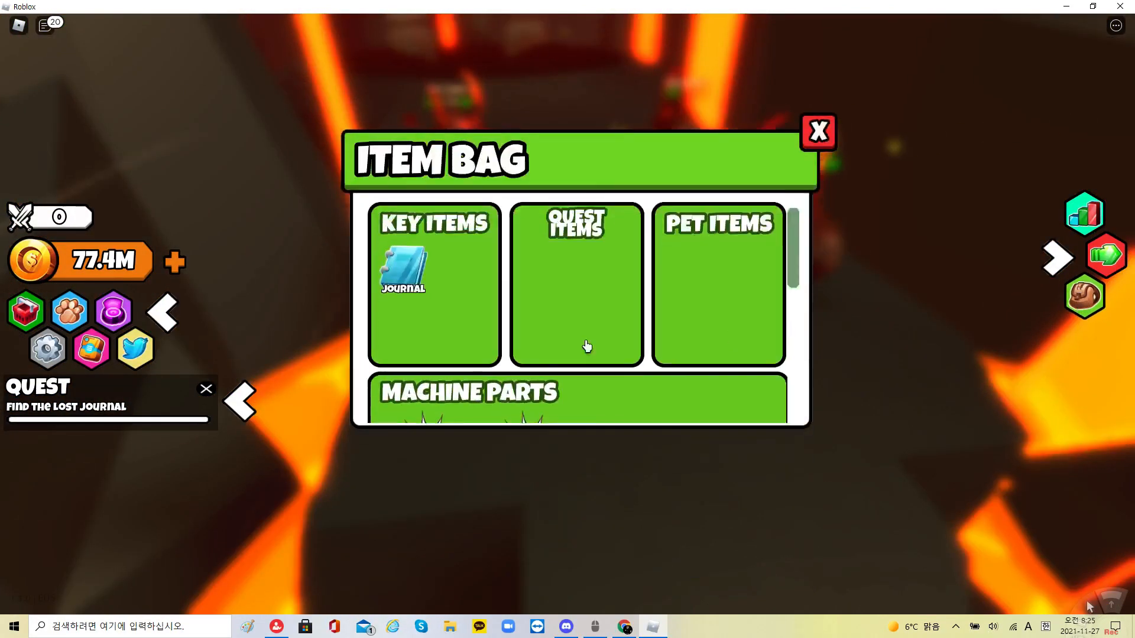
Step: Read the newly collected journal page signed D about the nearly finished machine, then close it
{"action": "left_click", "coordinate": [404, 272]}
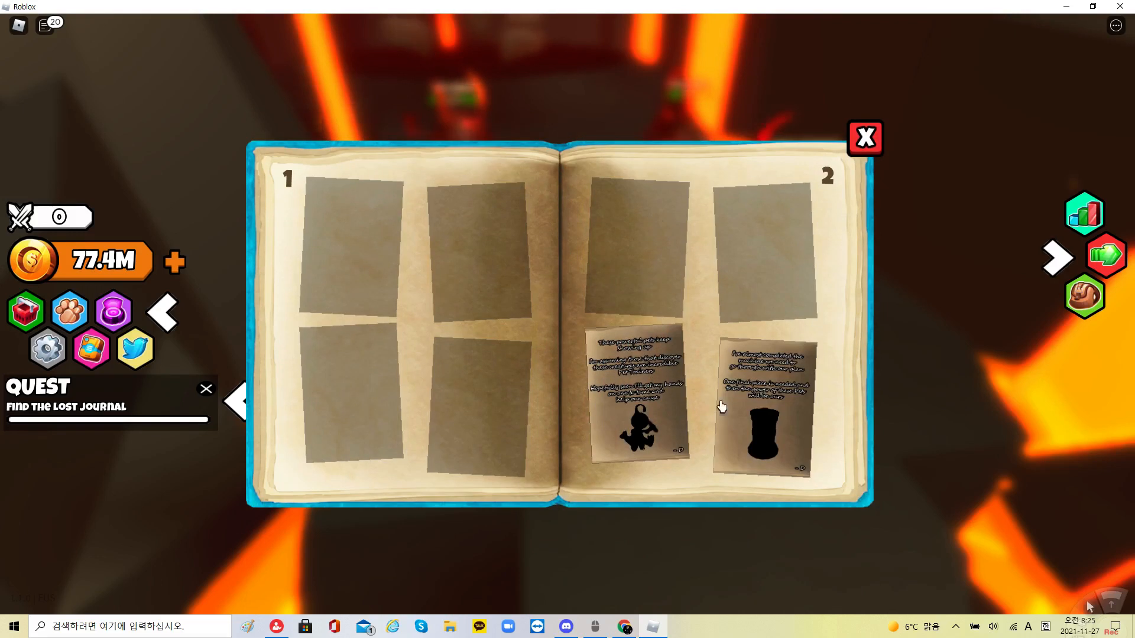
{"action": "left_click", "coordinate": [762, 406]}
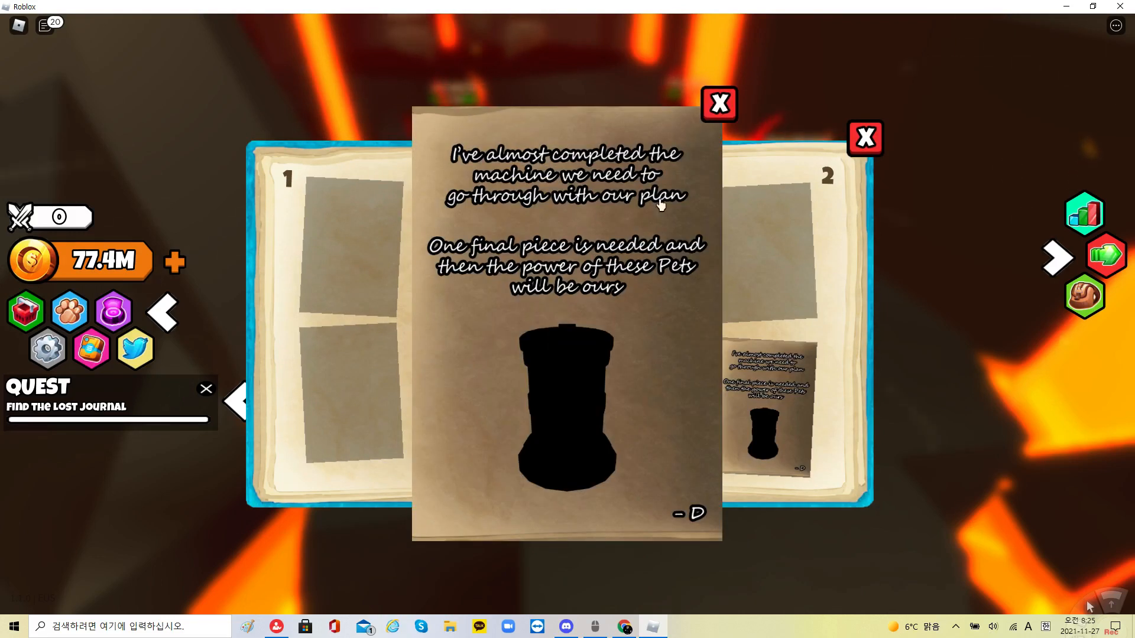
{"action": "left_click", "coordinate": [718, 104]}
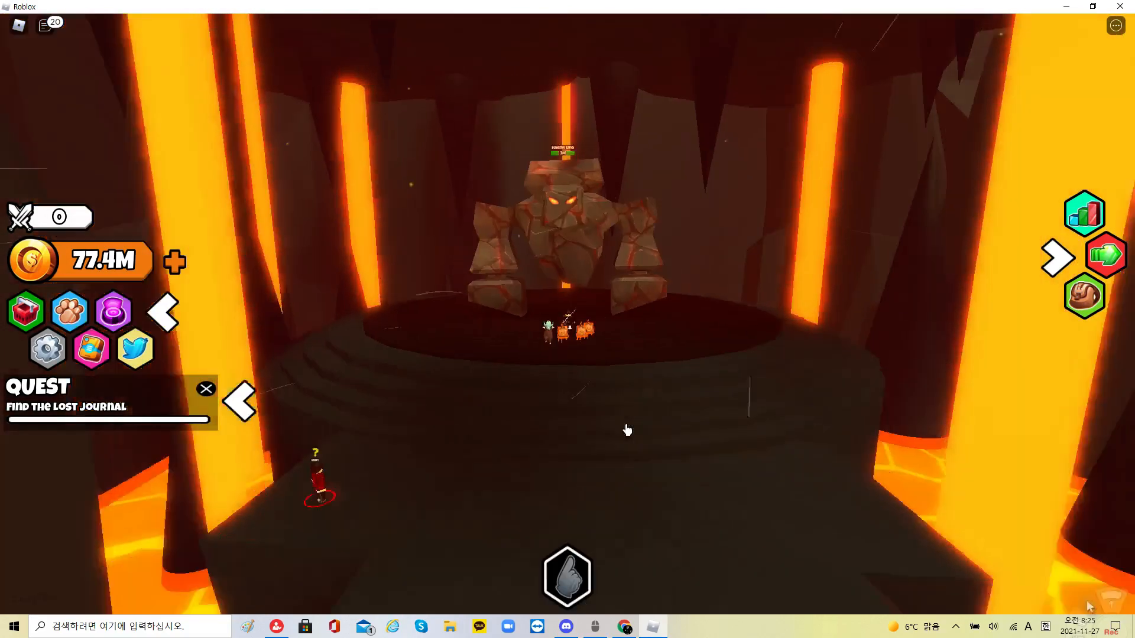
Step: Begin Henry's conversation about the huge boss and what it swallowed
{"action": "left_click", "coordinate": [205, 389]}
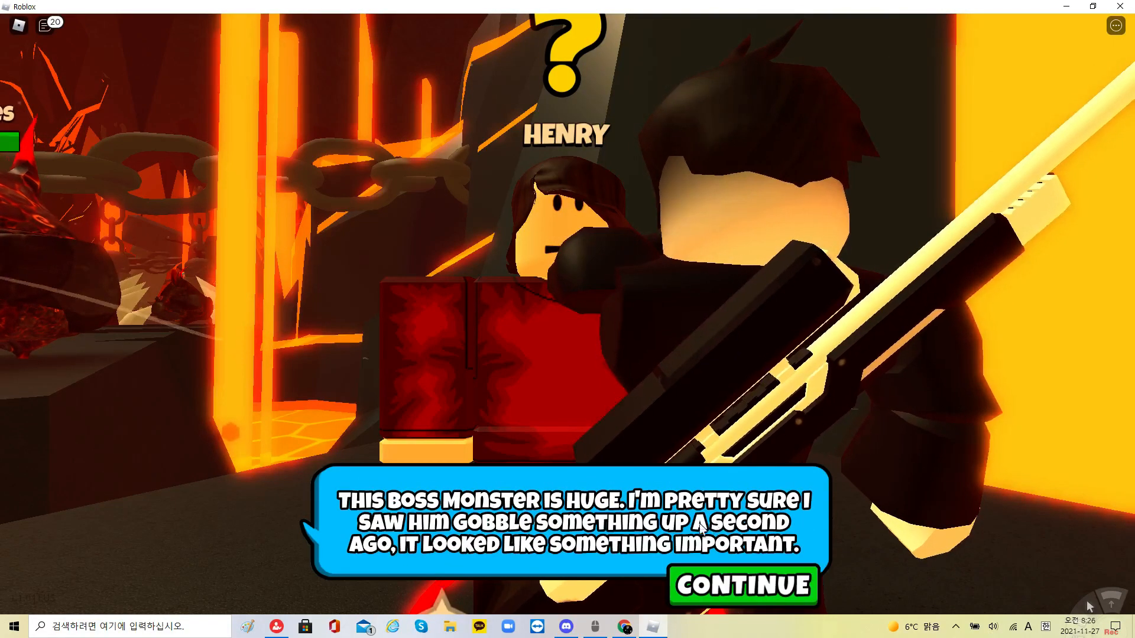
{"action": "left_click", "coordinate": [742, 585]}
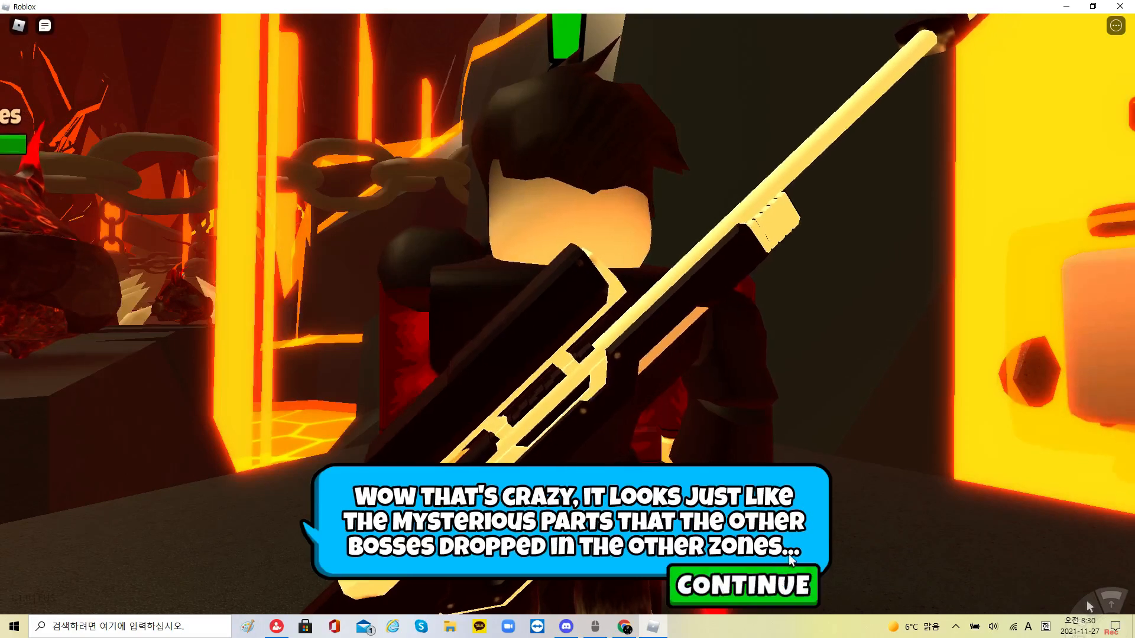
Step: Finish Henry's lines about the connected mysterious parts and return to the lava arena
{"action": "left_click", "coordinate": [743, 585]}
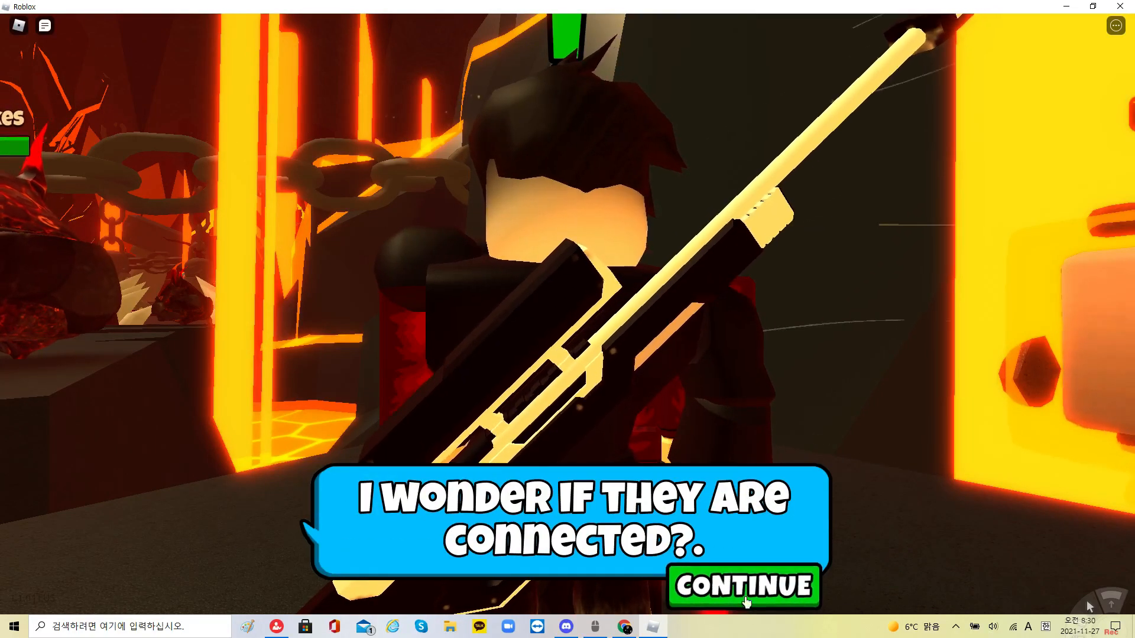
{"action": "left_click", "coordinate": [744, 587]}
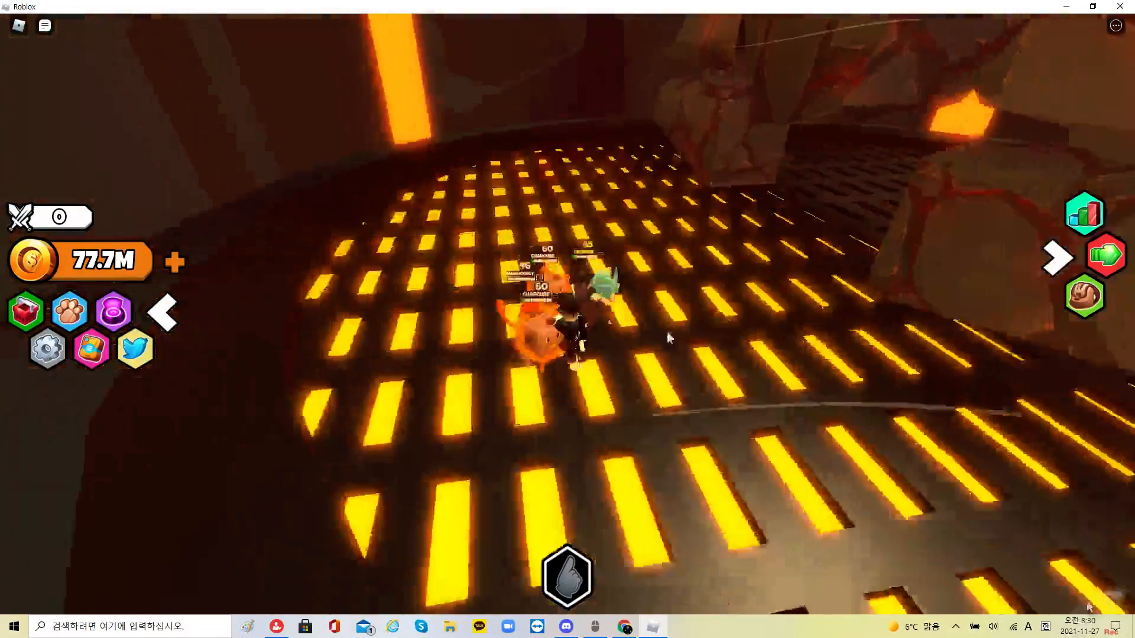
Step: Inspect the three Strange Metal Pieces under Machine Parts in the item bag, then close it
{"action": "left_click", "coordinate": [566, 576]}
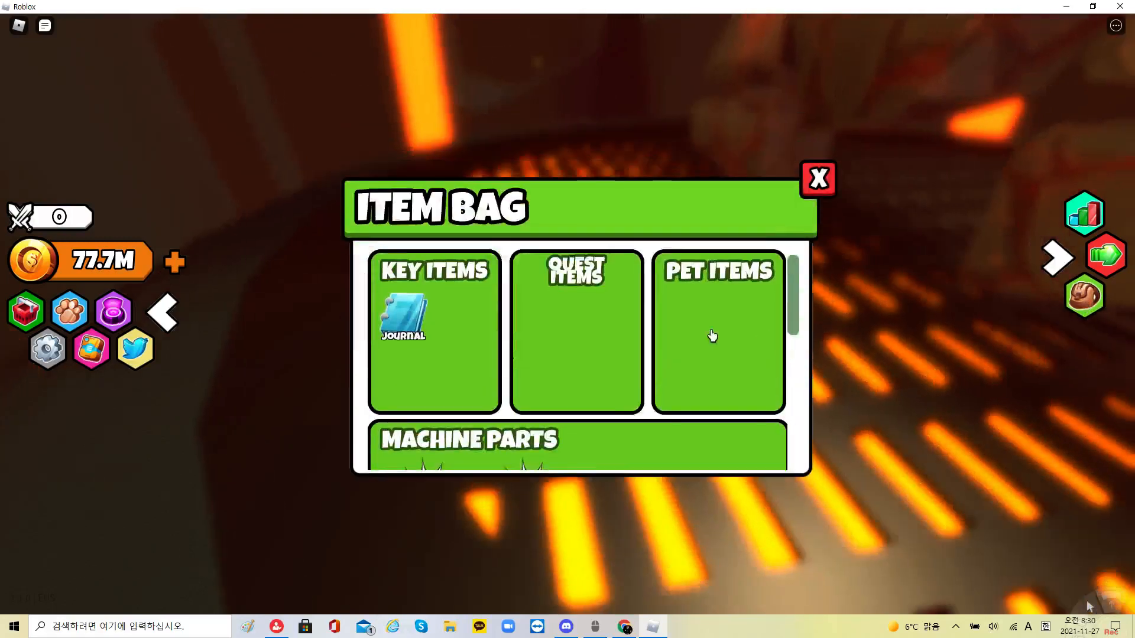
{"action": "scroll", "scroll_direction": "down", "scroll_amount": 3}
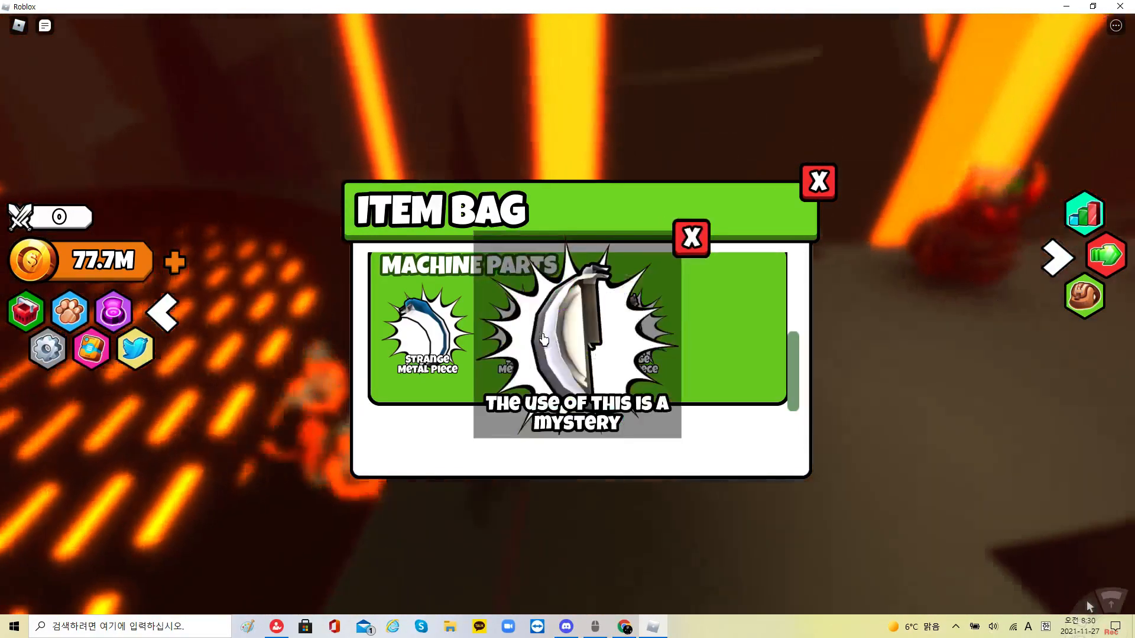
{"action": "left_click", "coordinate": [689, 238]}
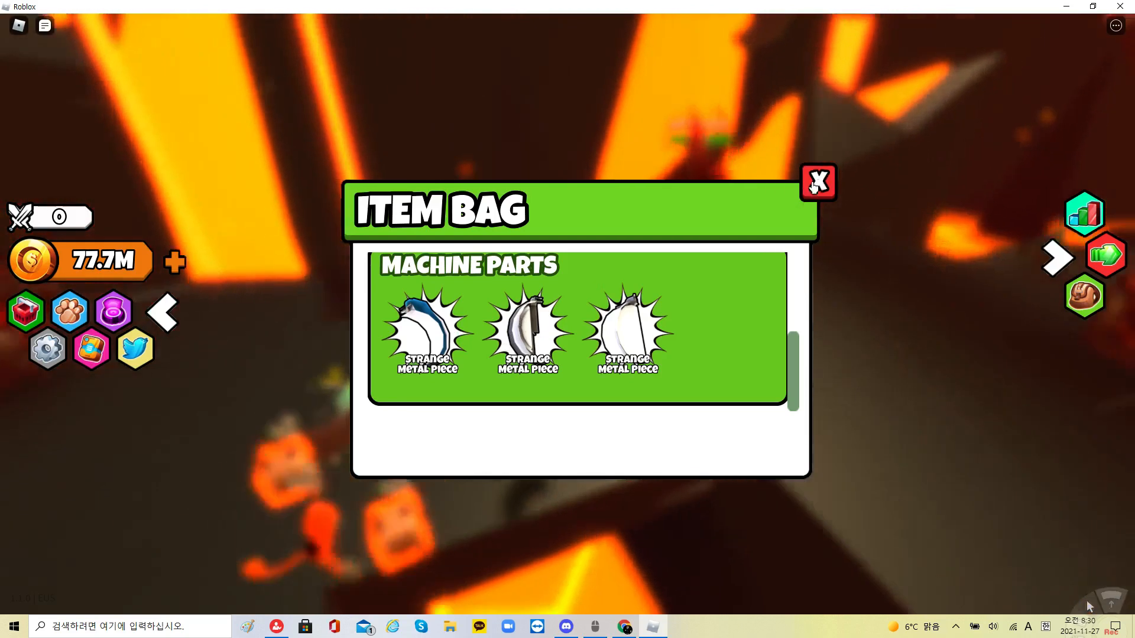
{"action": "left_click", "coordinate": [817, 182]}
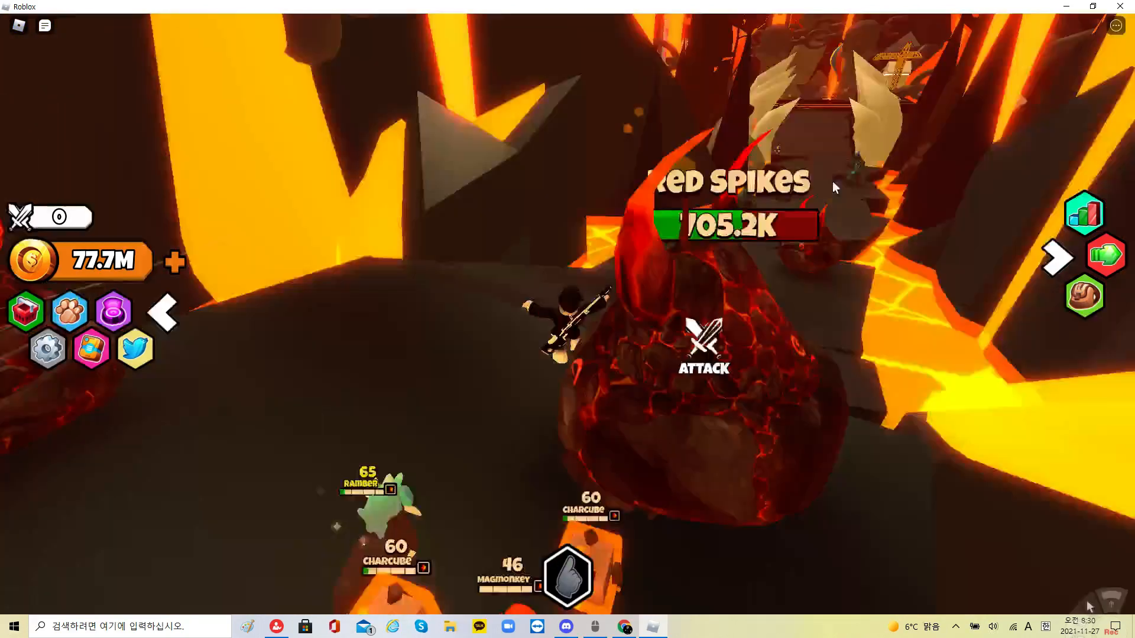